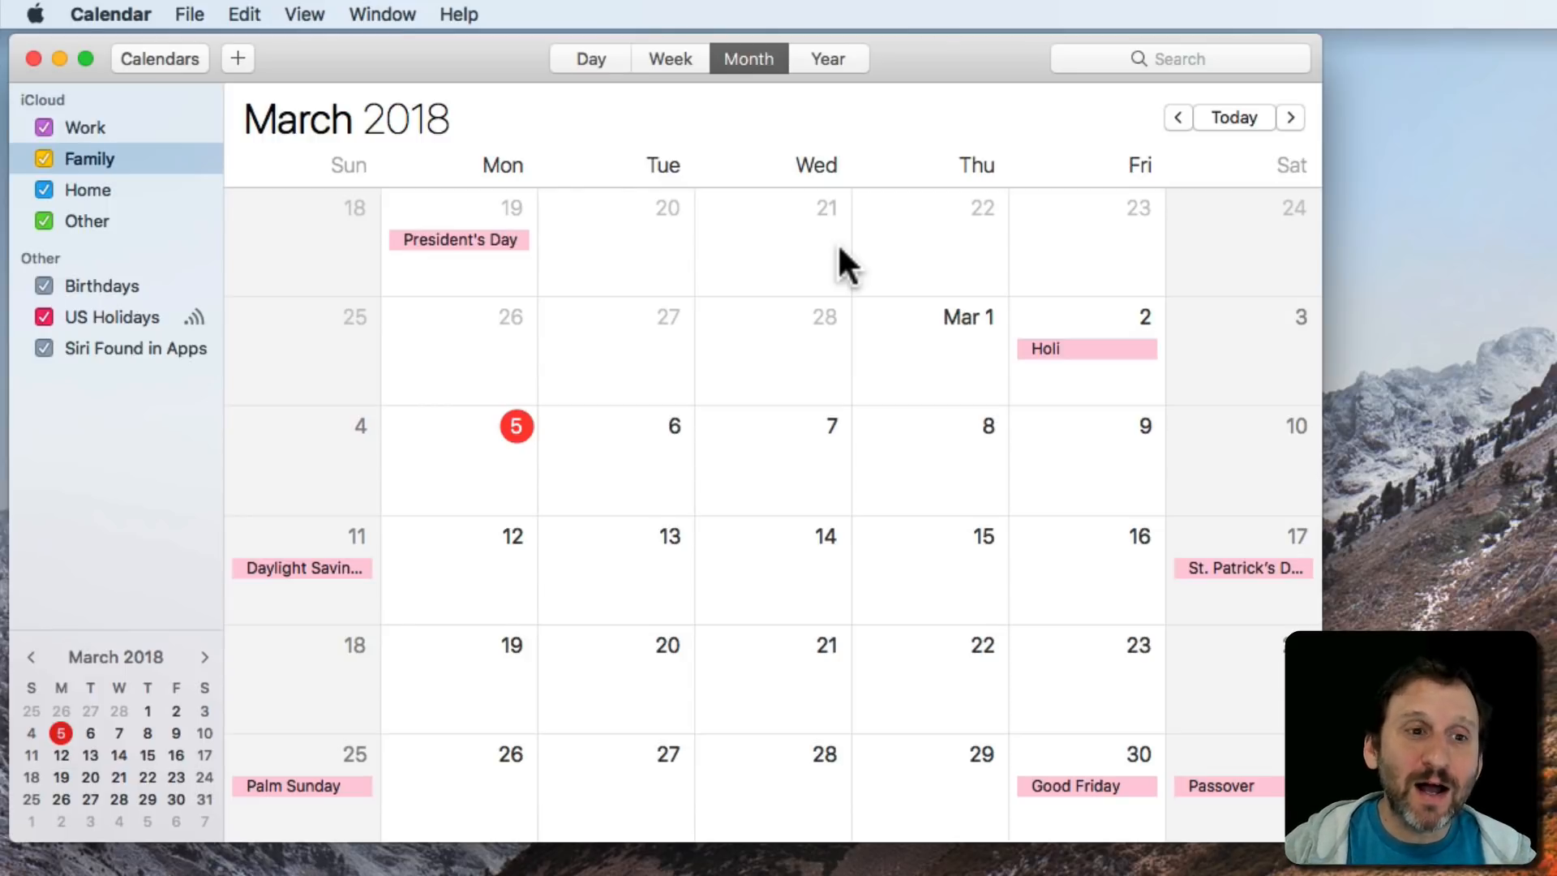
{"action": "mouse_move", "coordinate": [496, 251]}
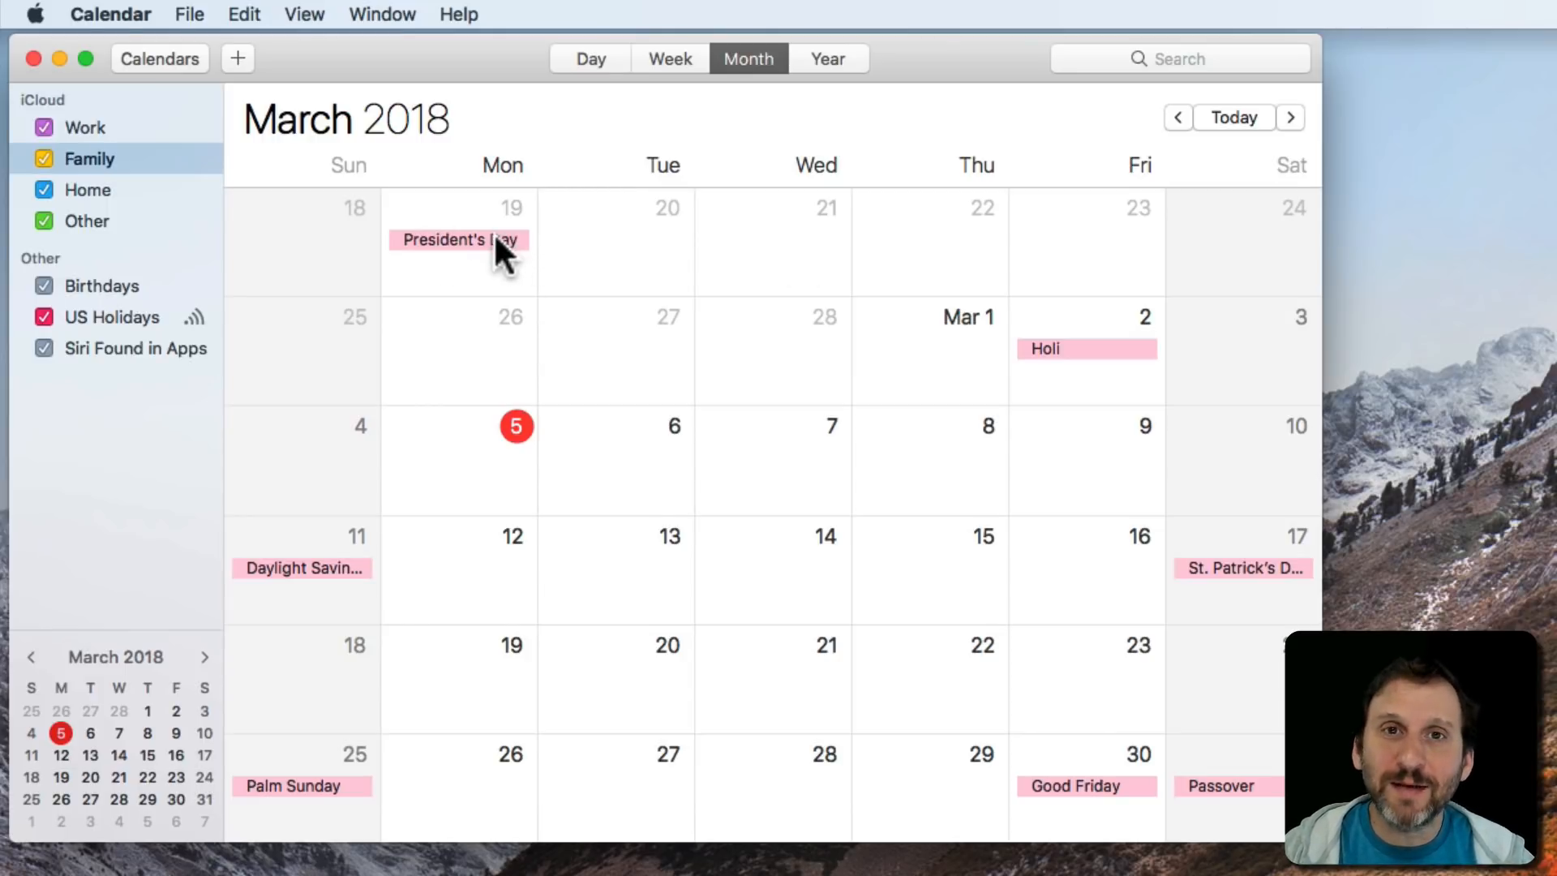
{"action": "mouse_move", "coordinate": [409, 389]}
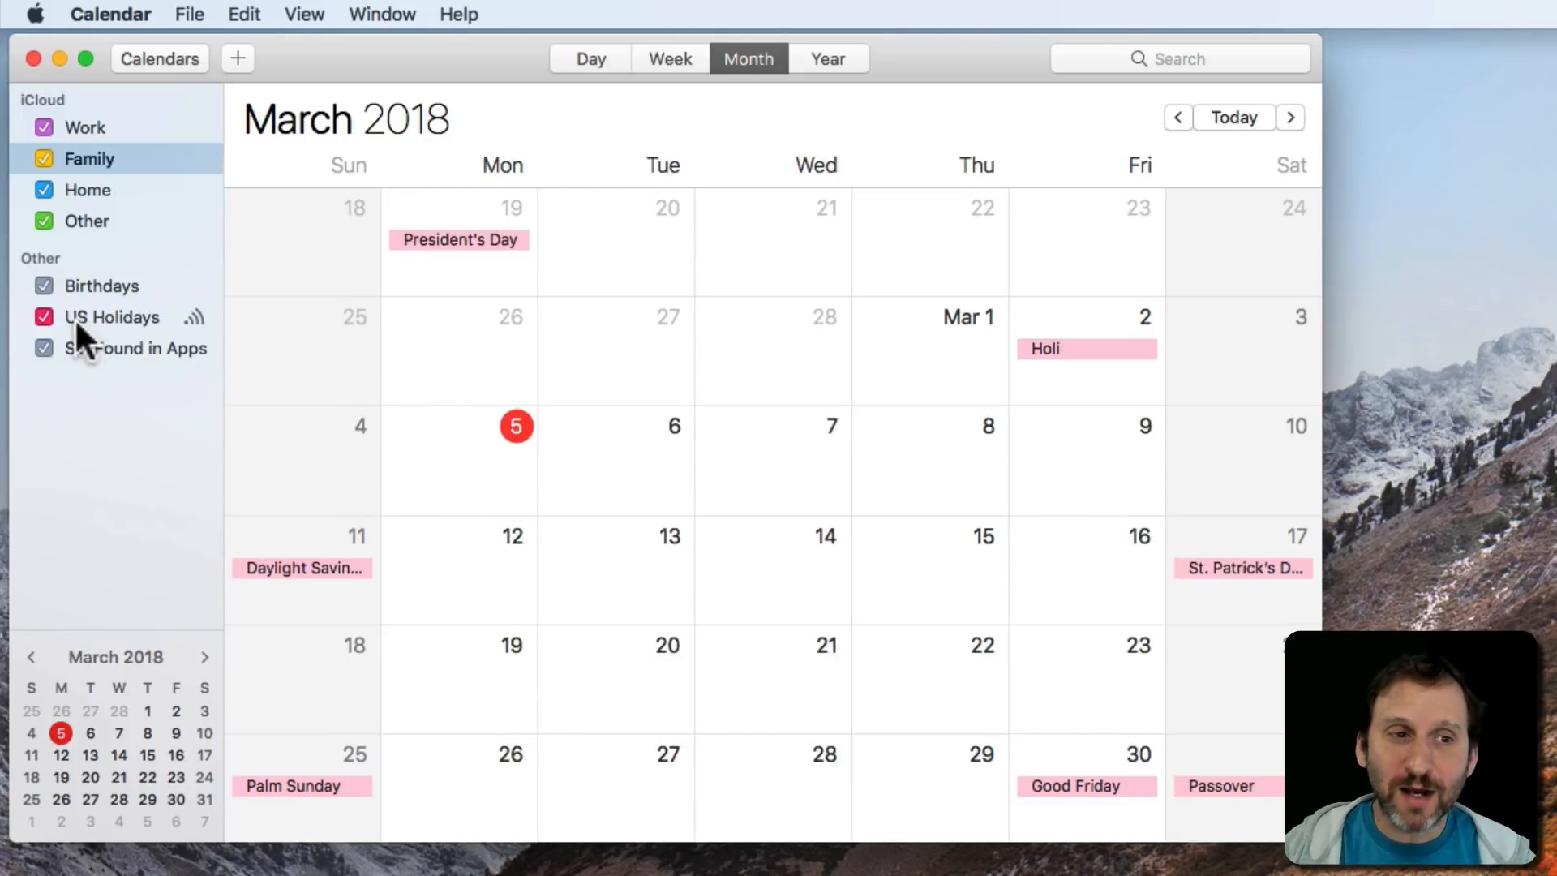
{"action": "mouse_move", "coordinate": [172, 338]}
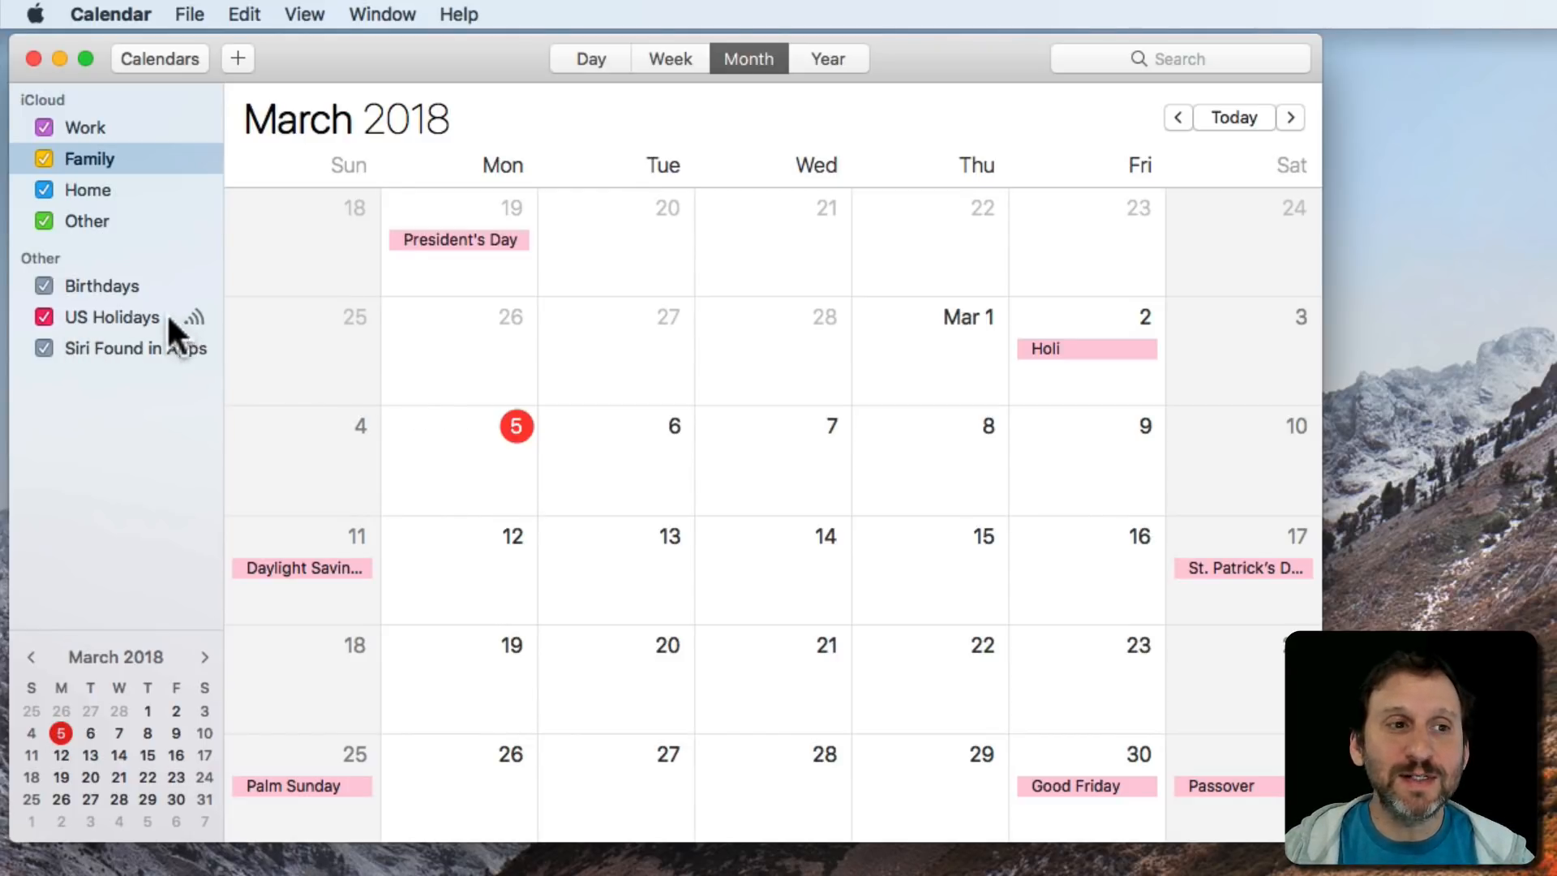
{"action": "mouse_move", "coordinate": [78, 268]}
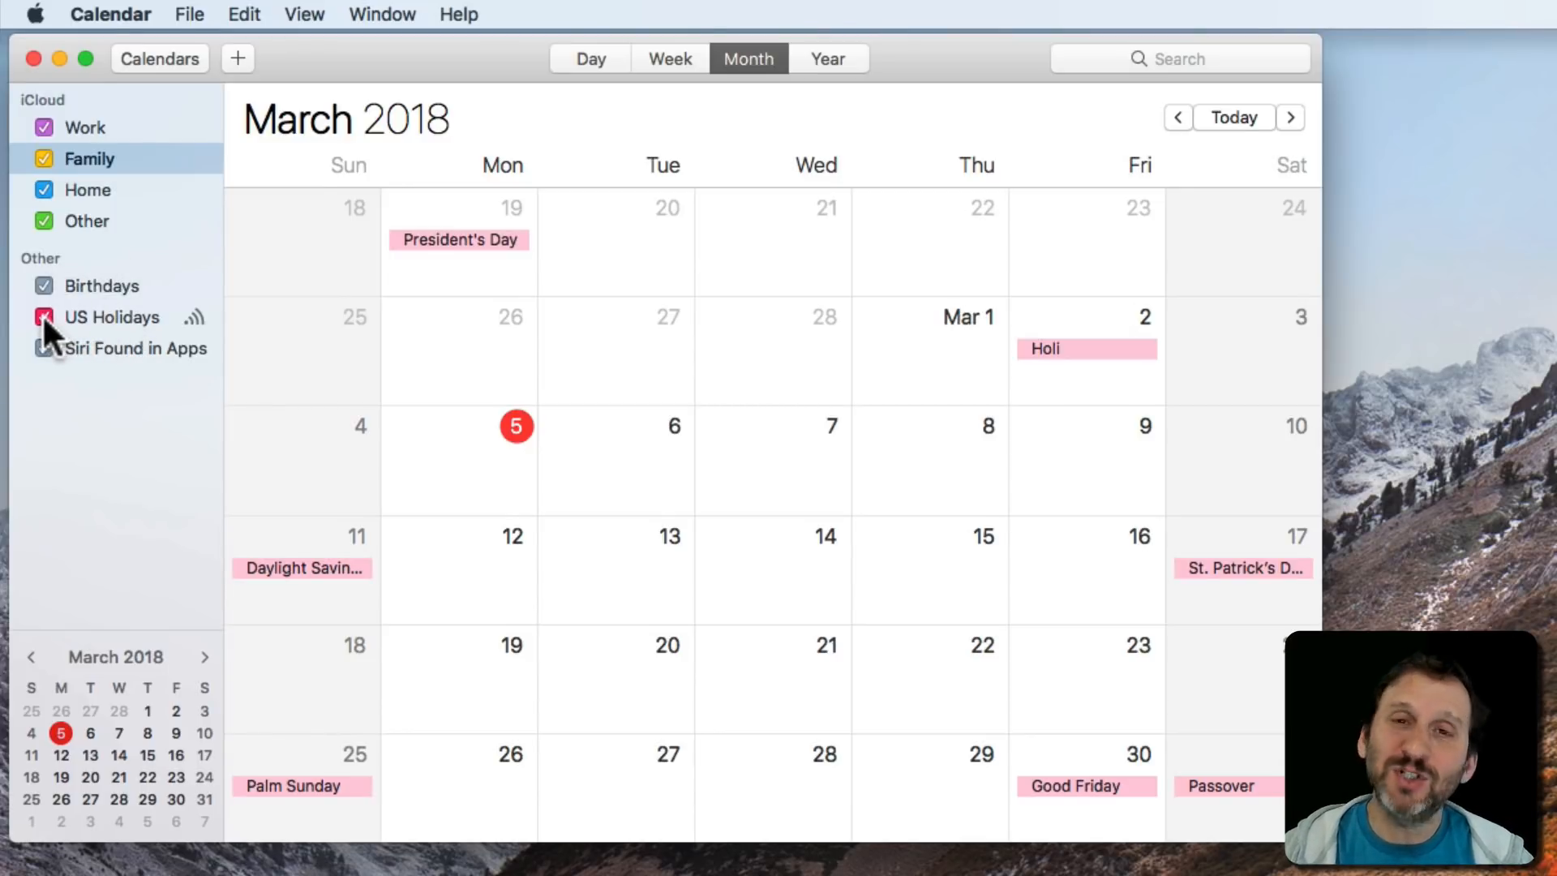
Hide and re-show US Holidays from the sidebar, then reach Calendar's General preferences.
{"action": "left_click", "coordinate": [44, 318]}
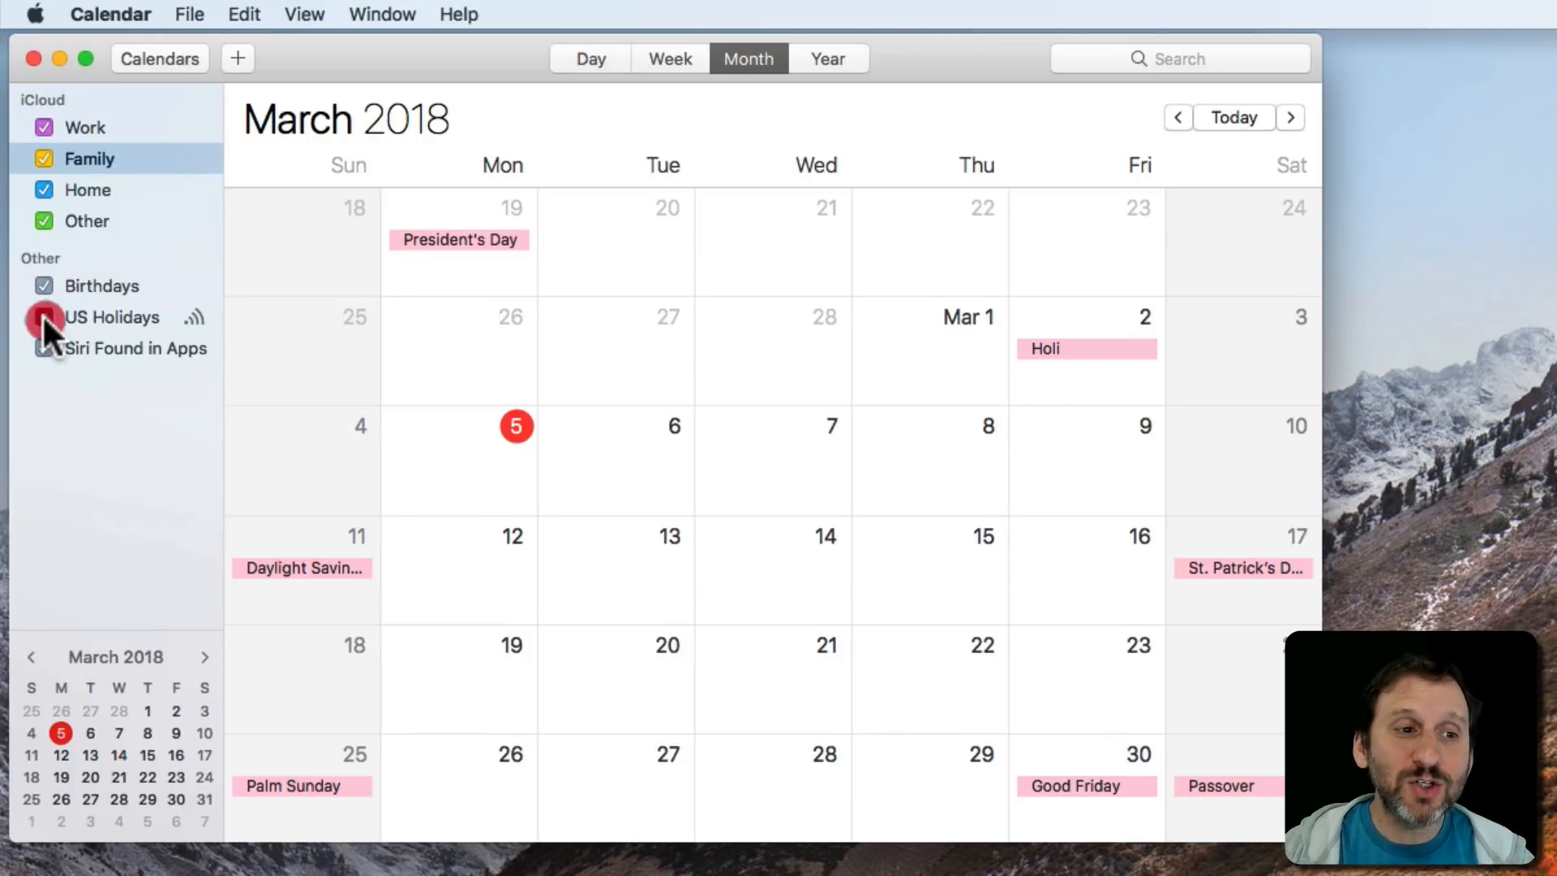
{"action": "left_click", "coordinate": [42, 318]}
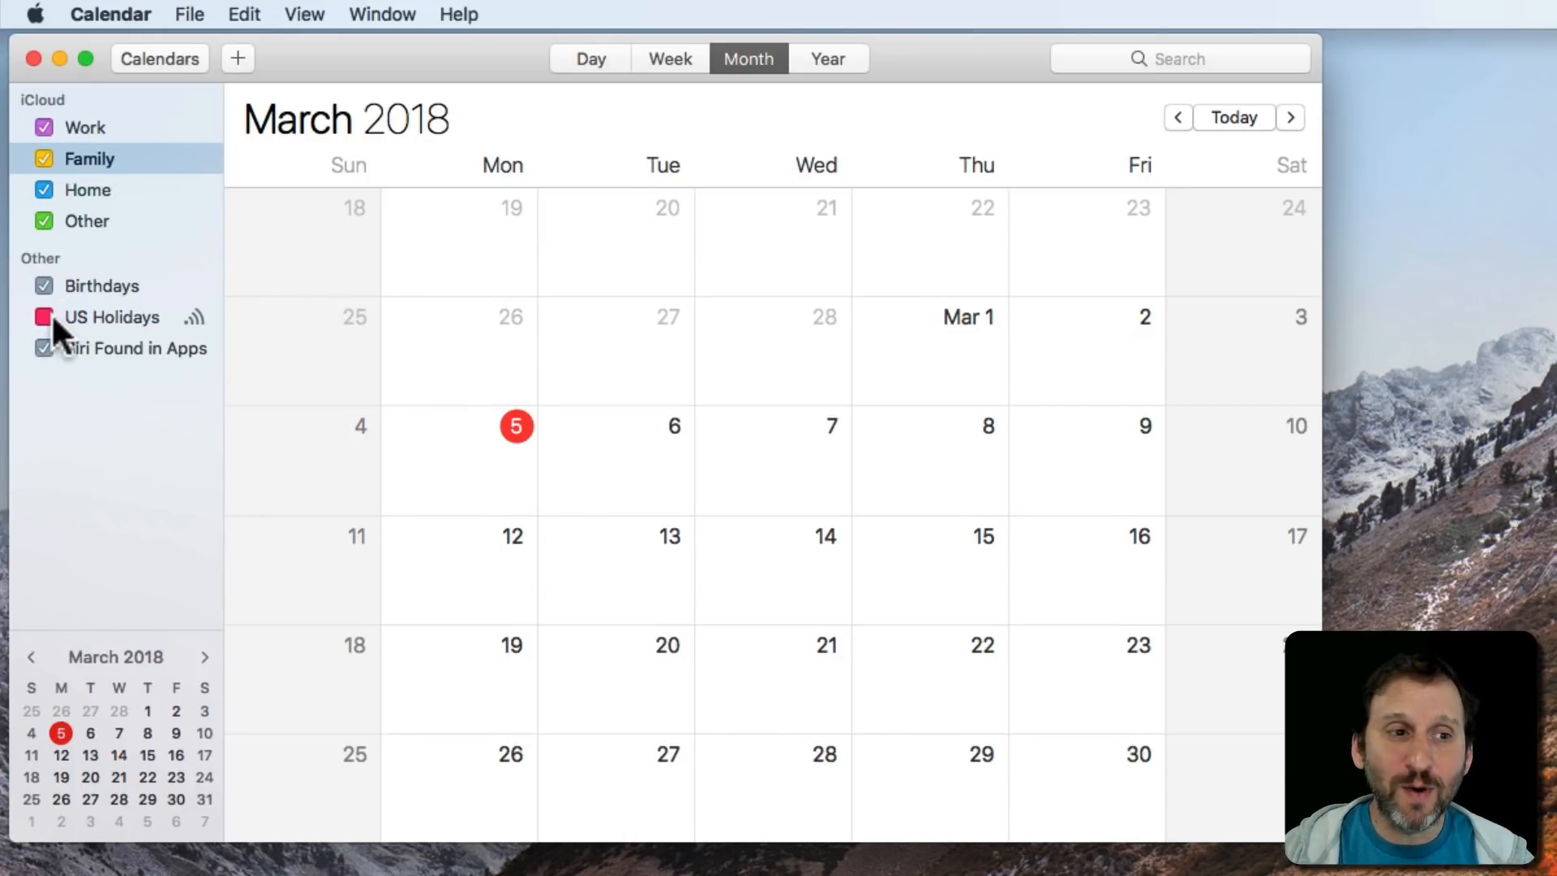
{"action": "left_click", "coordinate": [44, 317]}
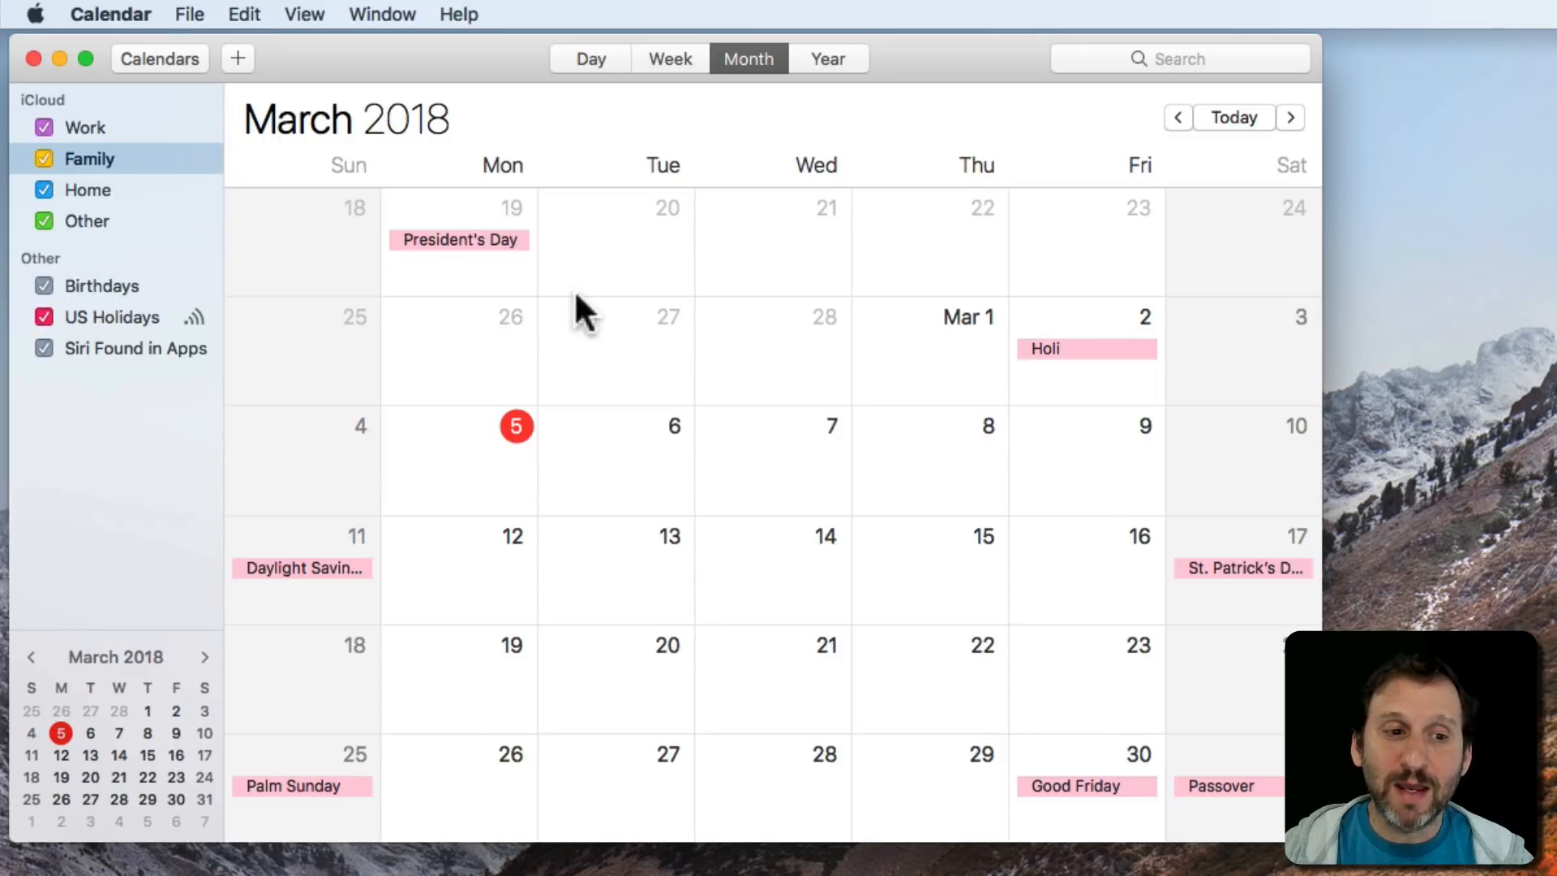
{"action": "mouse_move", "coordinate": [376, 529]}
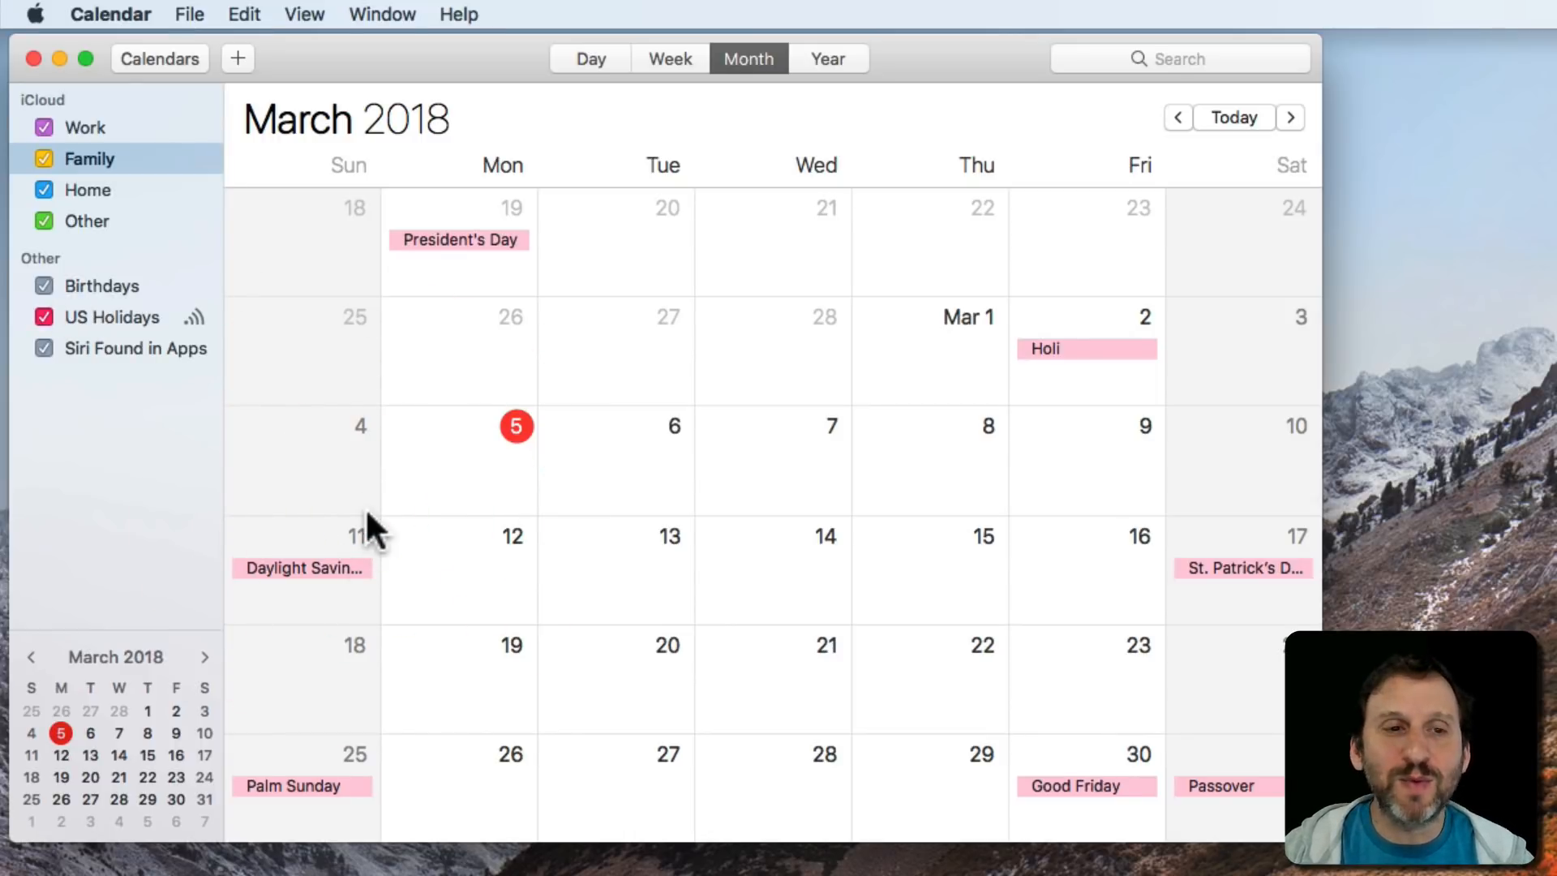
{"action": "mouse_move", "coordinate": [463, 284]}
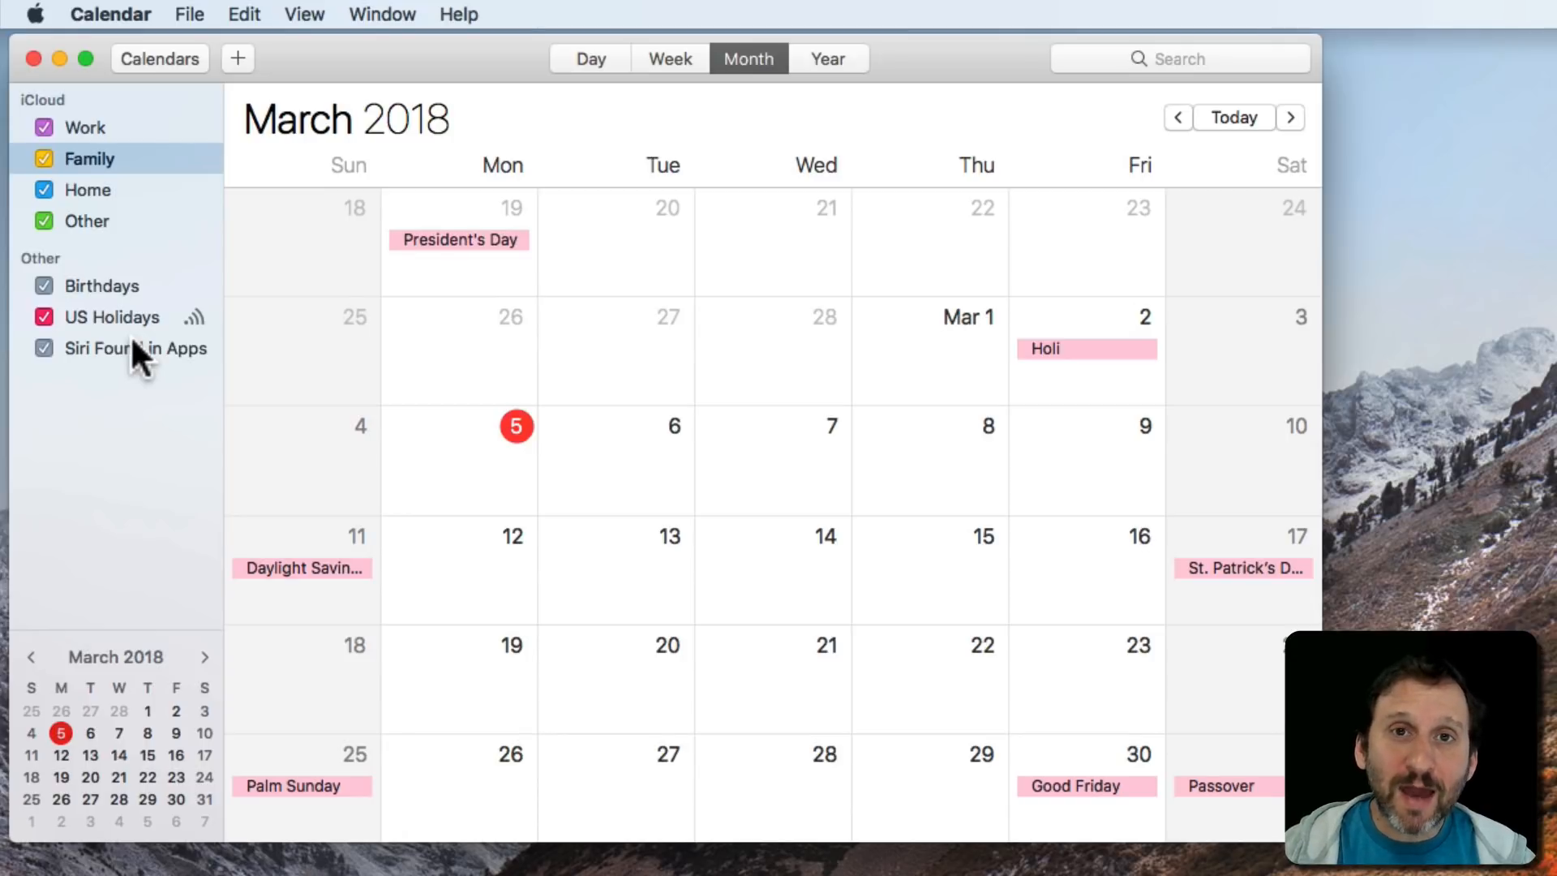
{"action": "left_click", "coordinate": [44, 318]}
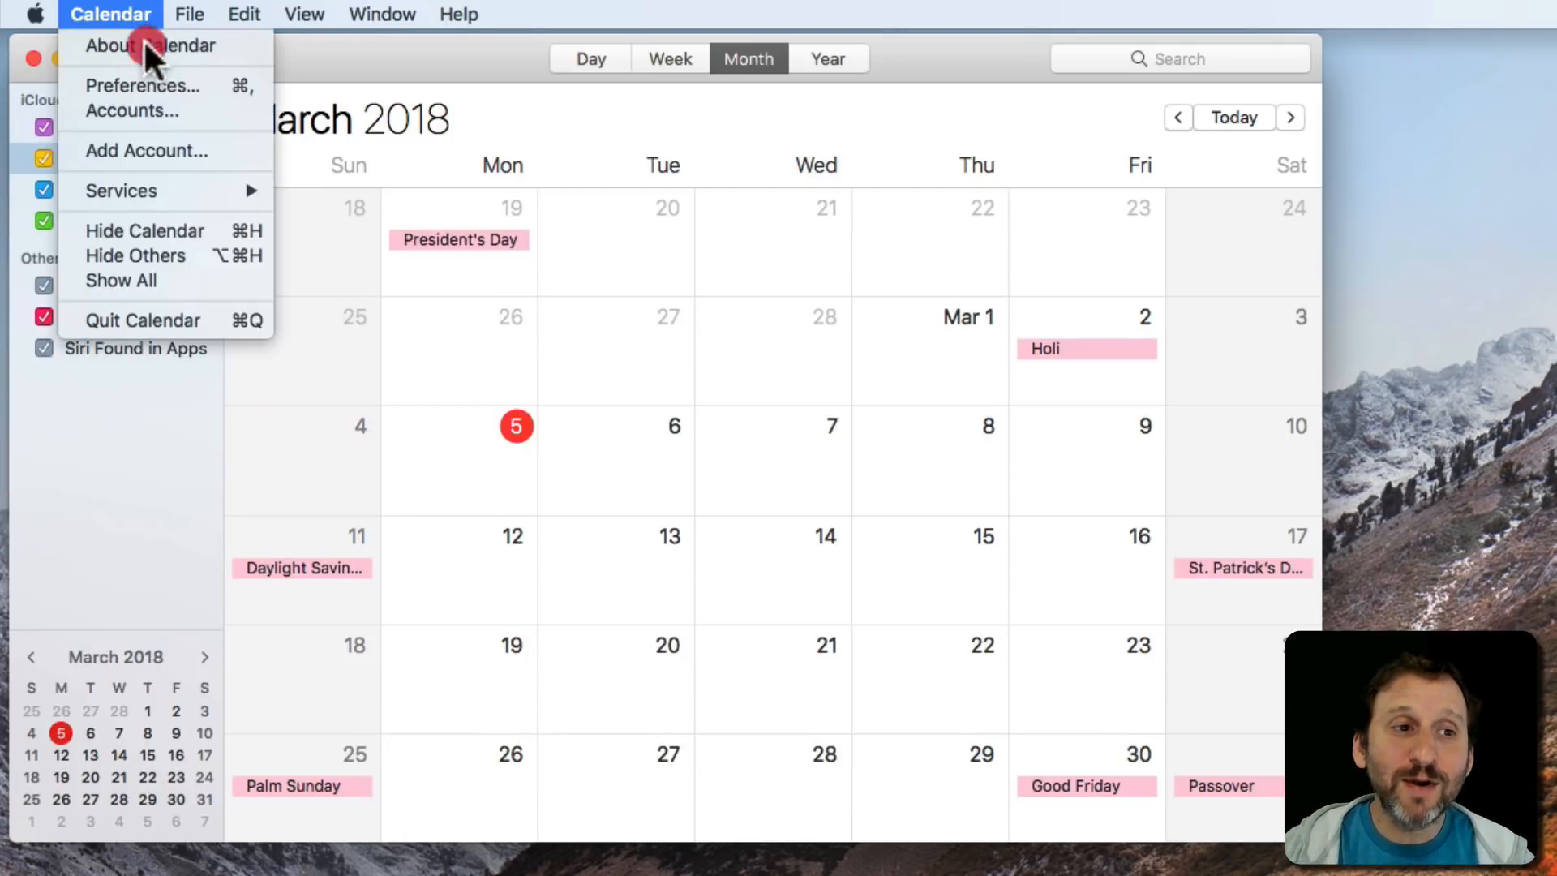
{"action": "left_click", "coordinate": [144, 86]}
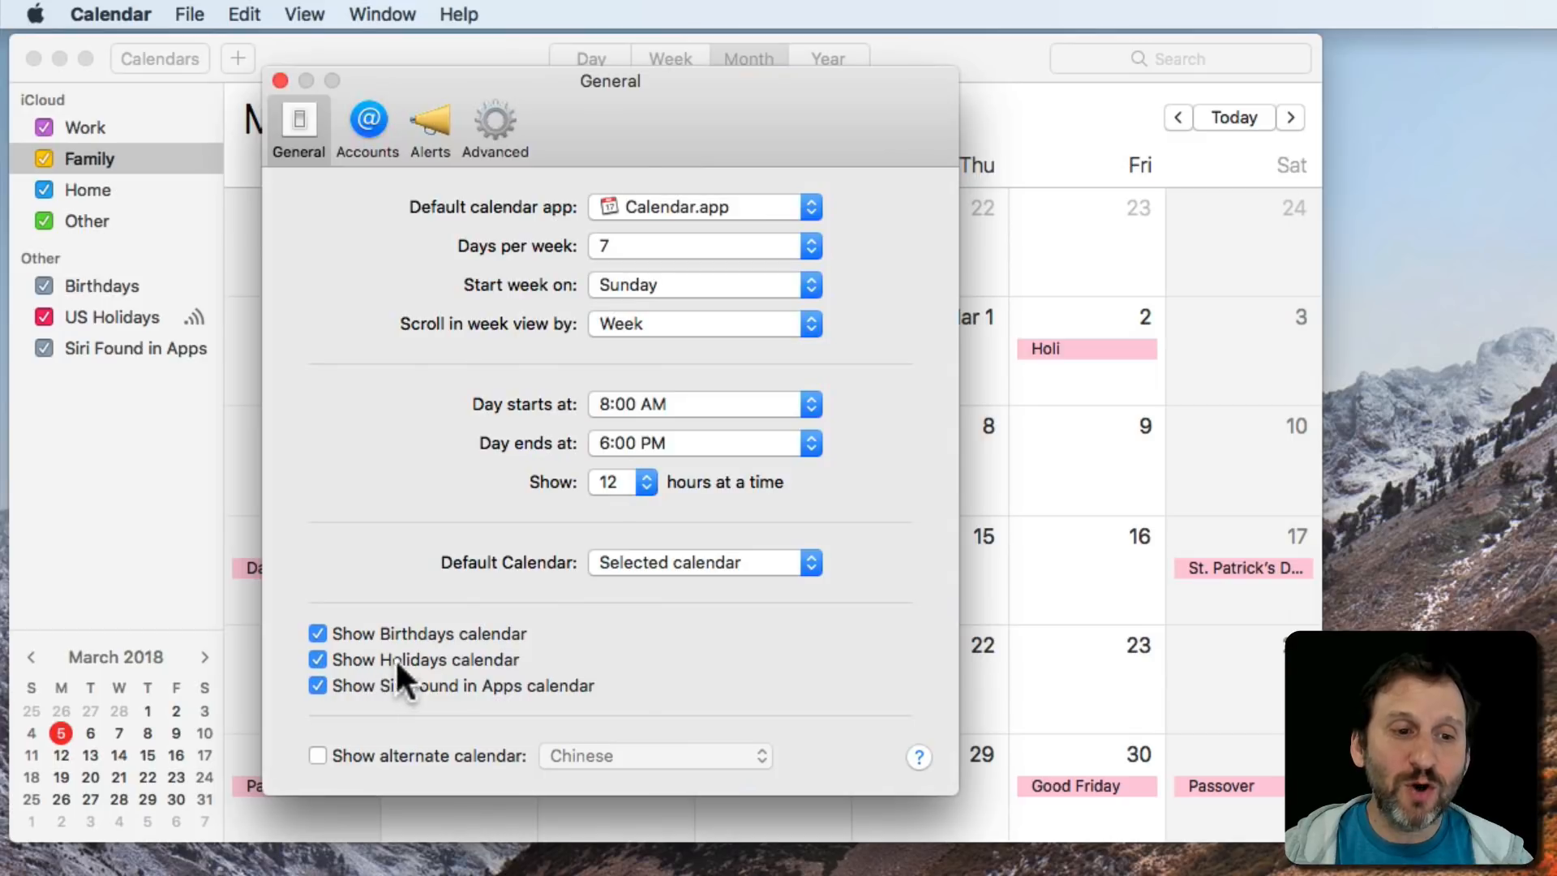
Turn 'Show Holidays calendar' off and back on in the General preferences.
{"action": "left_click", "coordinate": [318, 660]}
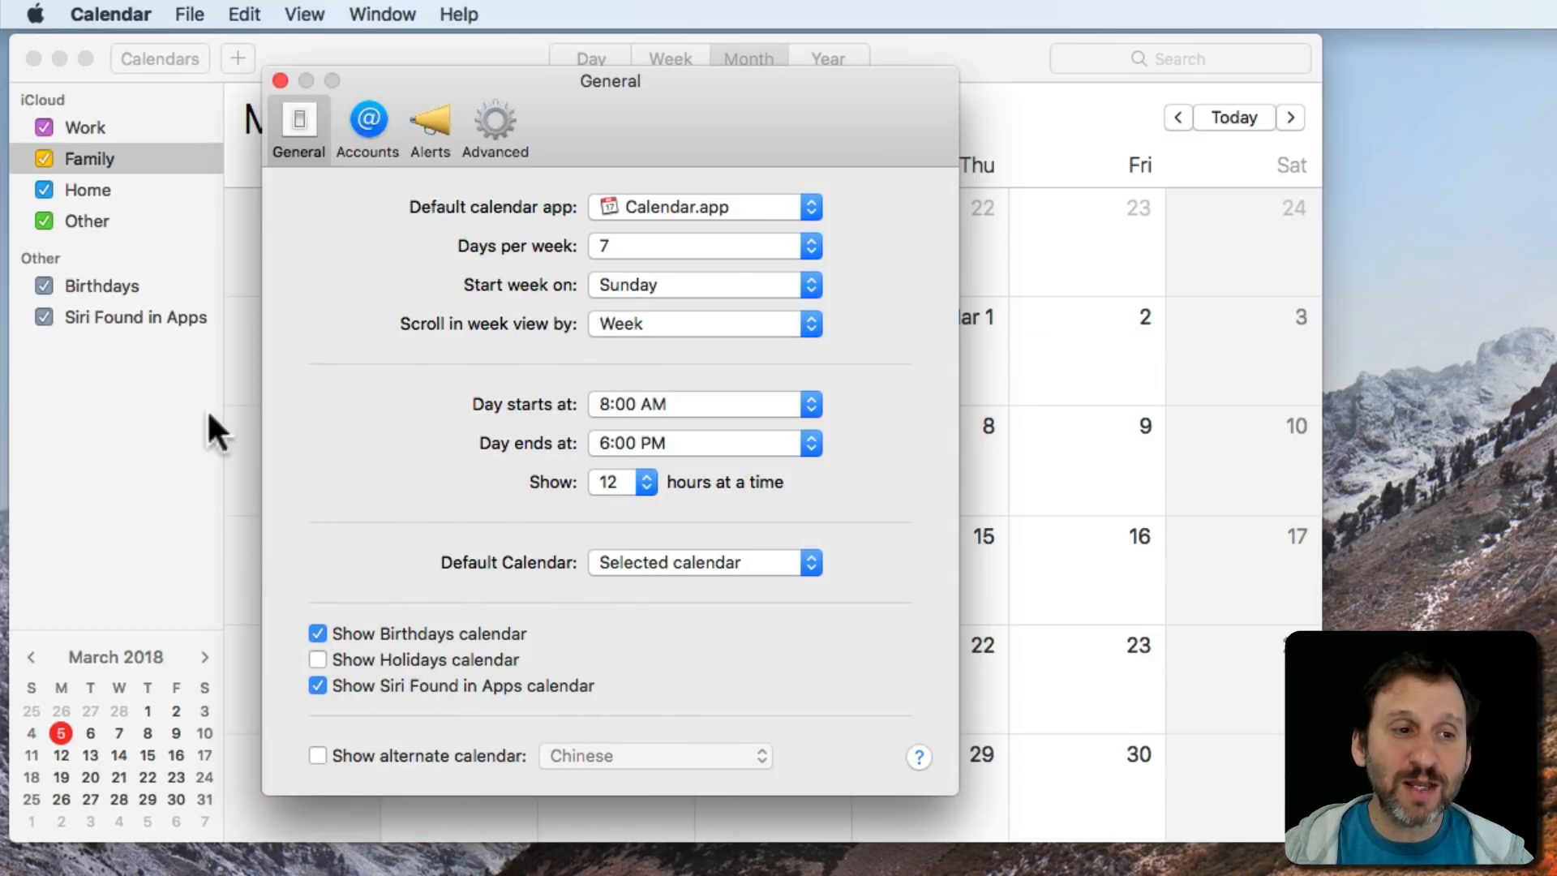
{"action": "mouse_move", "coordinate": [438, 185]}
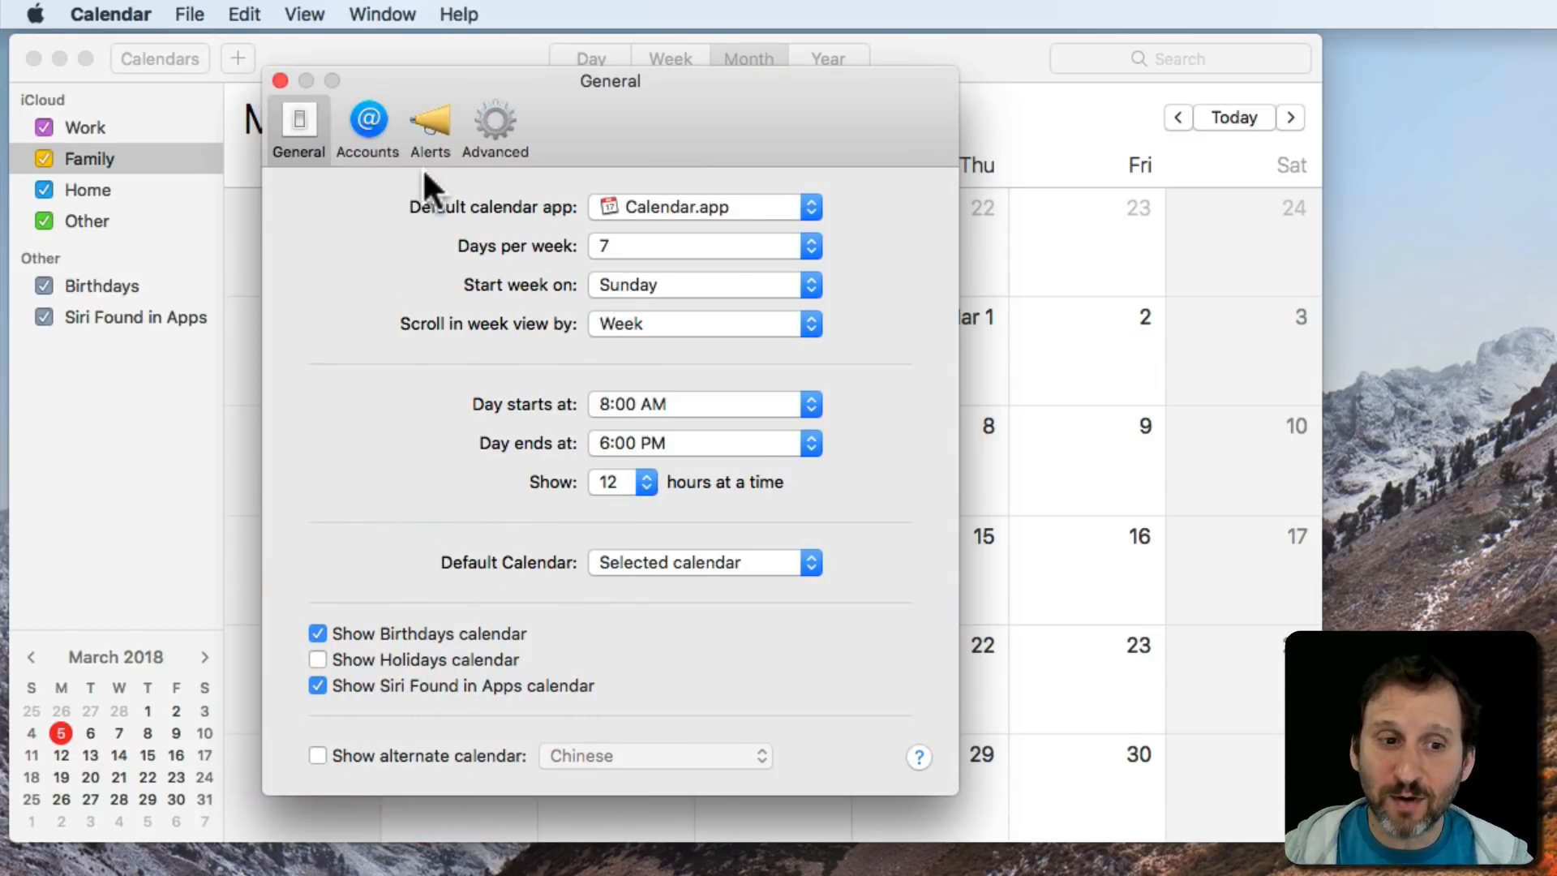
{"action": "left_click", "coordinate": [318, 660]}
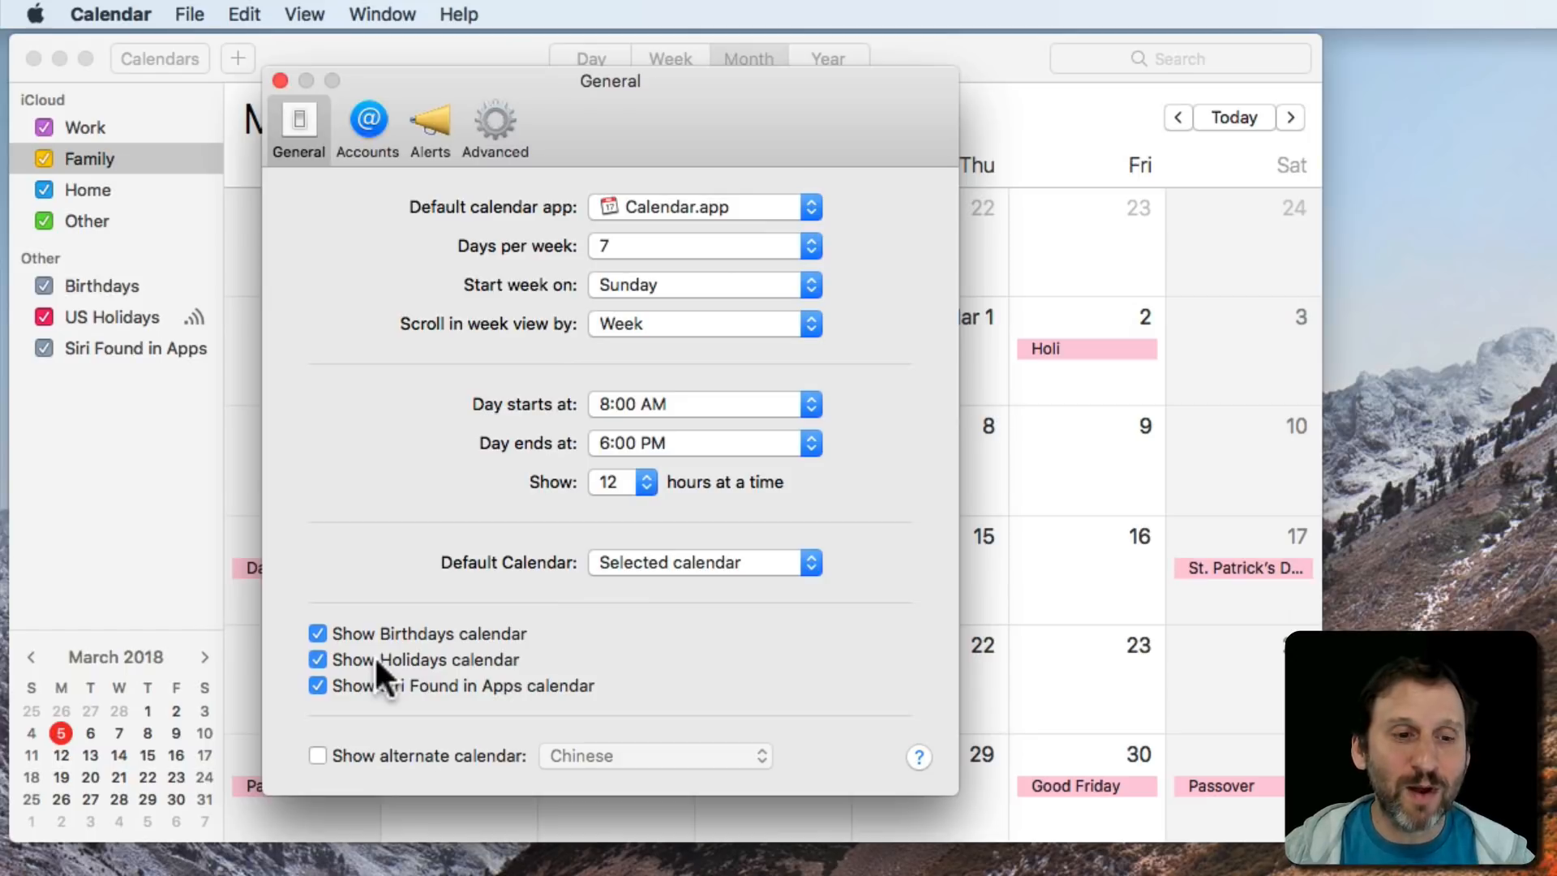
Hide the holidays calendar, then change the Region in System Preferences' Language & Region.
{"action": "left_click", "coordinate": [318, 659]}
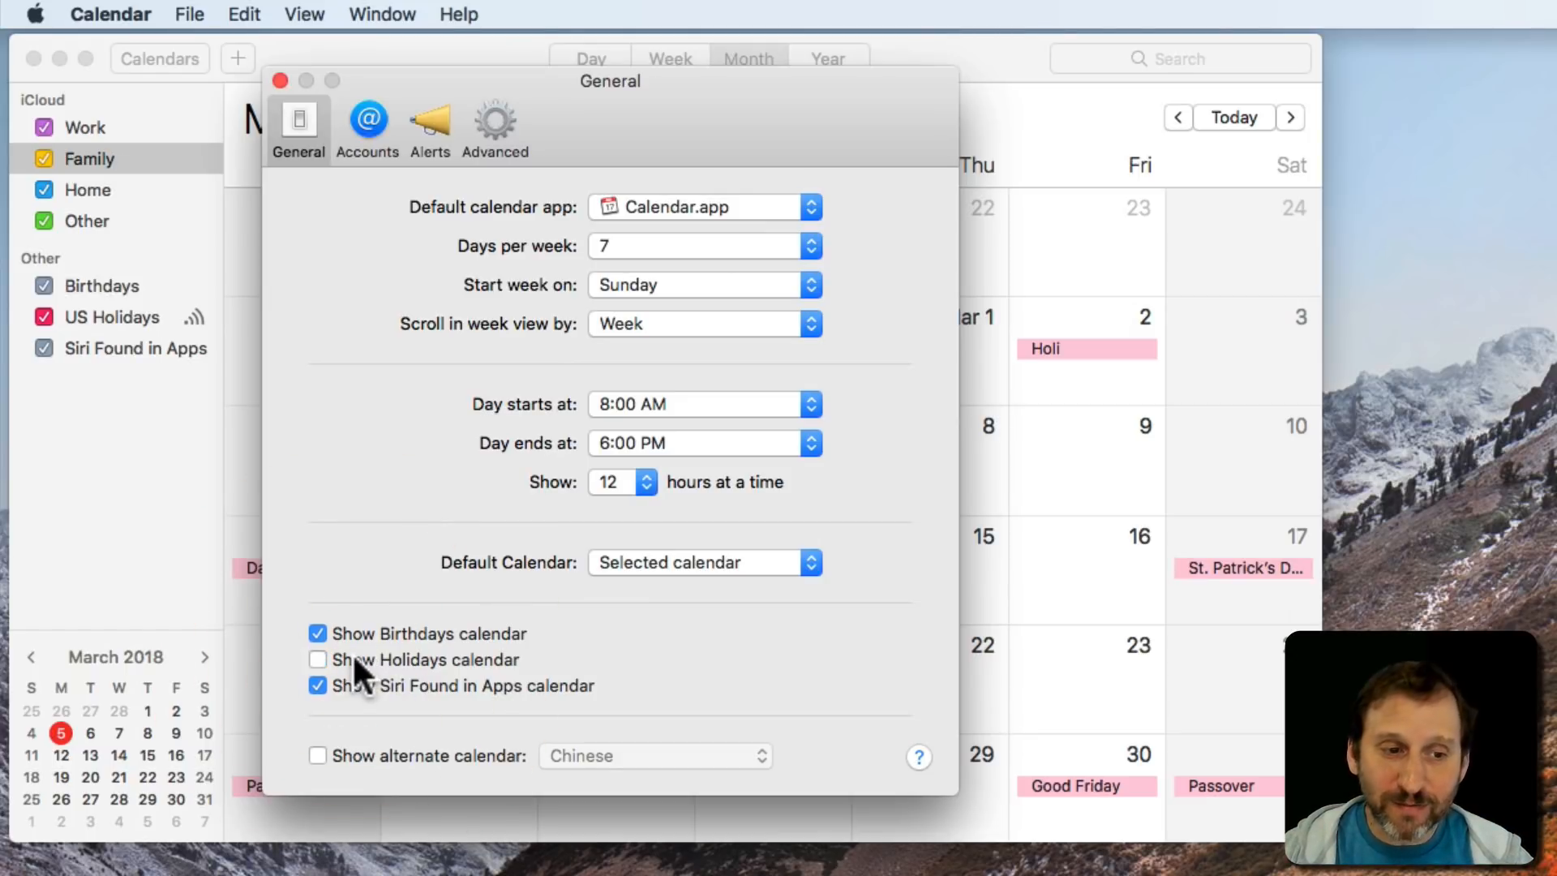
{"action": "left_click", "coordinate": [110, 13]}
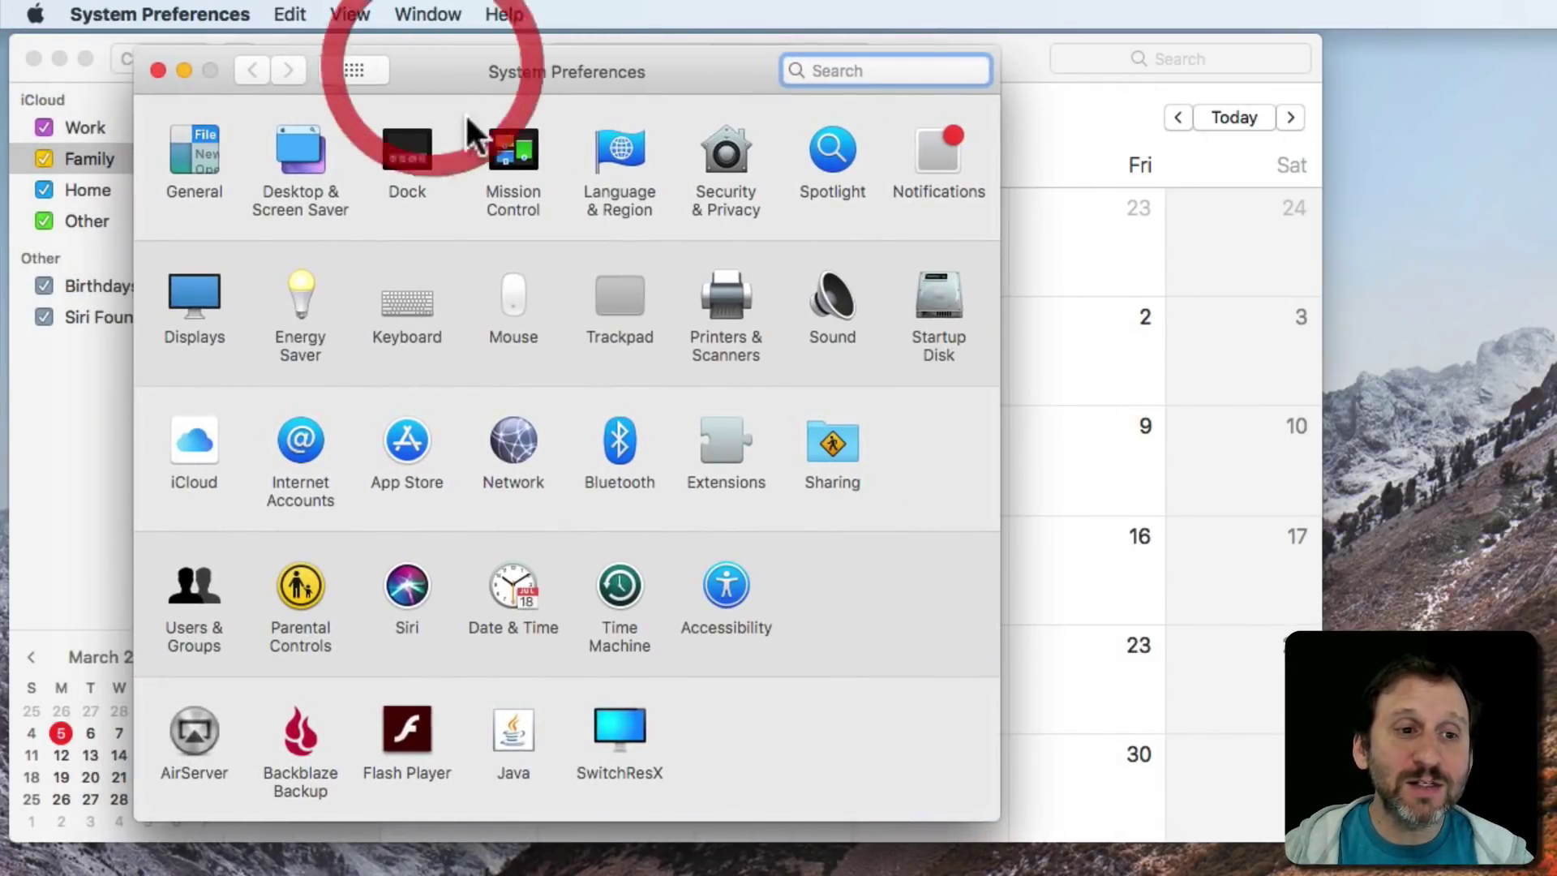
{"action": "left_click", "coordinate": [619, 149]}
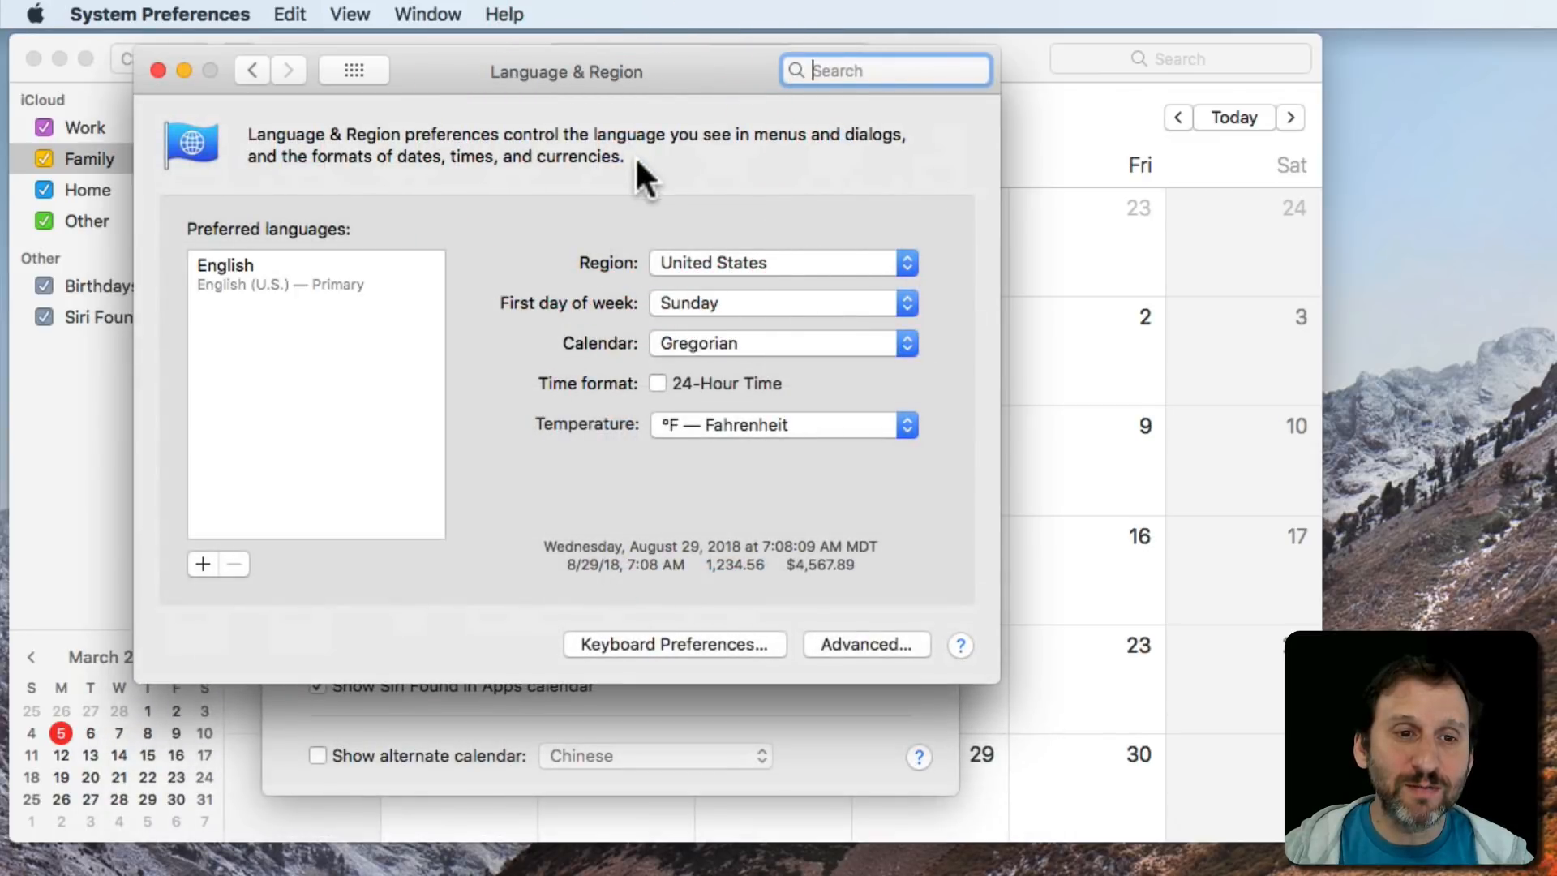
{"action": "left_click", "coordinate": [780, 263]}
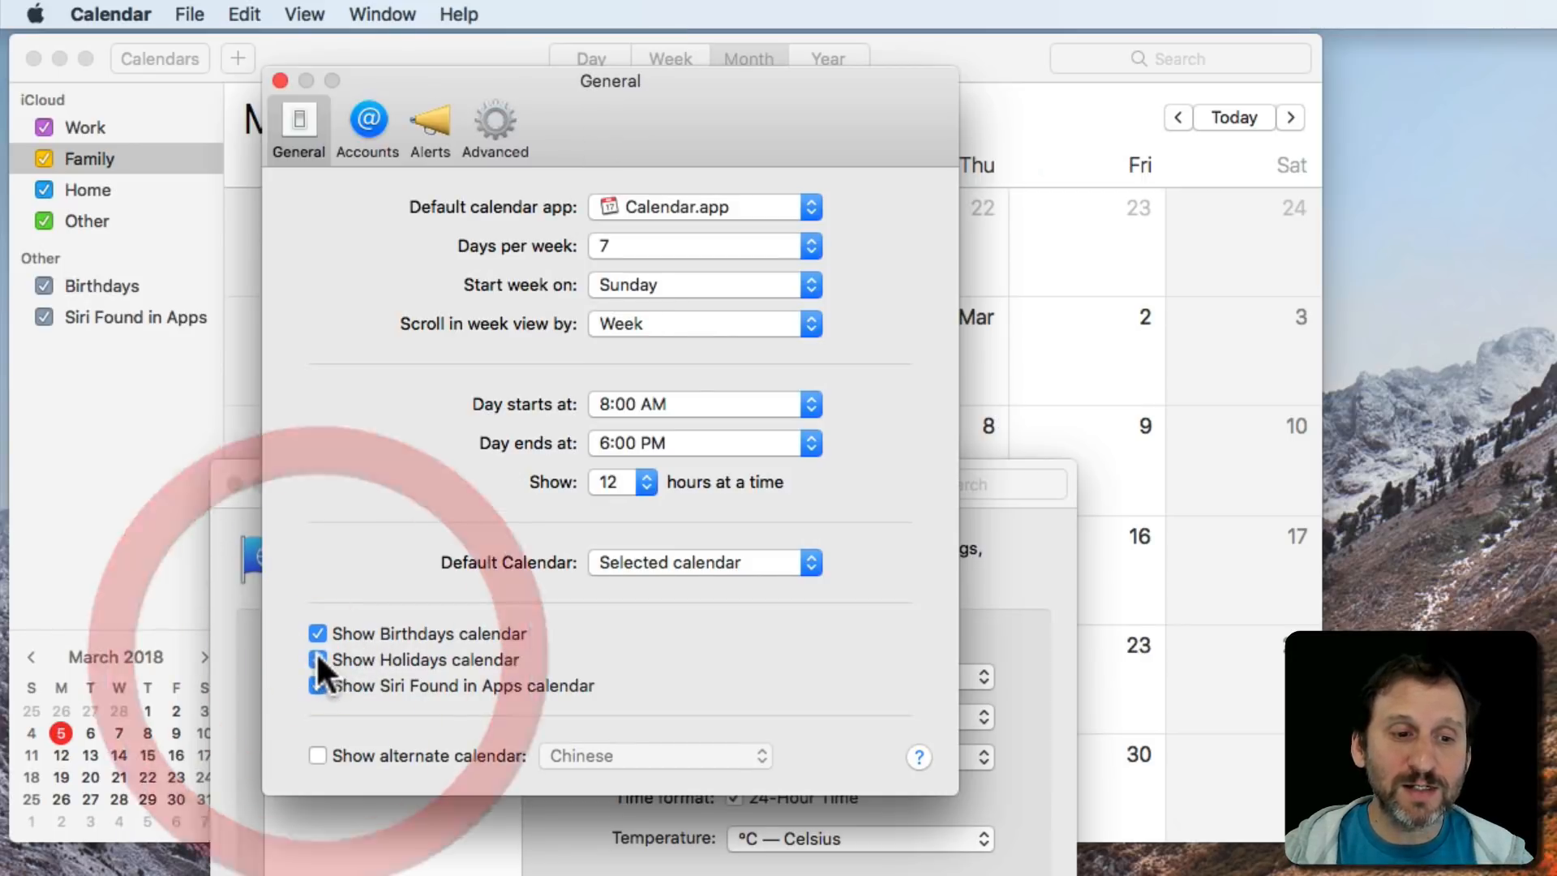
Re-enable the holidays calendar so US Holidays returns, then close Calendar preferences.
{"action": "left_click", "coordinate": [318, 659]}
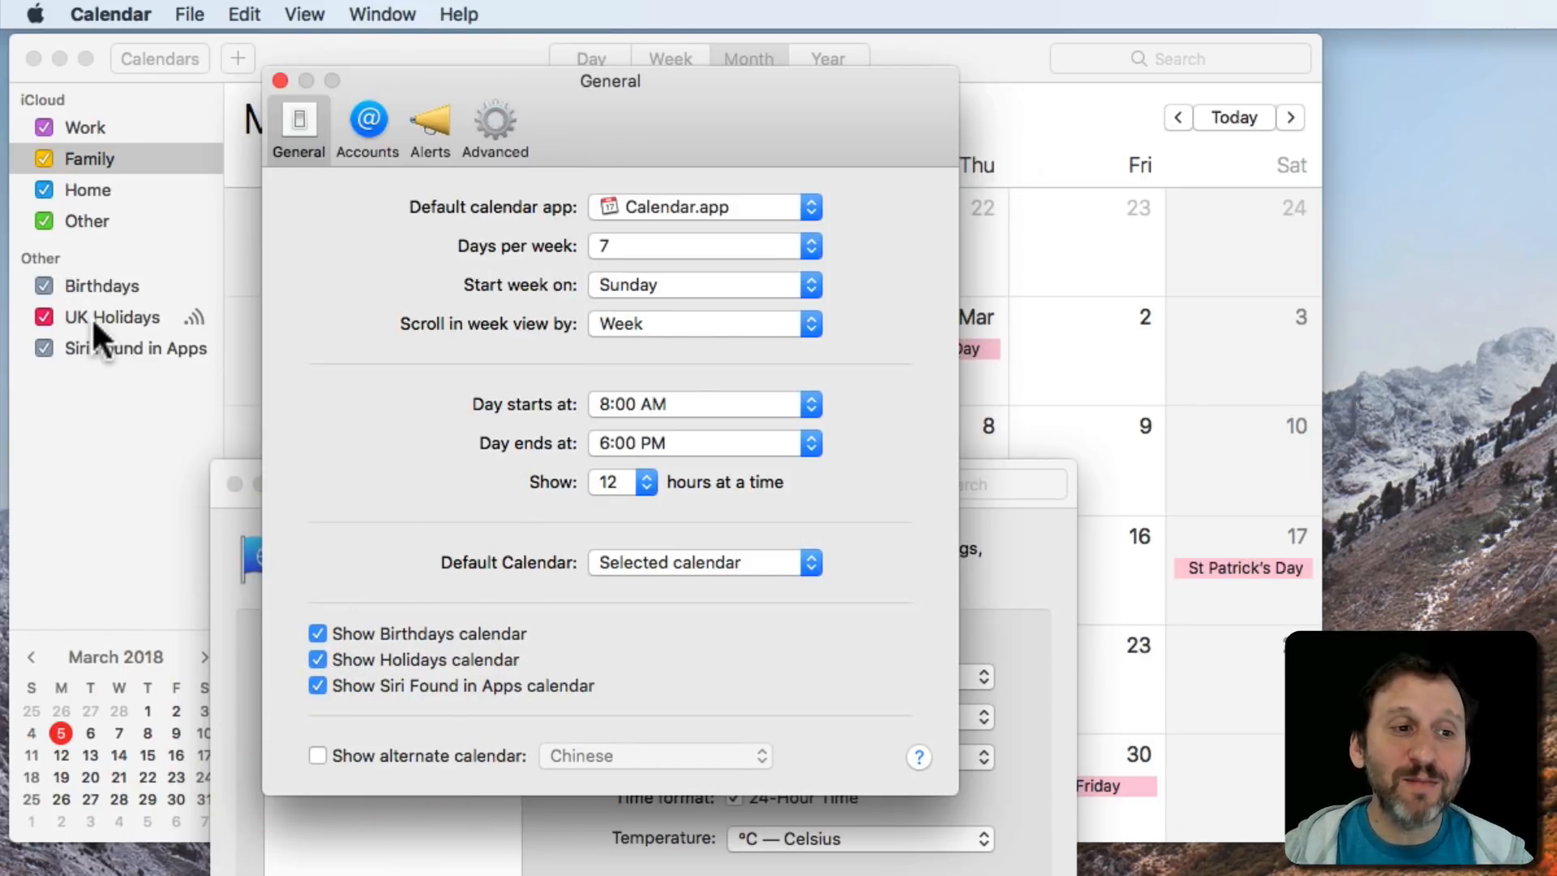
{"action": "mouse_move", "coordinate": [110, 356]}
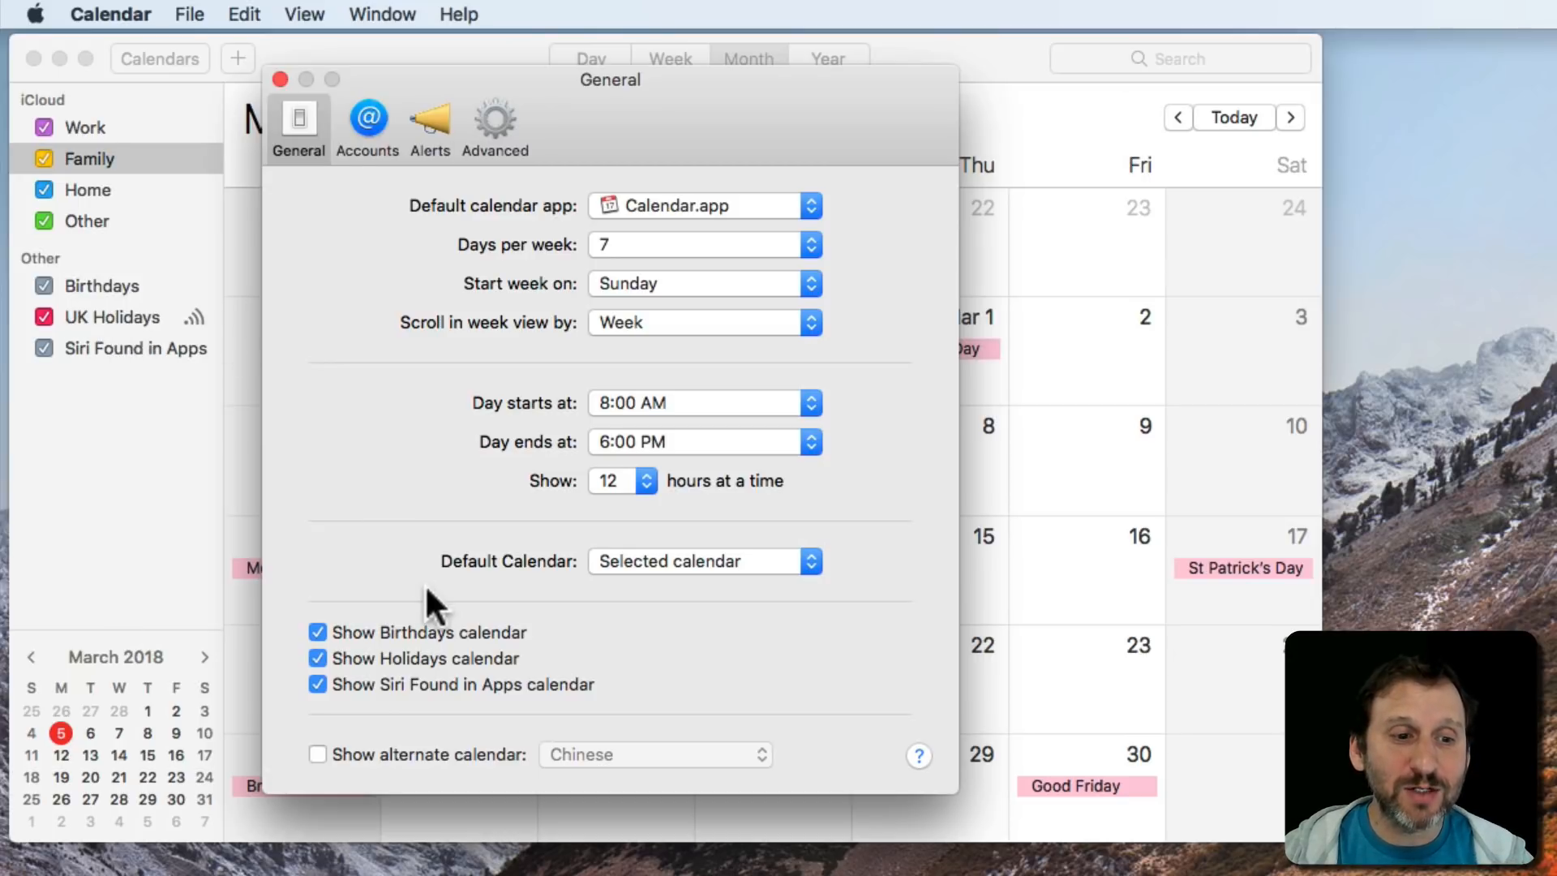
{"action": "left_click", "coordinate": [318, 658]}
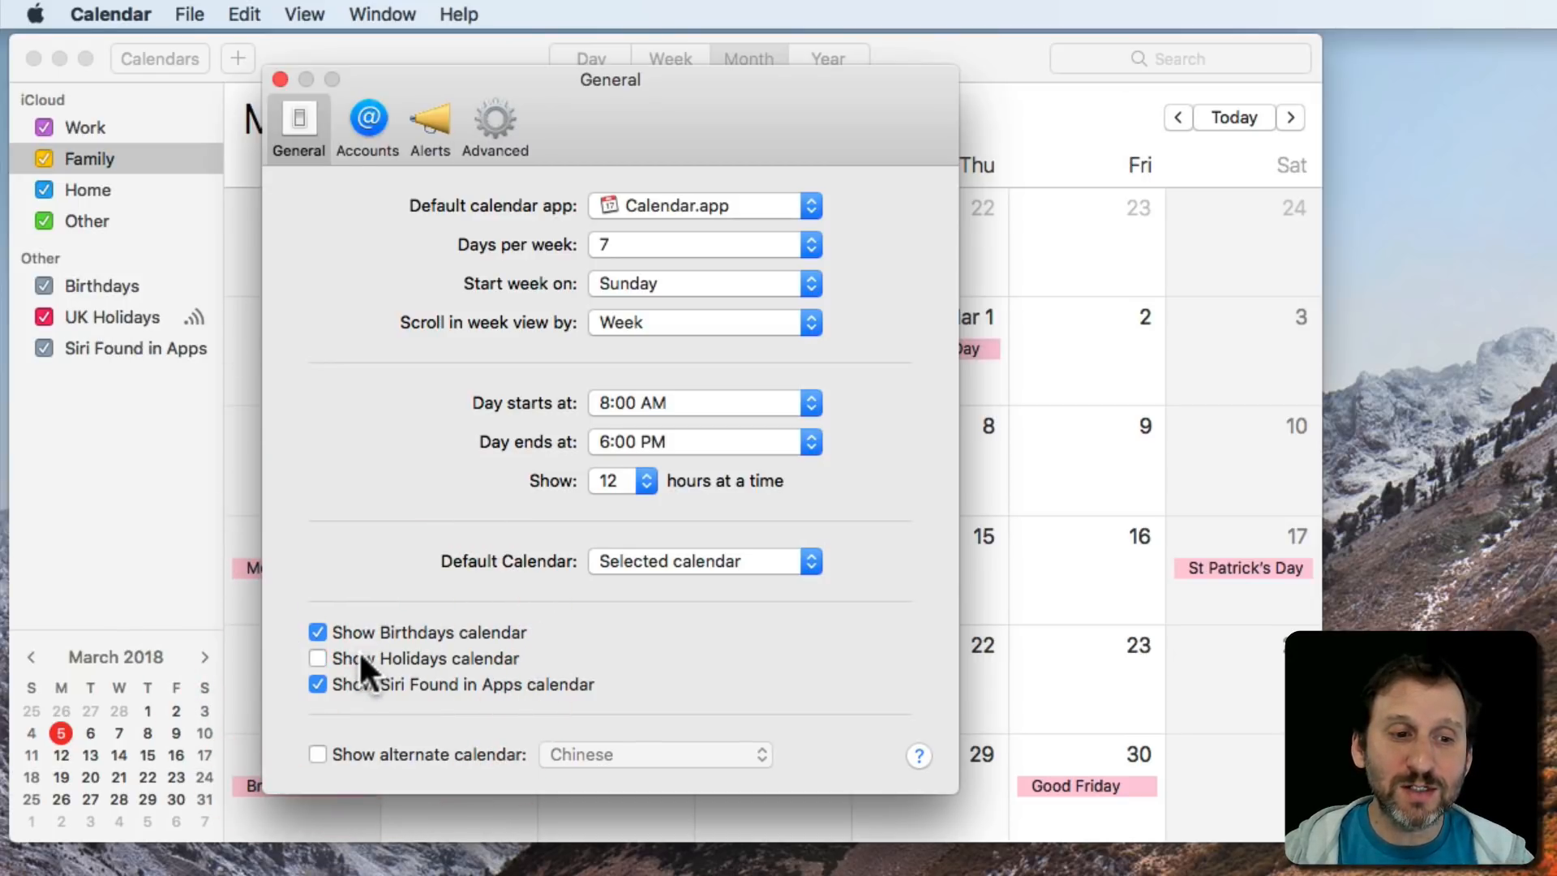
{"action": "left_click", "coordinate": [318, 658]}
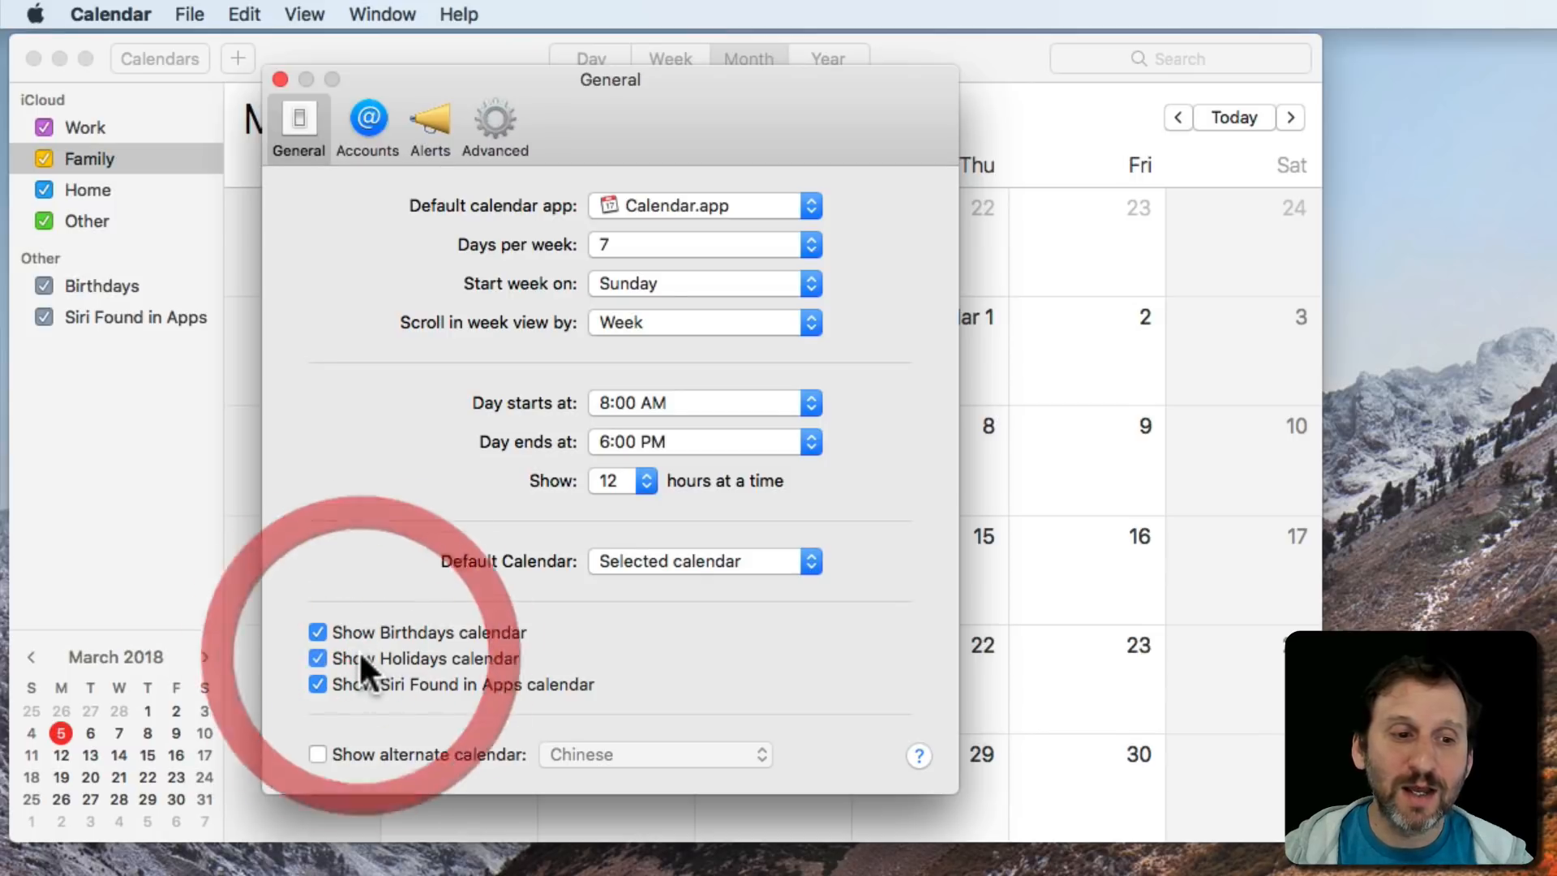
{"action": "left_click", "coordinate": [318, 659]}
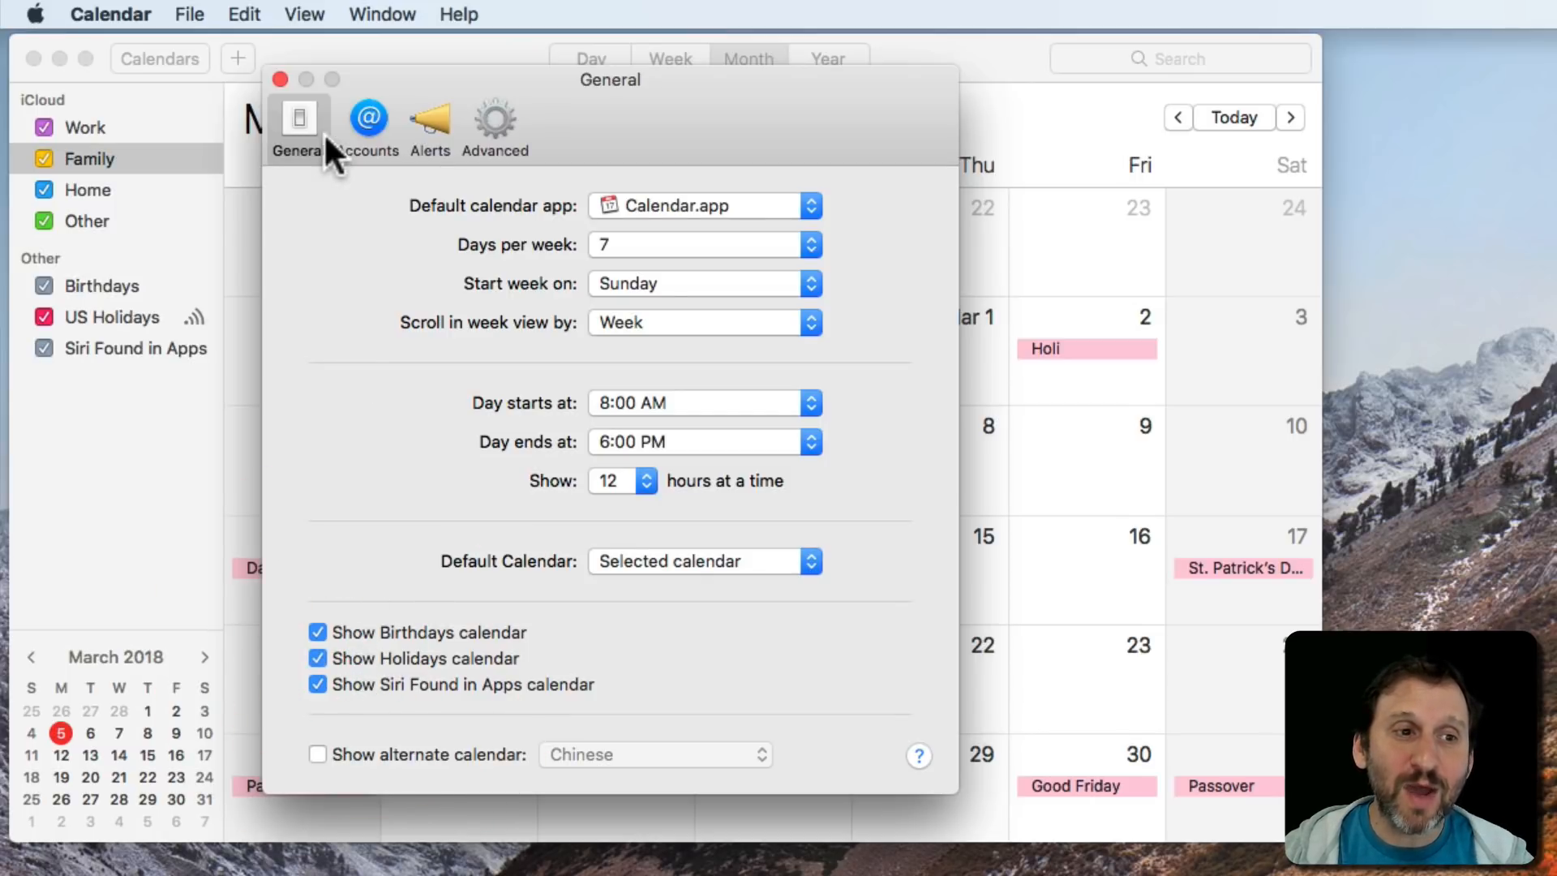
{"action": "left_click", "coordinate": [279, 74]}
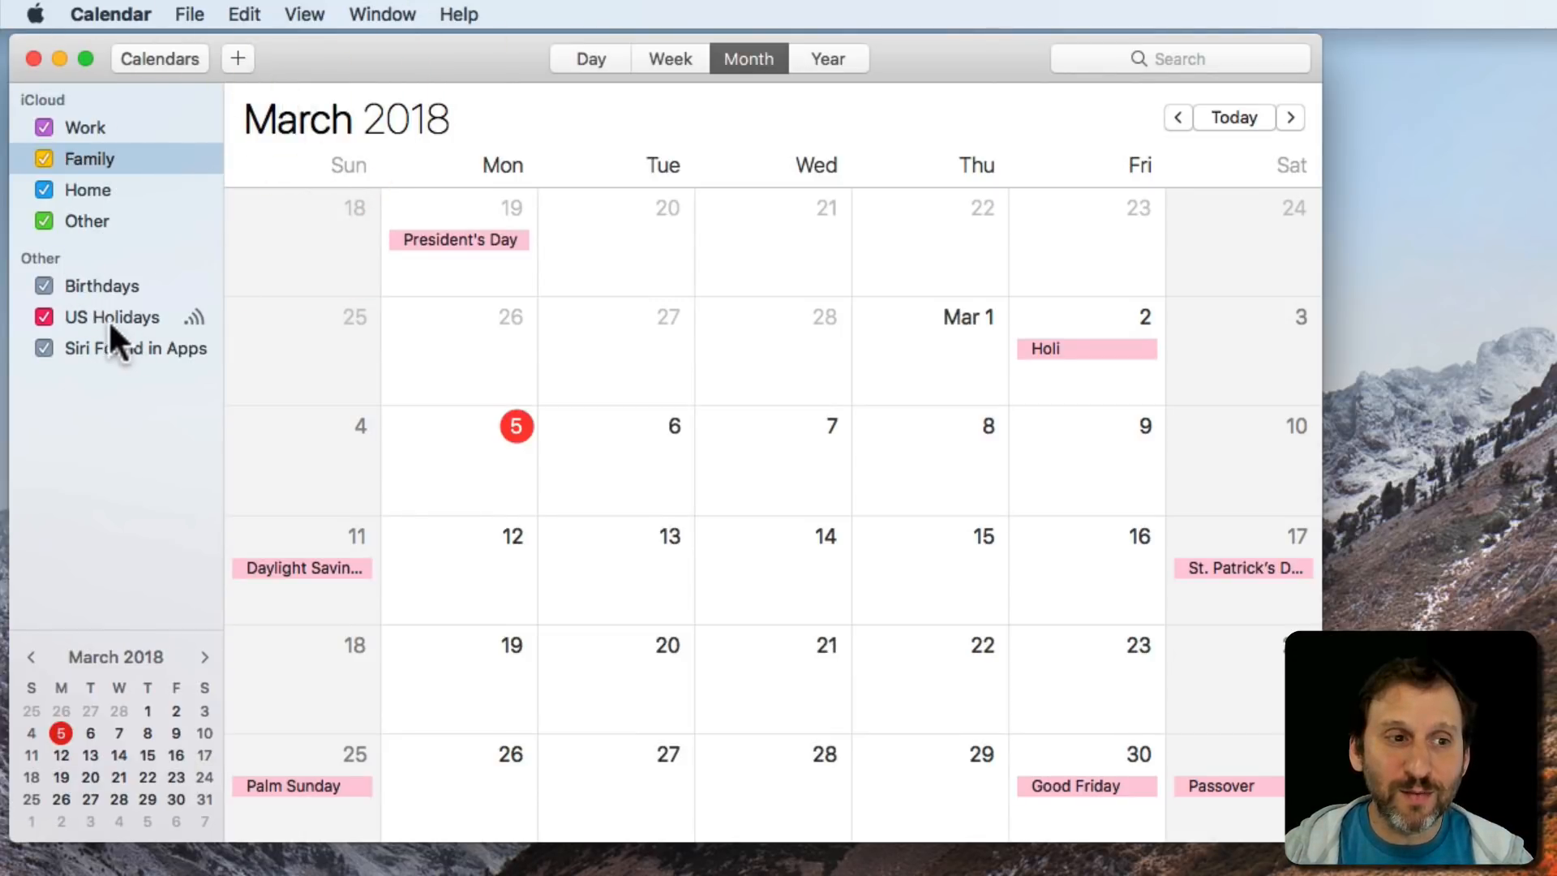
{"action": "mouse_move", "coordinate": [166, 332]}
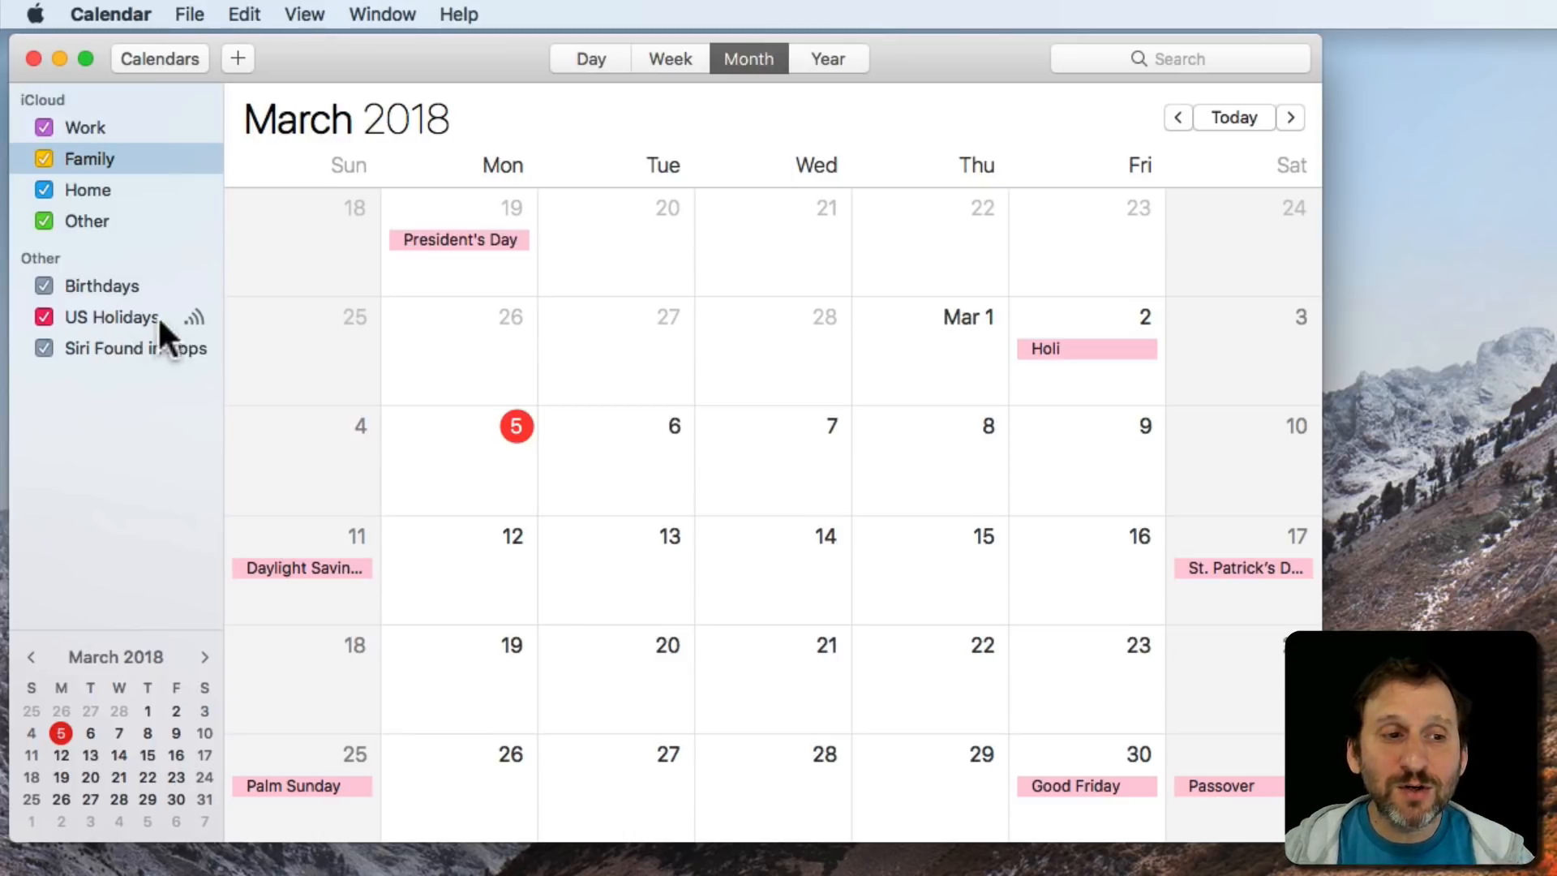
{"action": "mouse_move", "coordinate": [121, 332]}
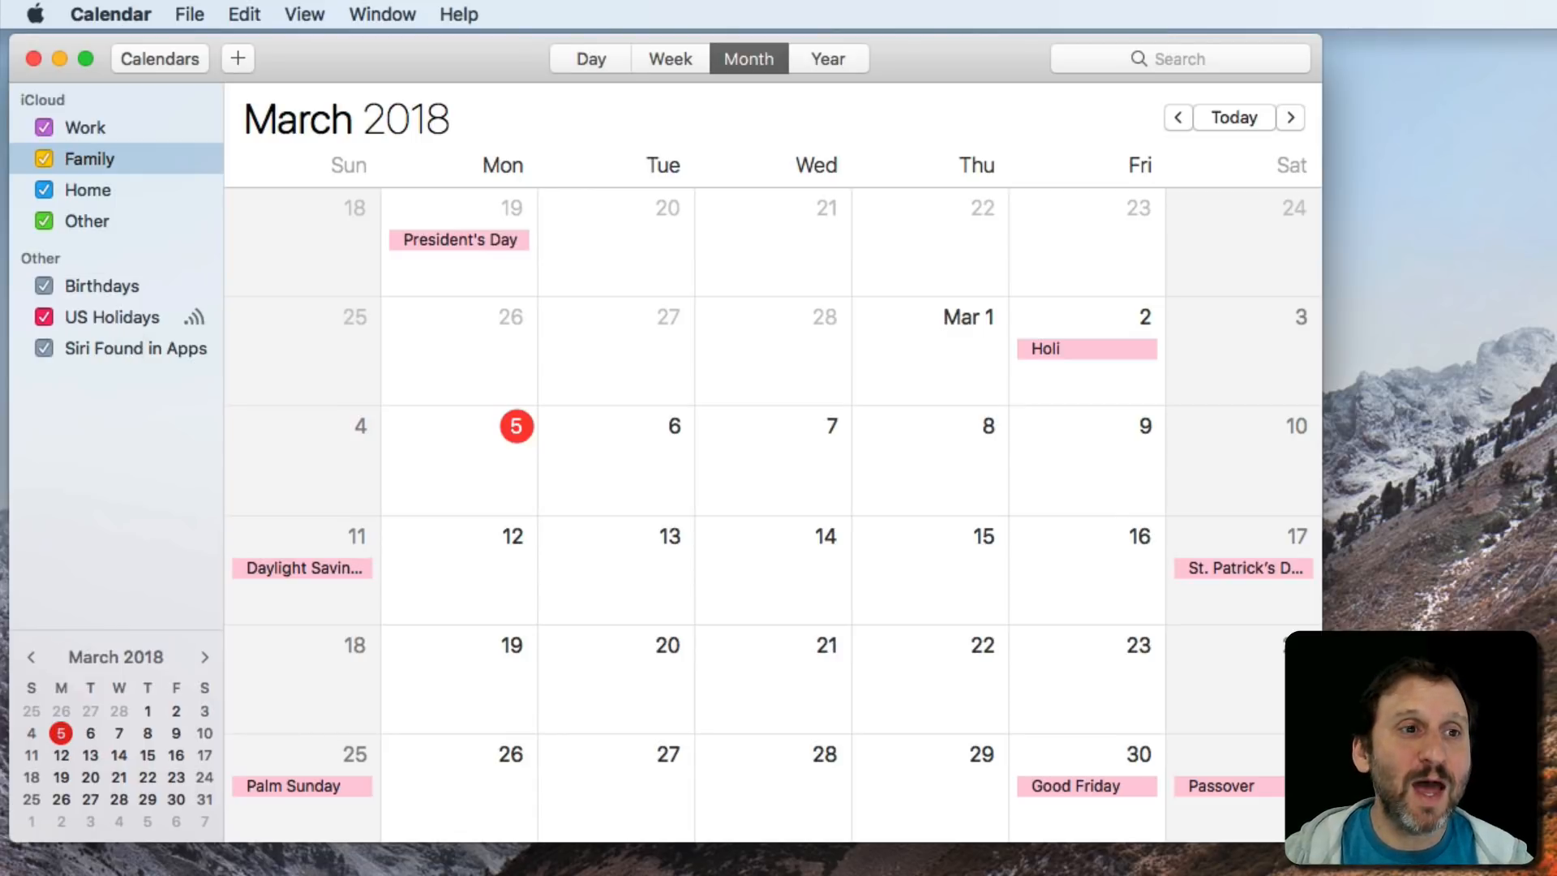
Reveal New Calendar Subscription in the File menu before heading to icalshare.com in Safari.
{"action": "left_click", "coordinate": [185, 14]}
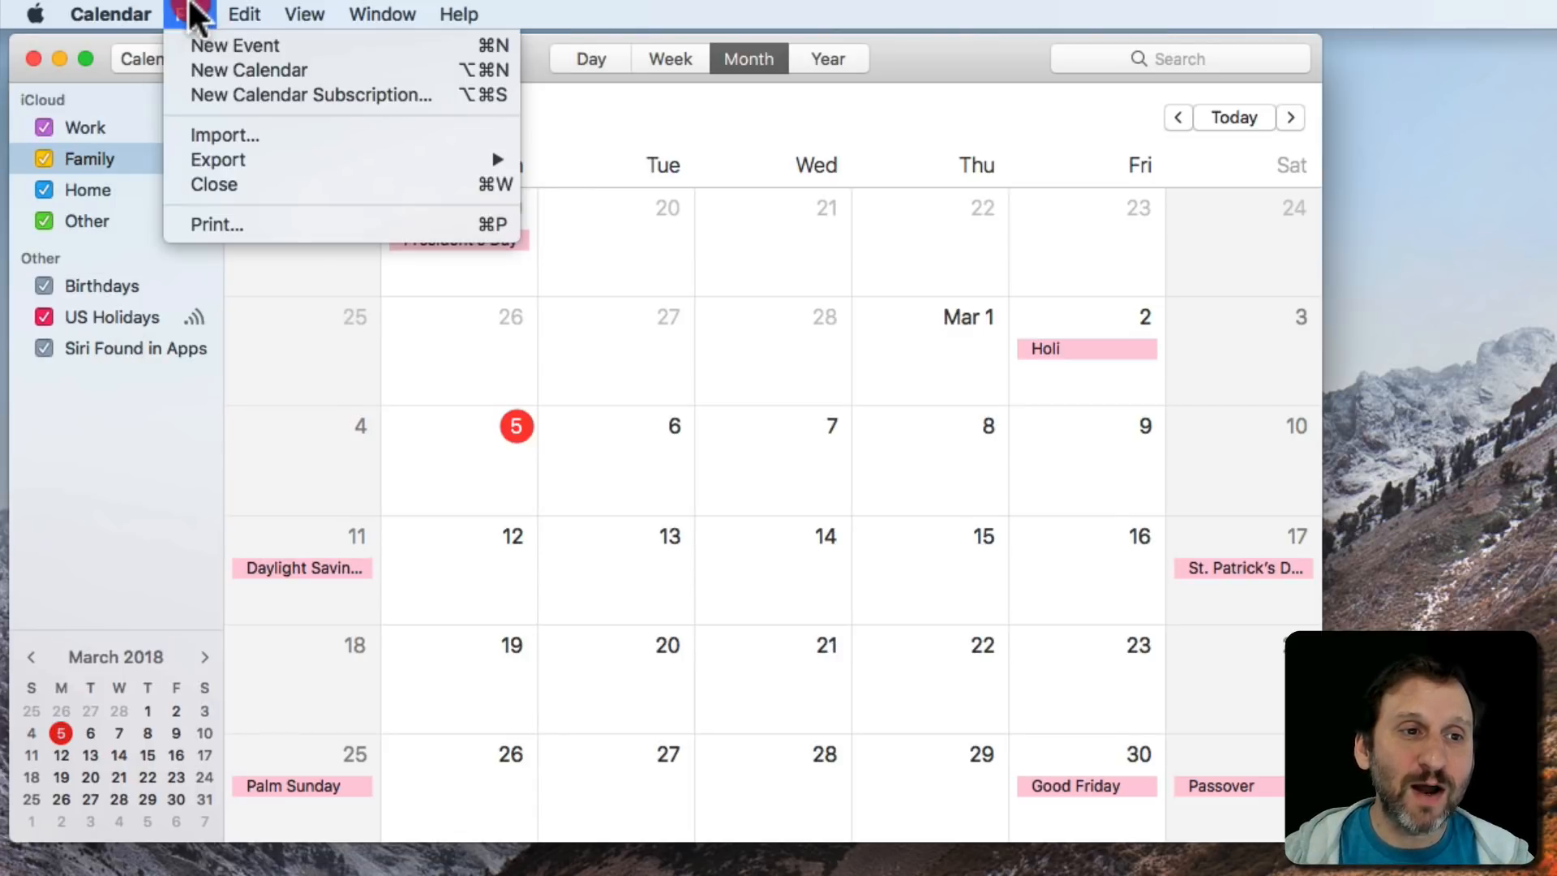
{"action": "left_click", "coordinate": [311, 95]}
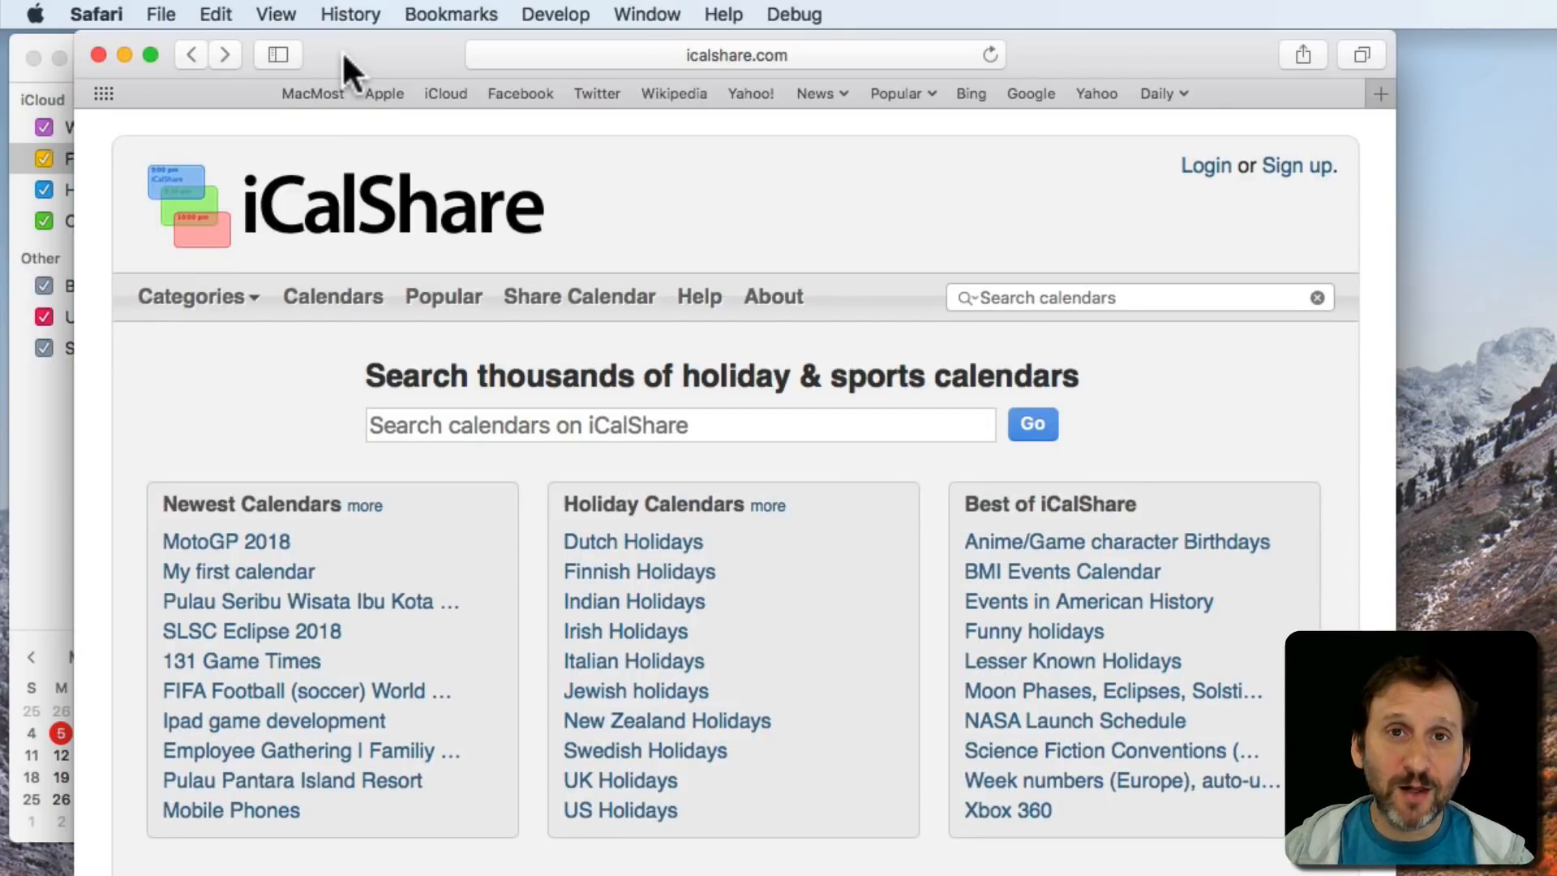
{"action": "mouse_move", "coordinate": [501, 186]}
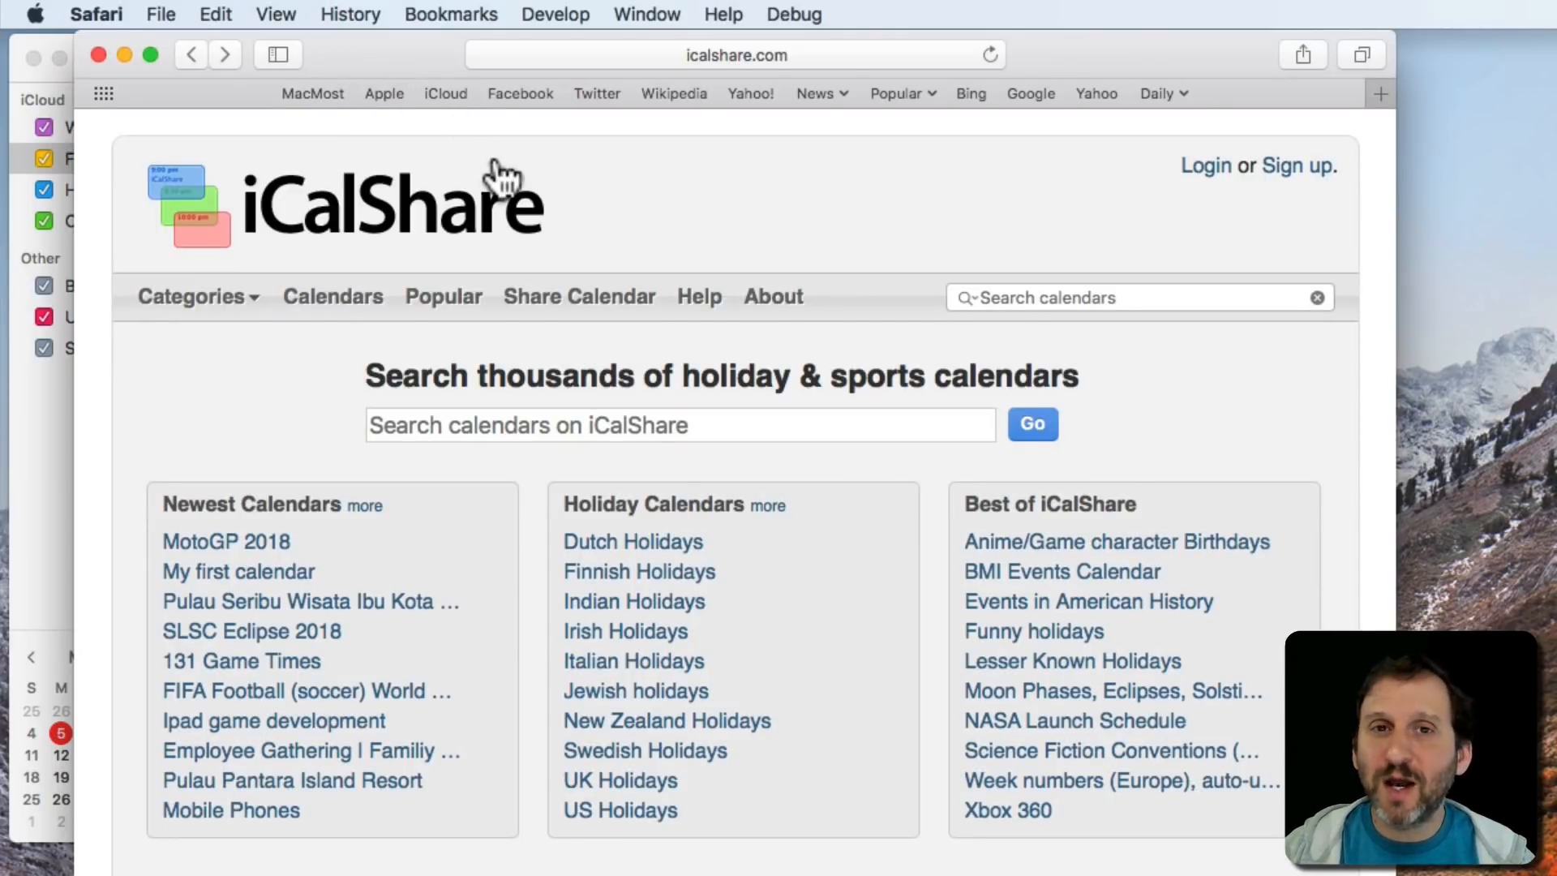
{"action": "mouse_move", "coordinate": [944, 198]}
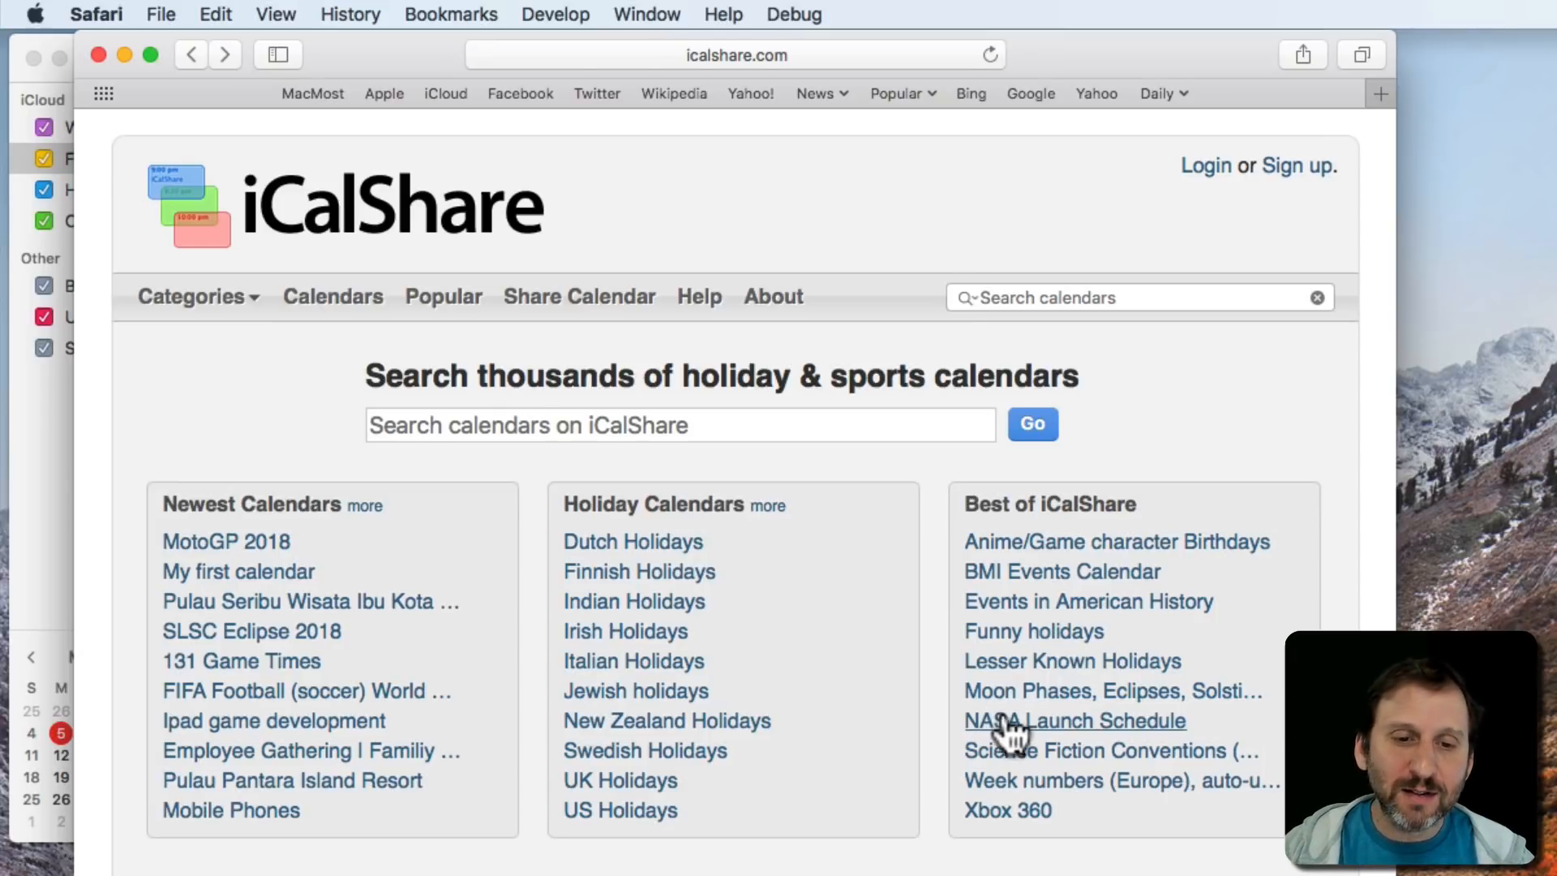
{"action": "mouse_move", "coordinate": [1024, 743]}
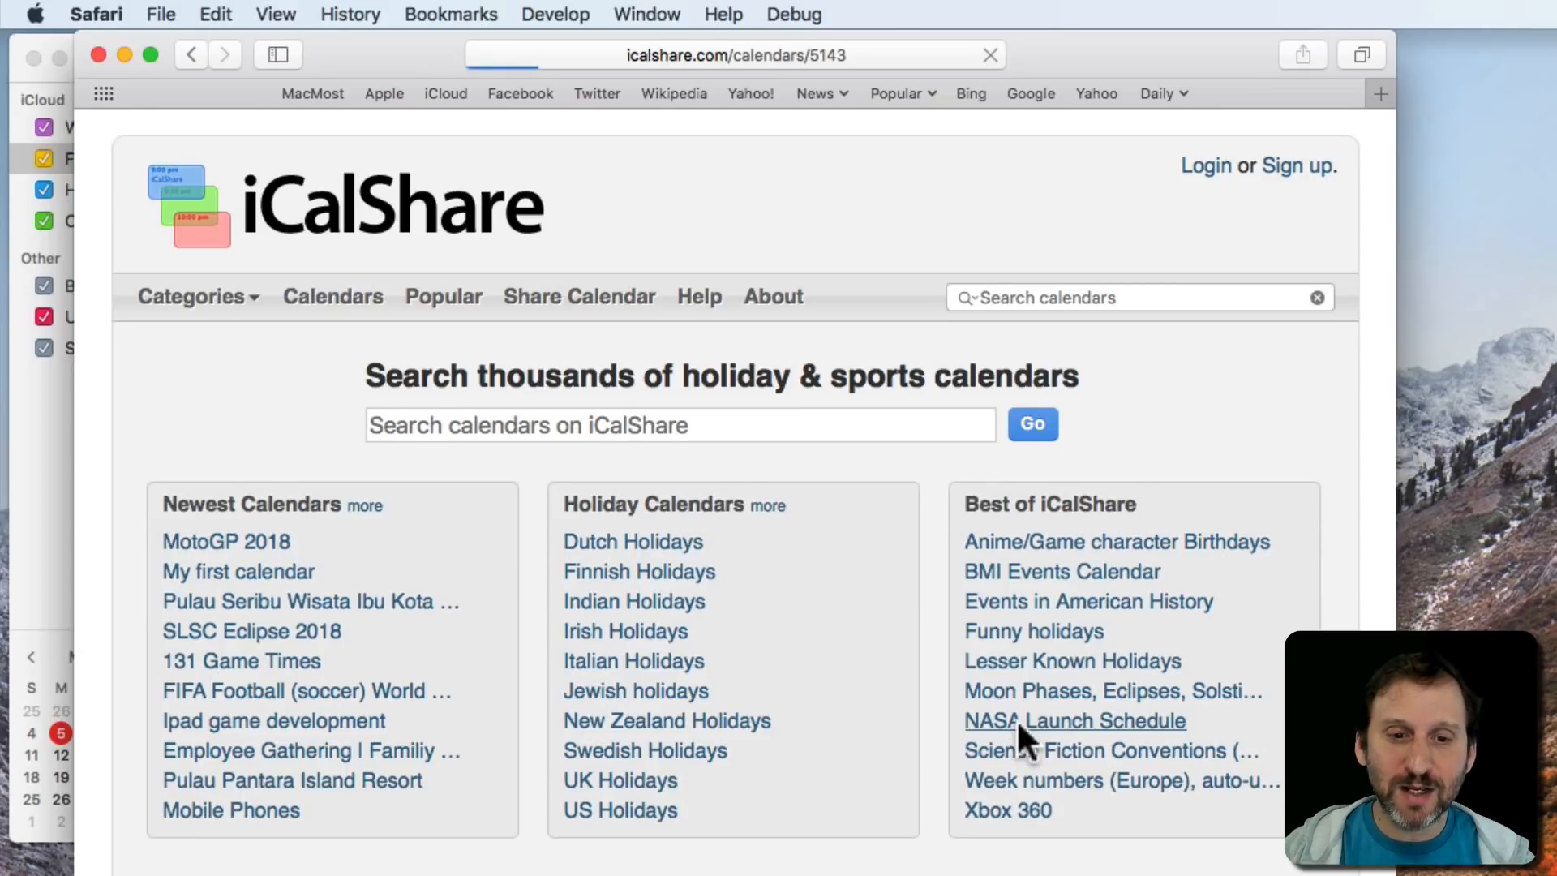
Subscribe to iCalShare's NASA Launch Schedule and allow it to hand off to Calendar.
{"action": "left_click", "coordinate": [1074, 720]}
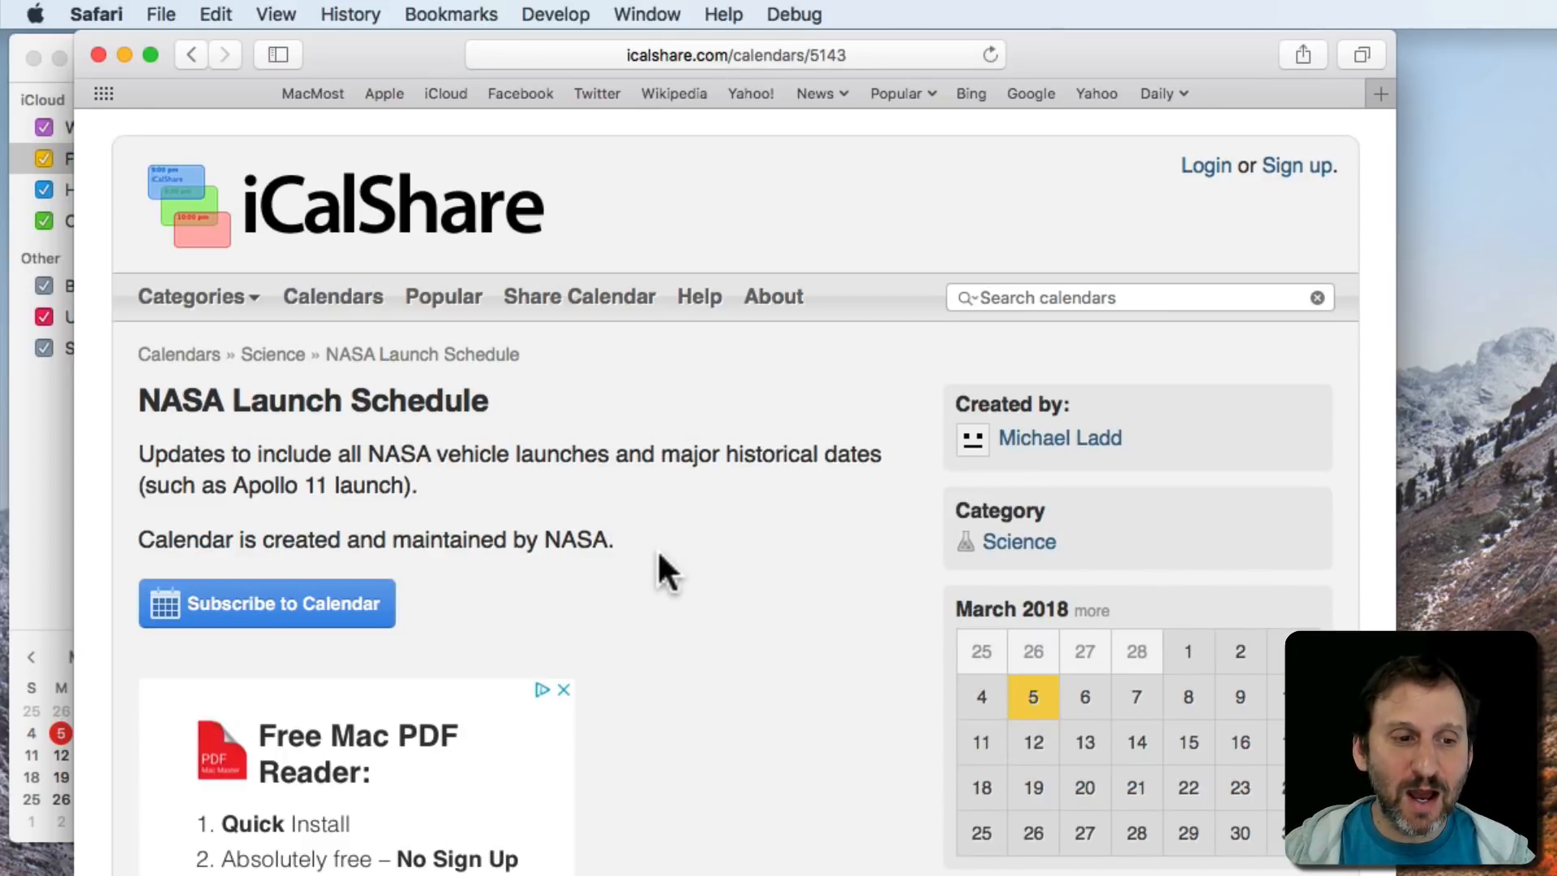
{"action": "left_click", "coordinate": [266, 603]}
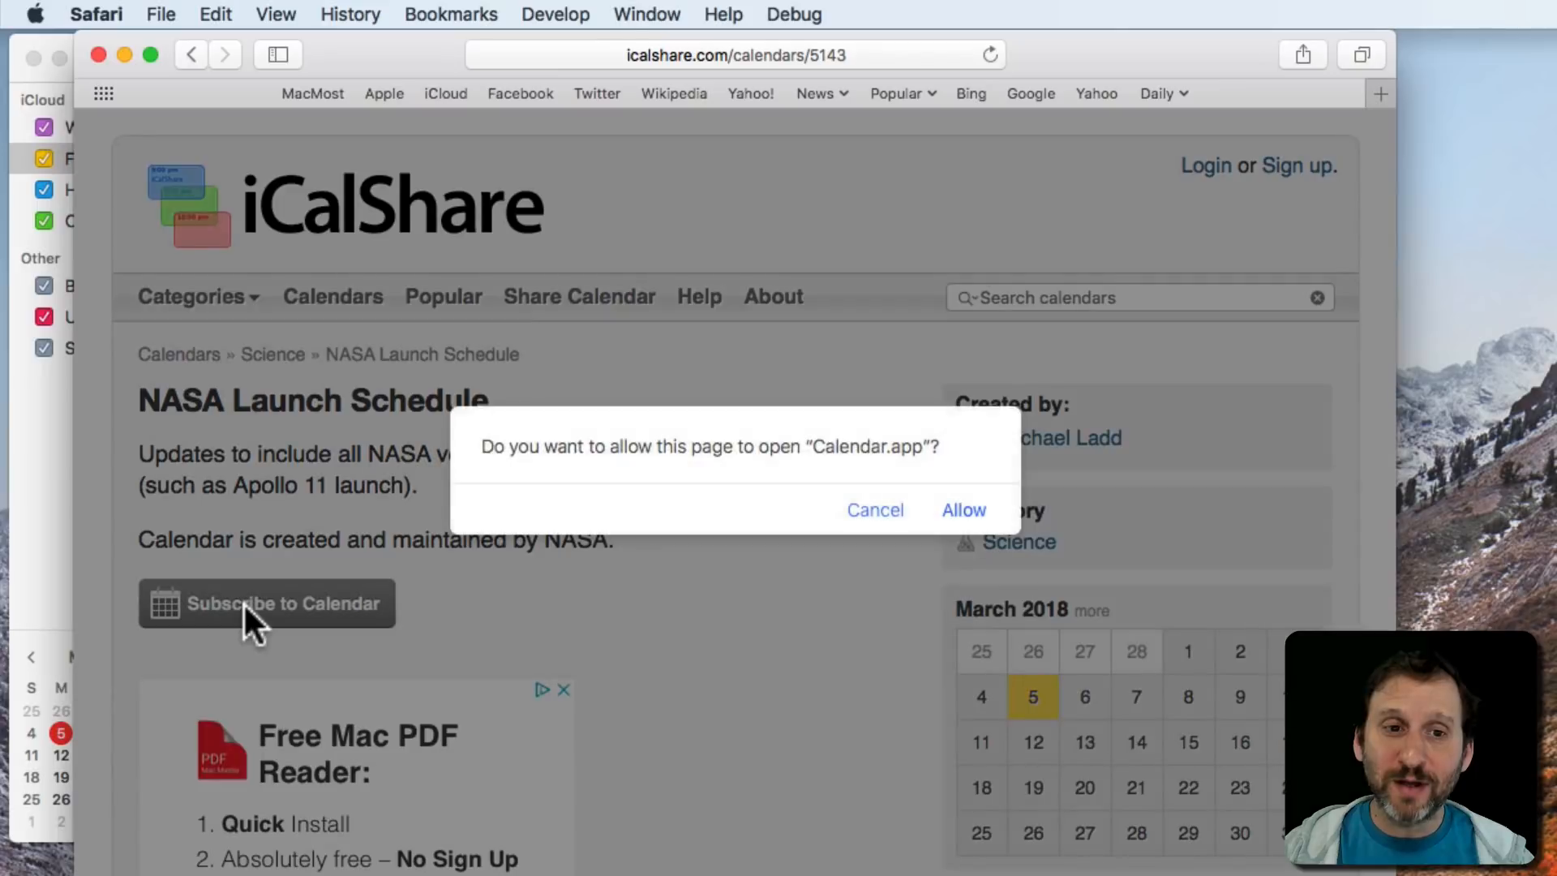
{"action": "mouse_move", "coordinate": [837, 451]}
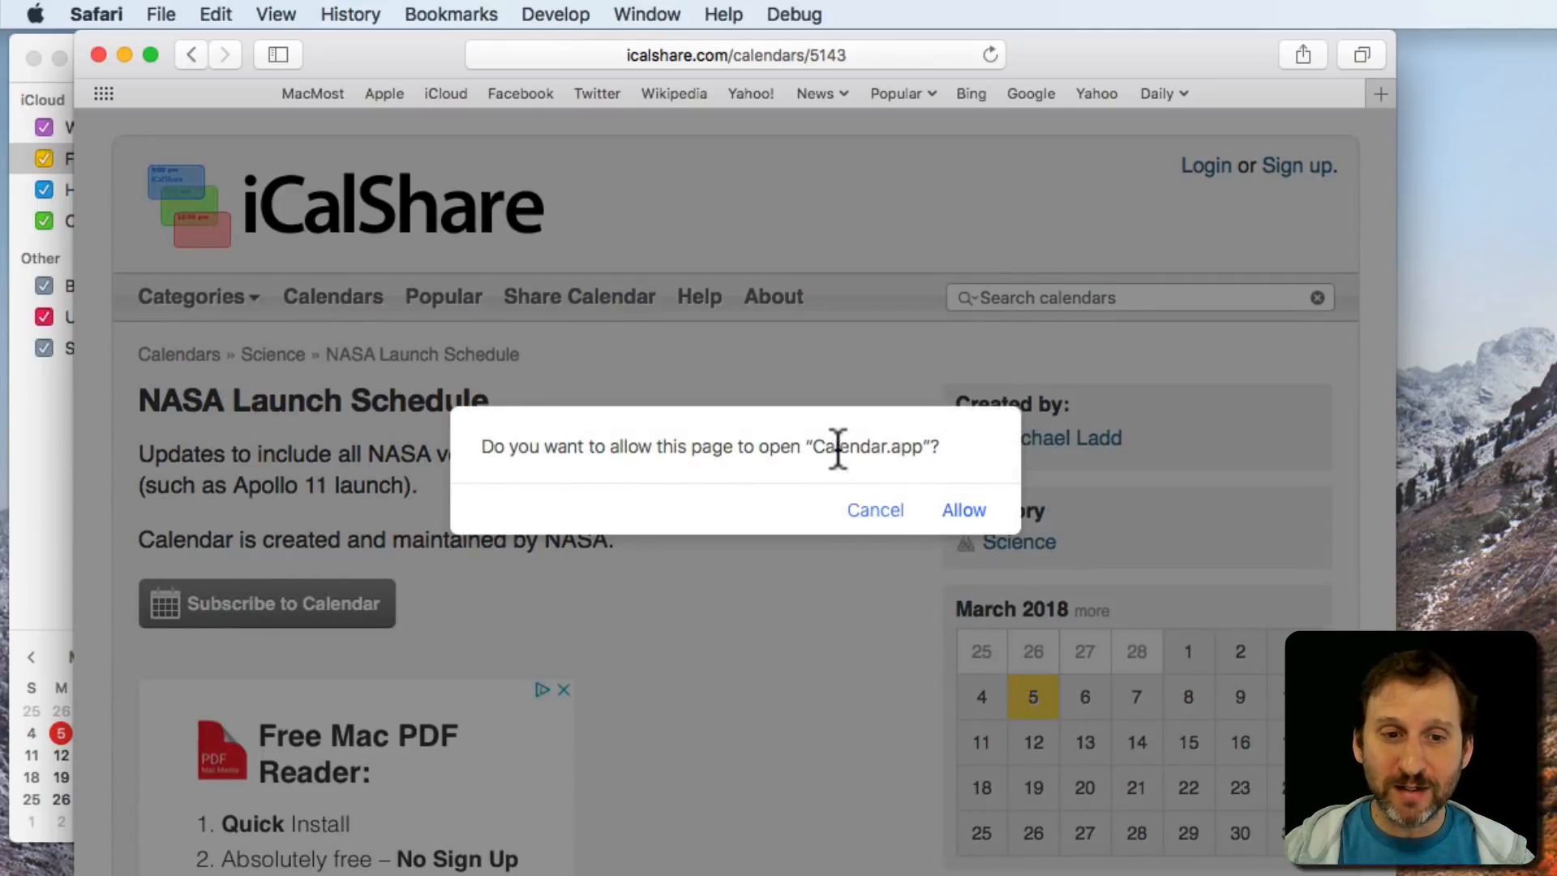
{"action": "left_click", "coordinate": [964, 509]}
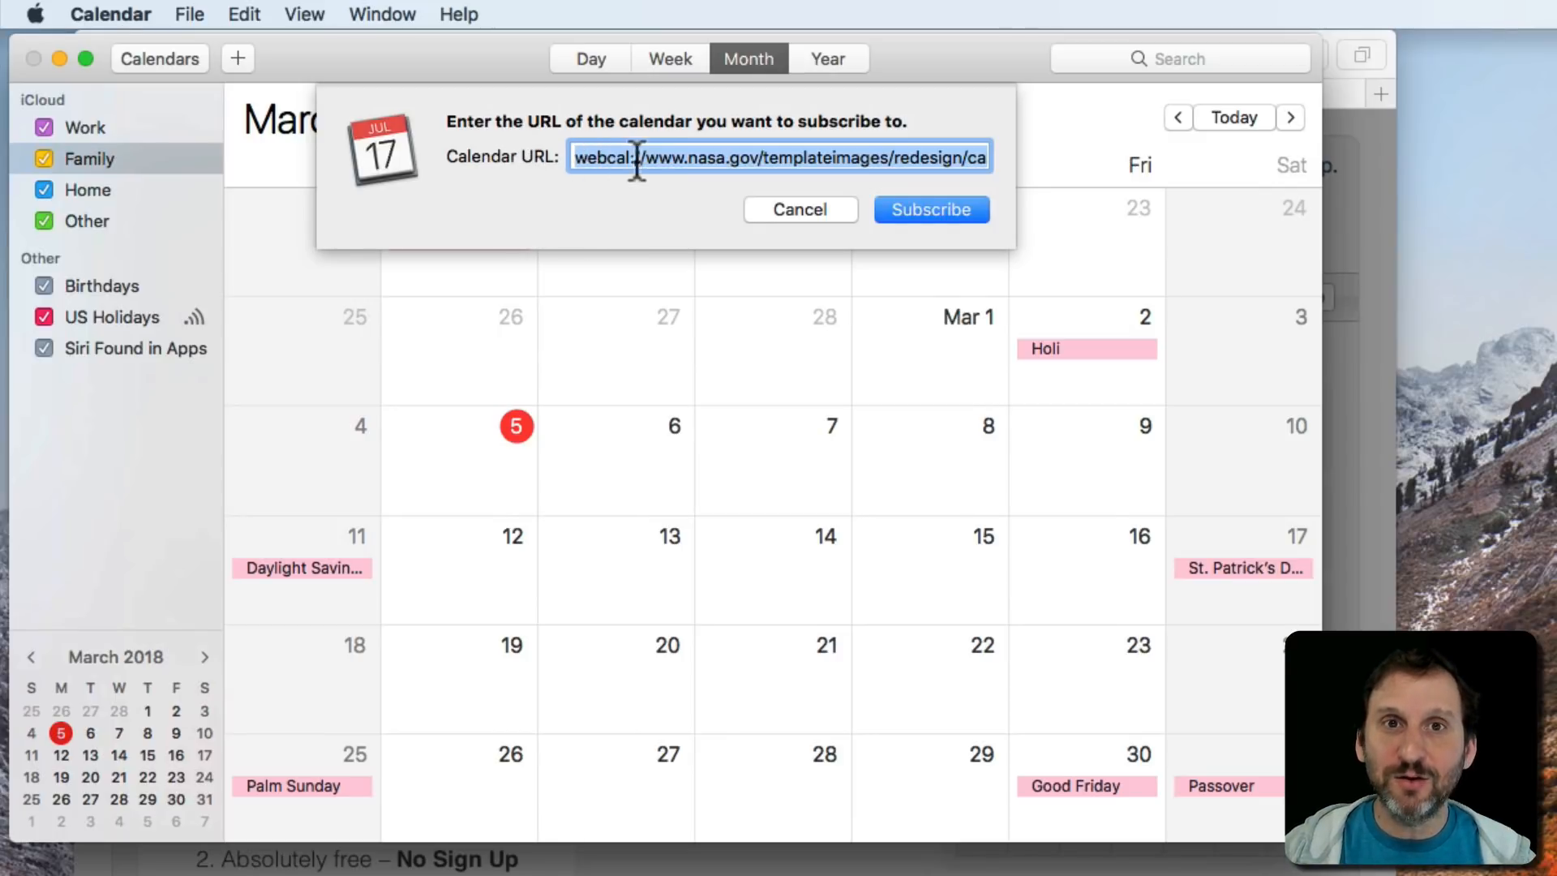
Accept the NASA webcal address, name the subscription NASA, store it in iCloud with alerts removed.
{"action": "left_click", "coordinate": [799, 209]}
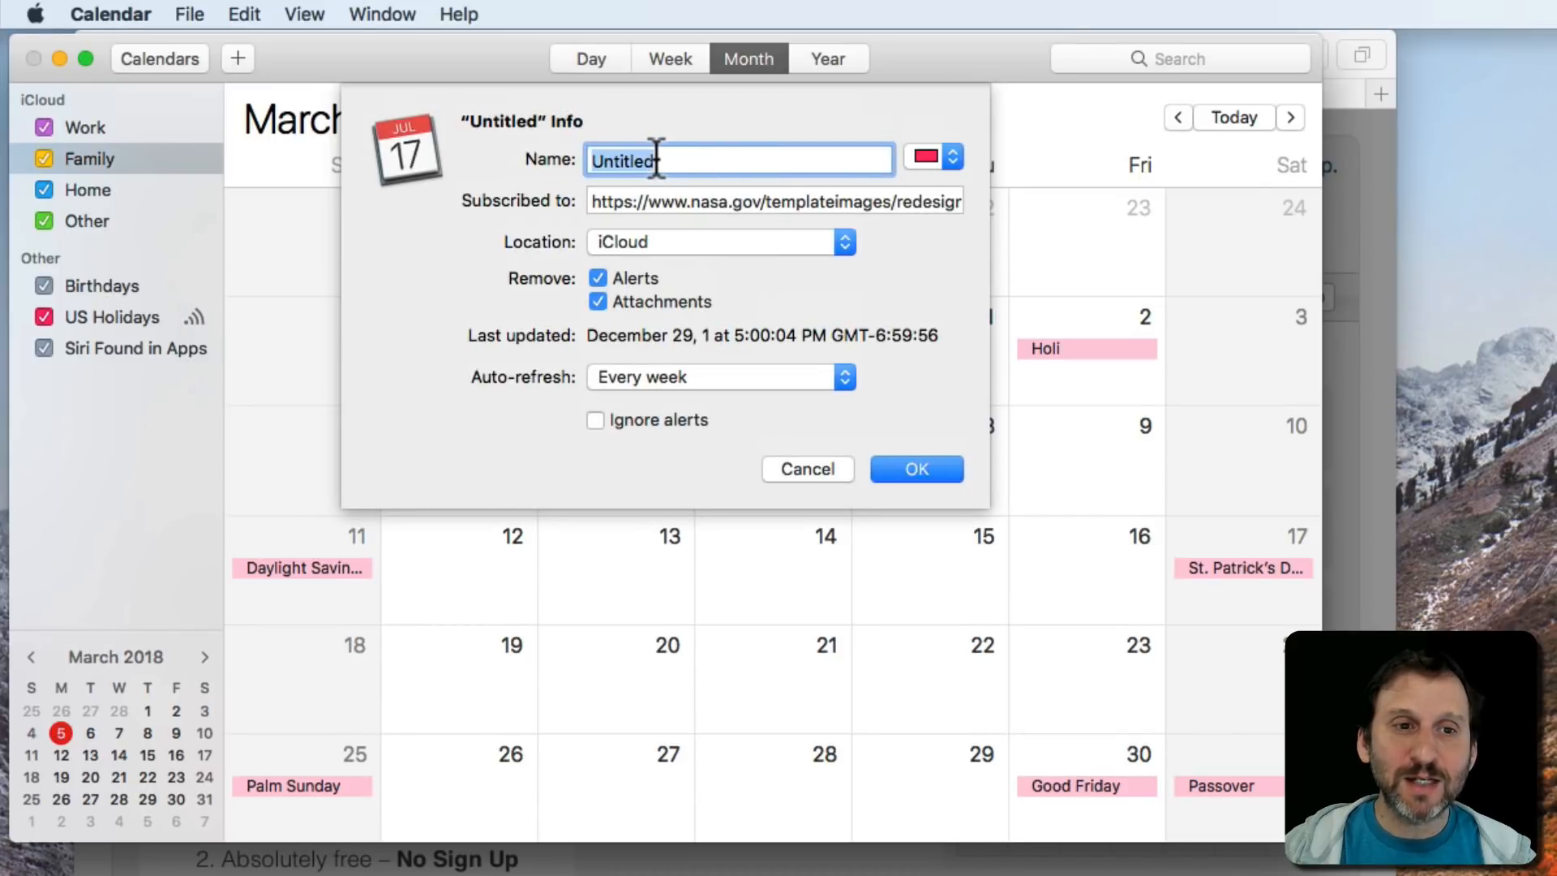
{"action": "type", "text": "NAS"}
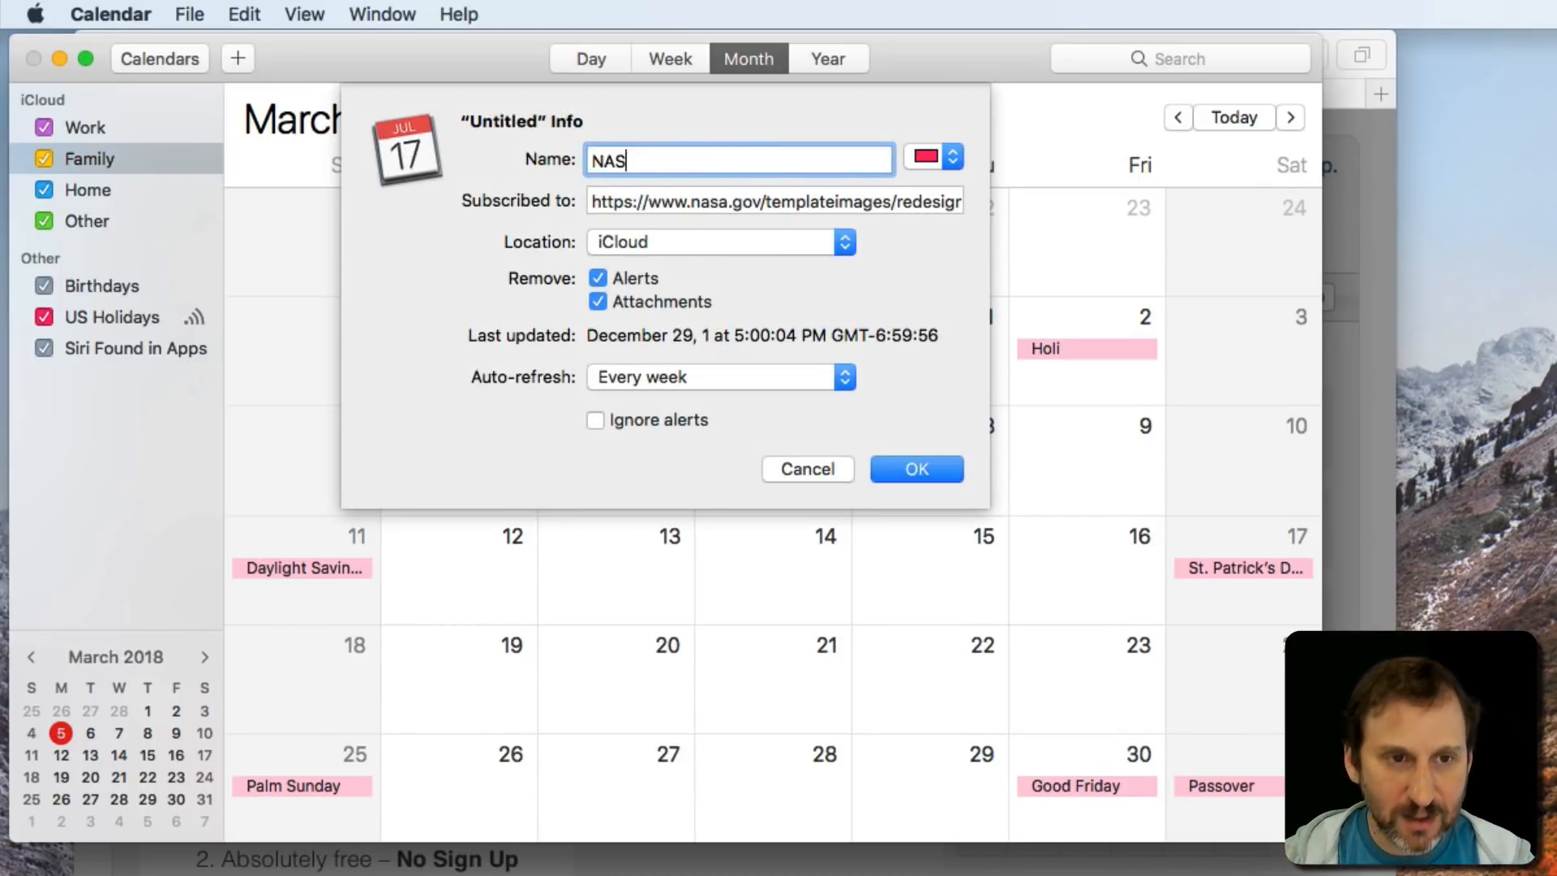
{"action": "type", "text": "A"}
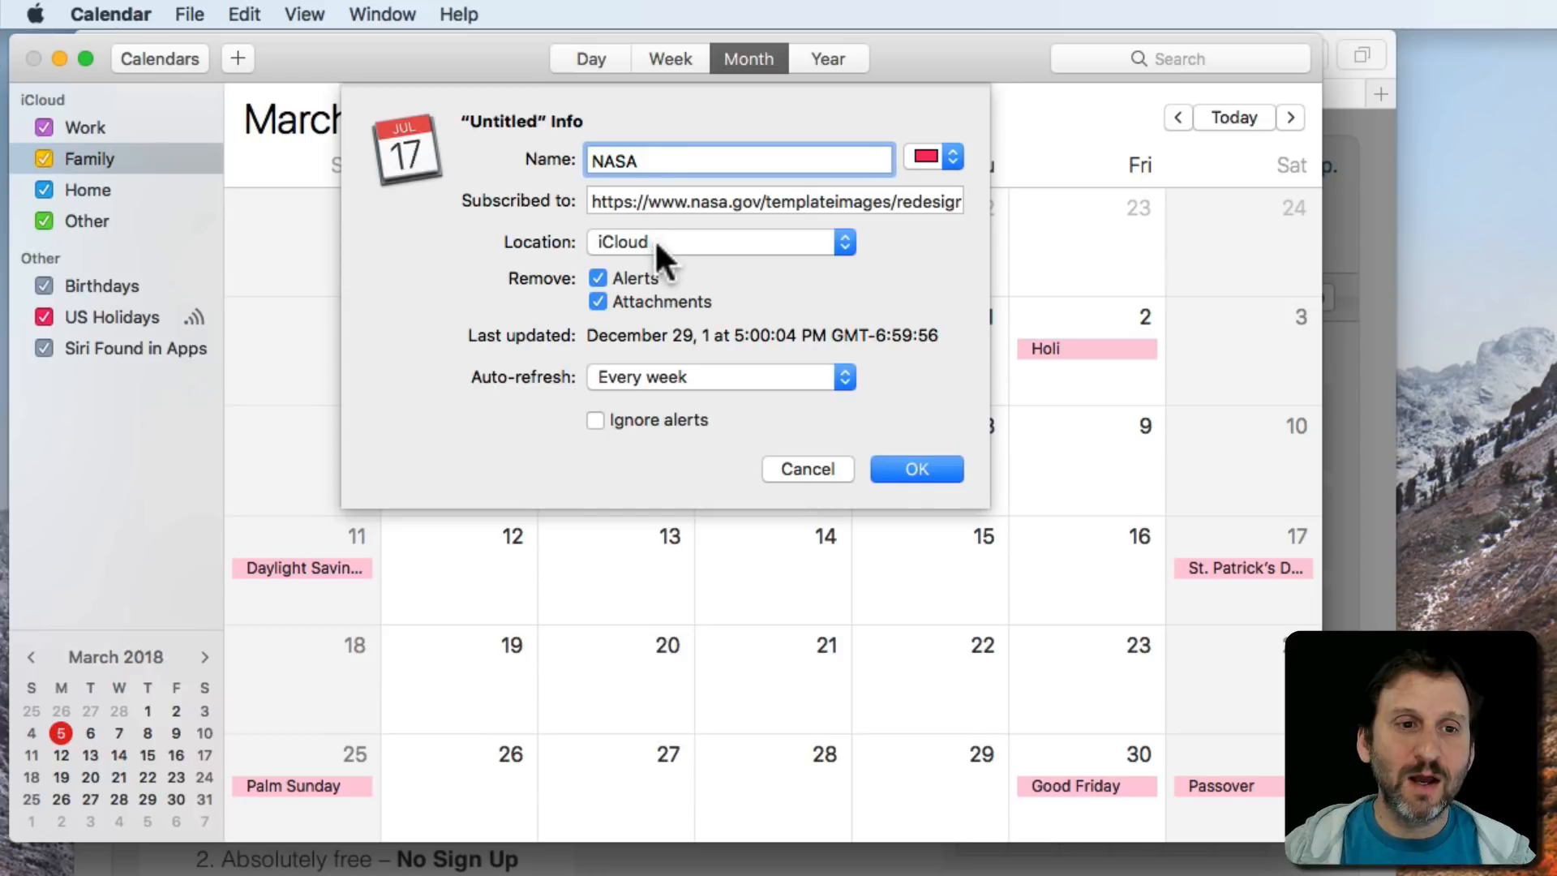
{"action": "left_click", "coordinate": [720, 241]}
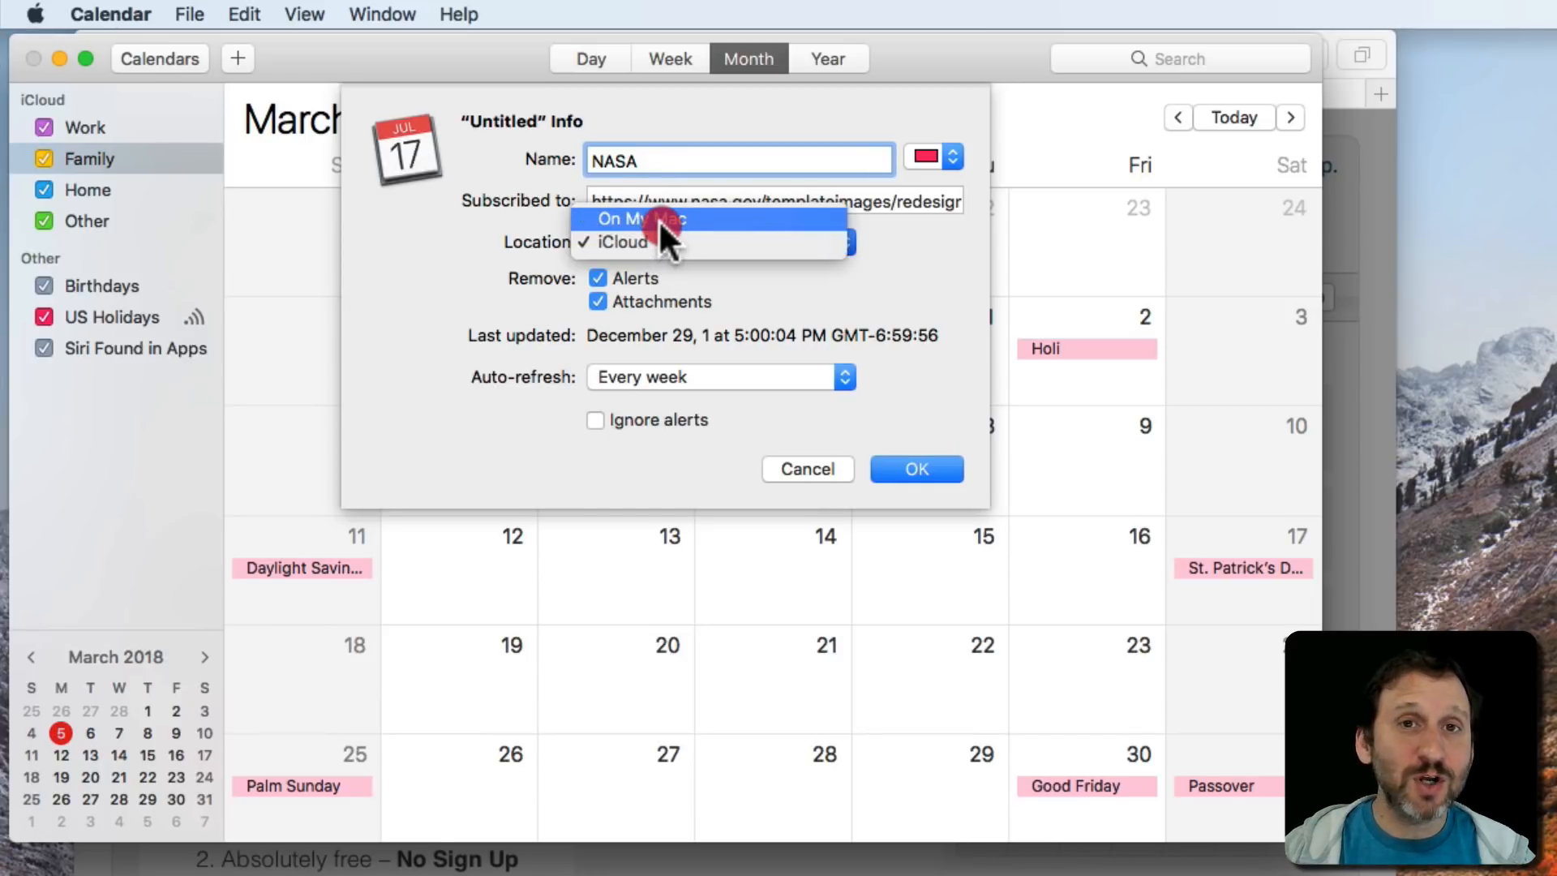
{"action": "mouse_move", "coordinate": [670, 243]}
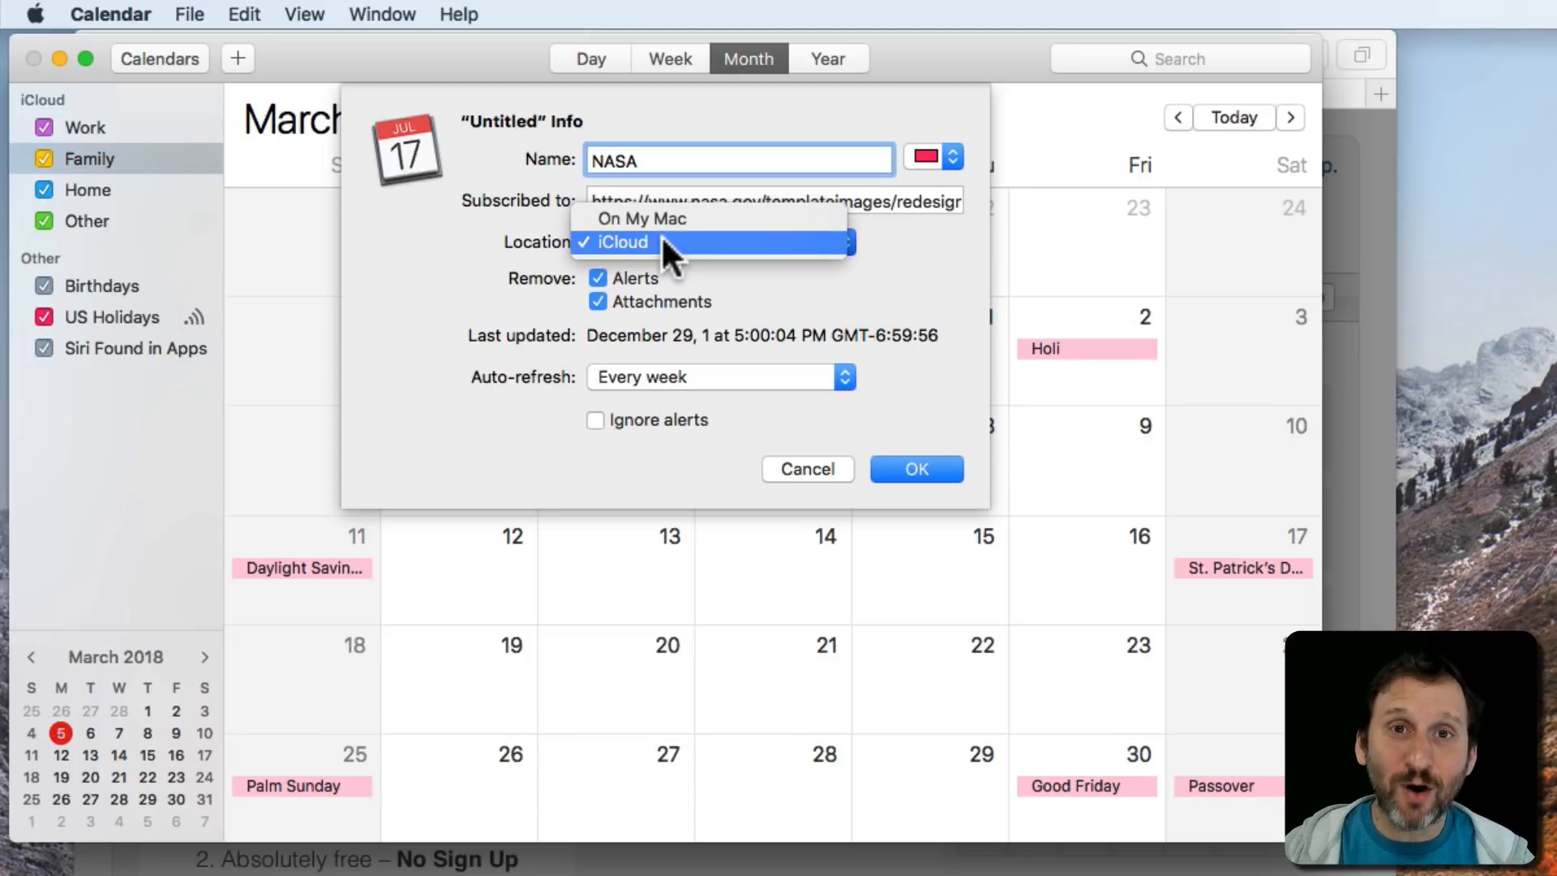
{"action": "left_click", "coordinate": [620, 242]}
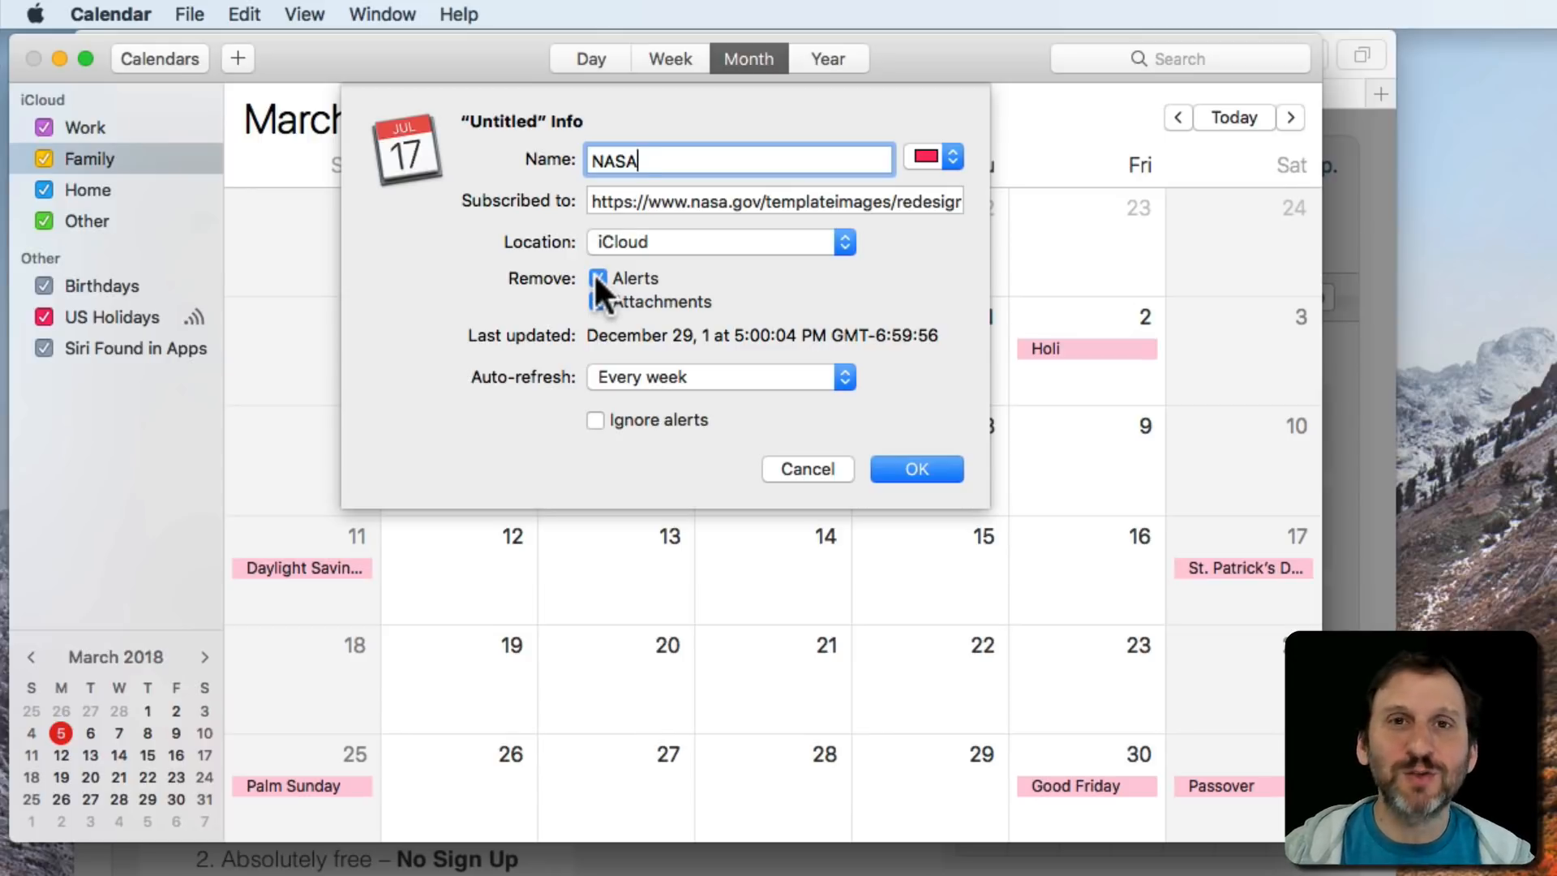
{"action": "left_click", "coordinate": [597, 301]}
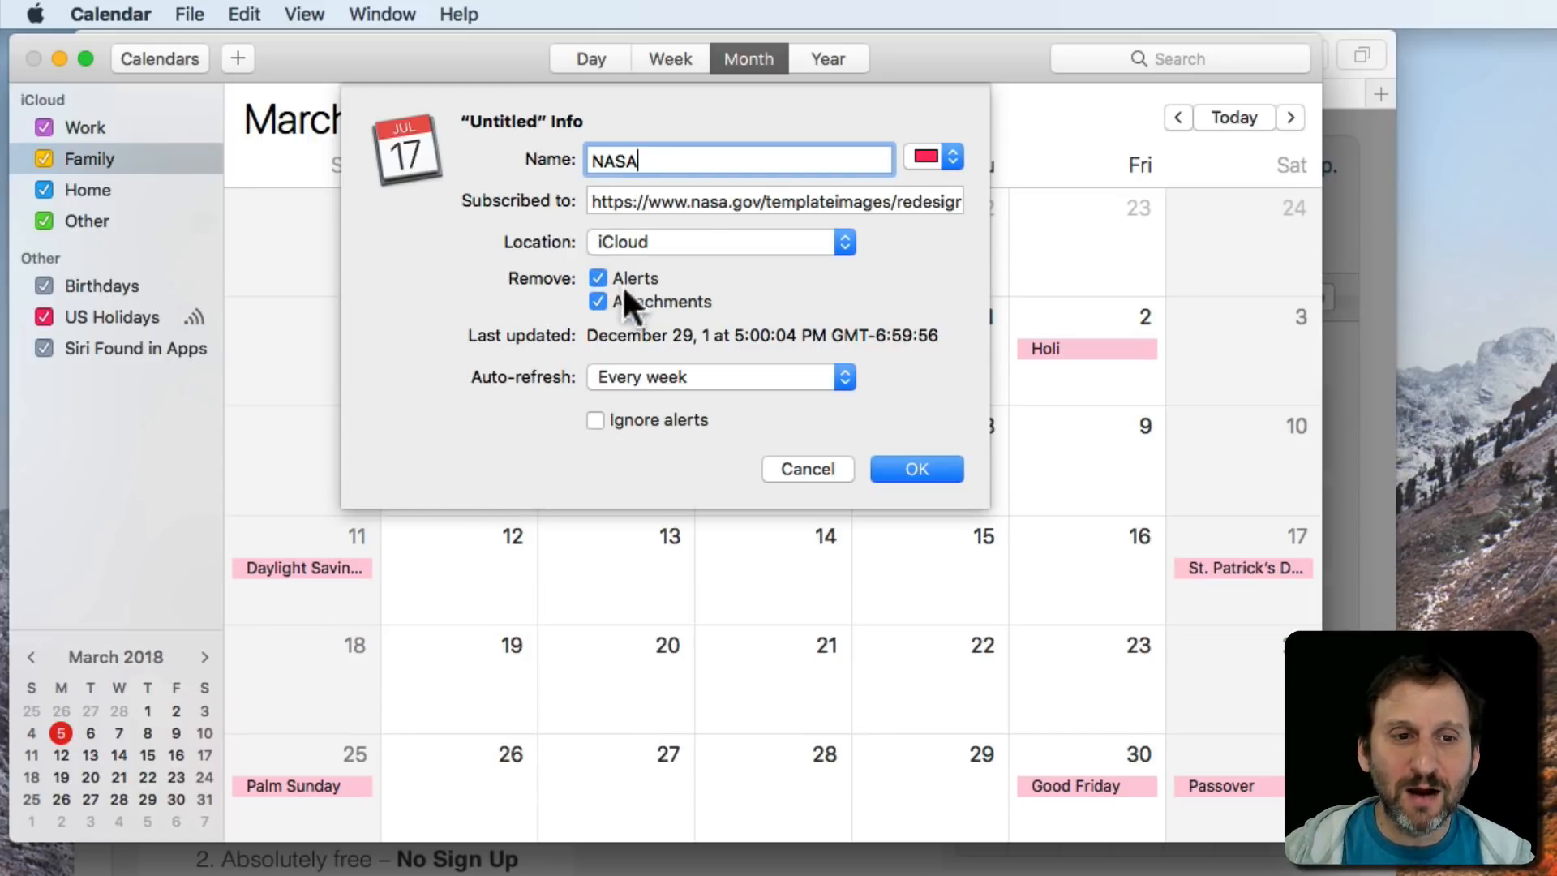
{"action": "mouse_move", "coordinate": [626, 329]}
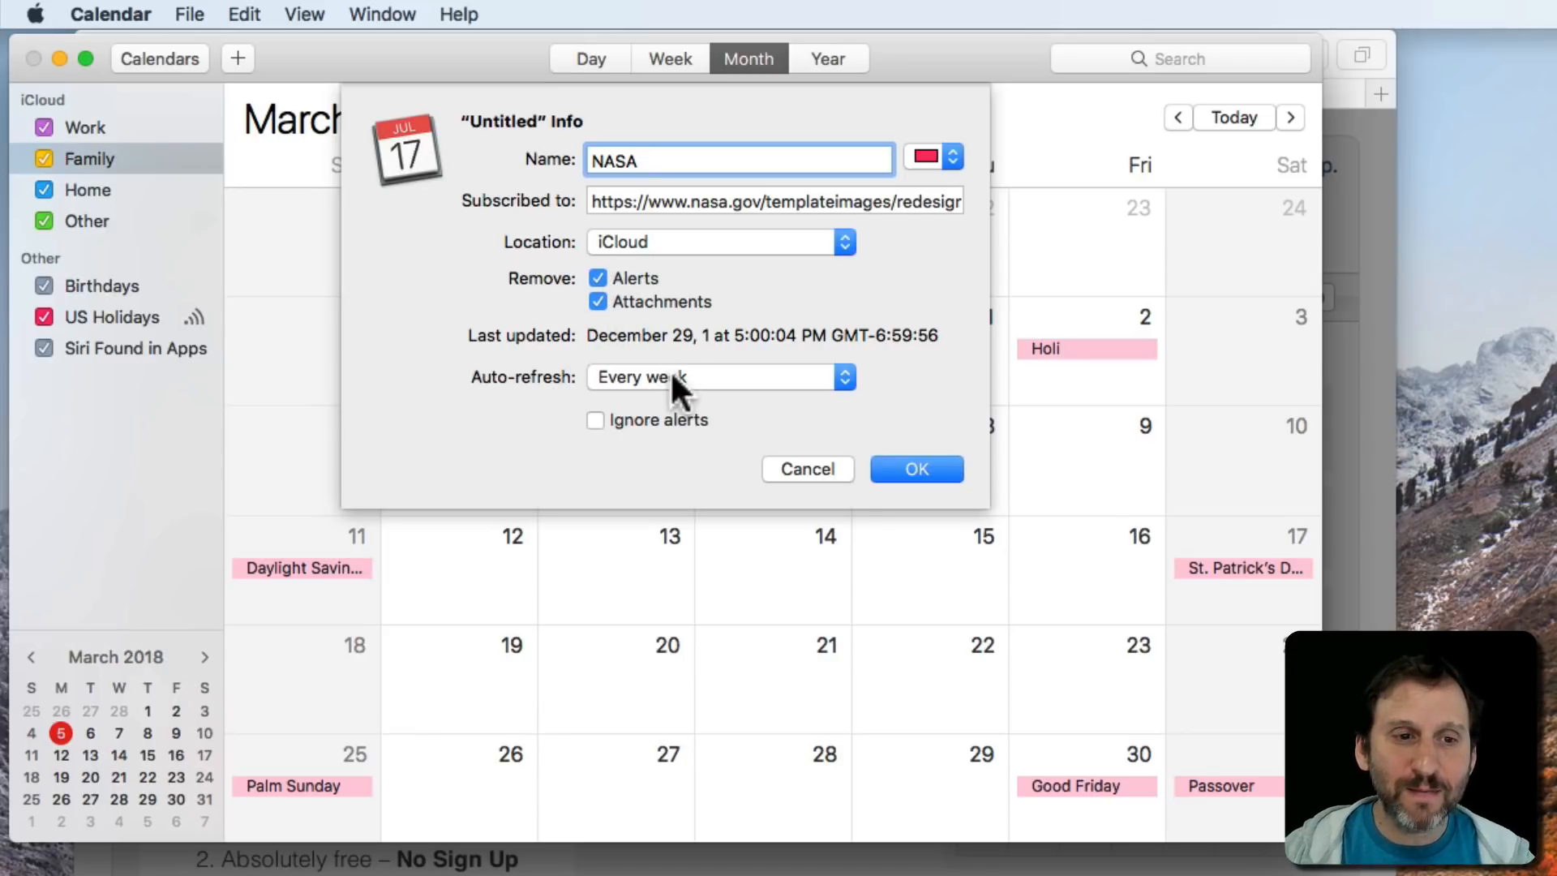
Set the NASA subscription to auto-refresh every day and save it.
{"action": "left_click", "coordinate": [720, 376]}
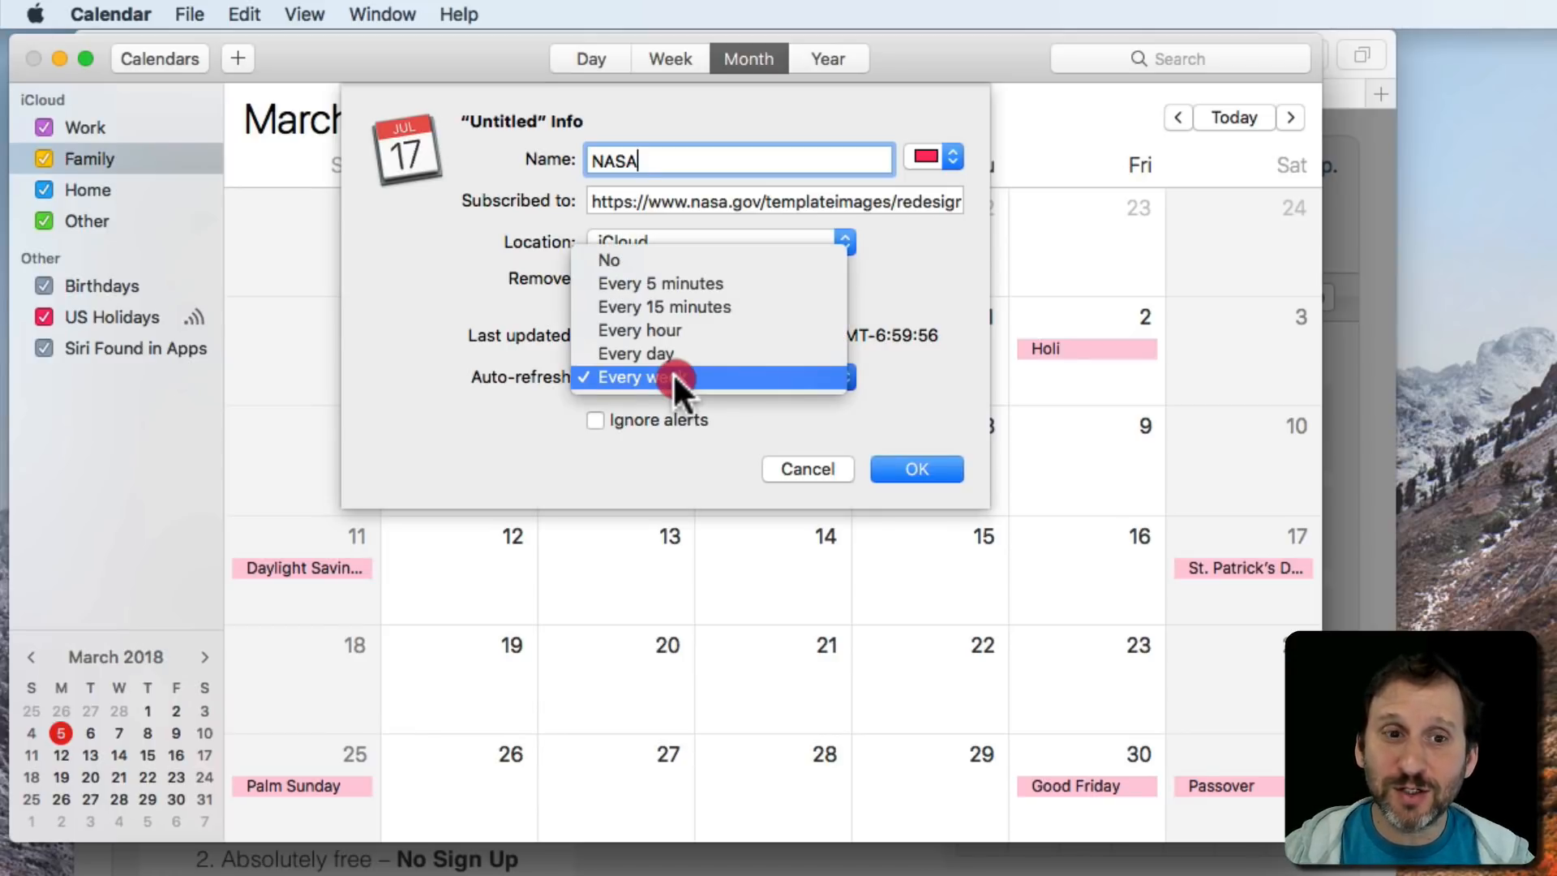
{"action": "left_click", "coordinate": [664, 377]}
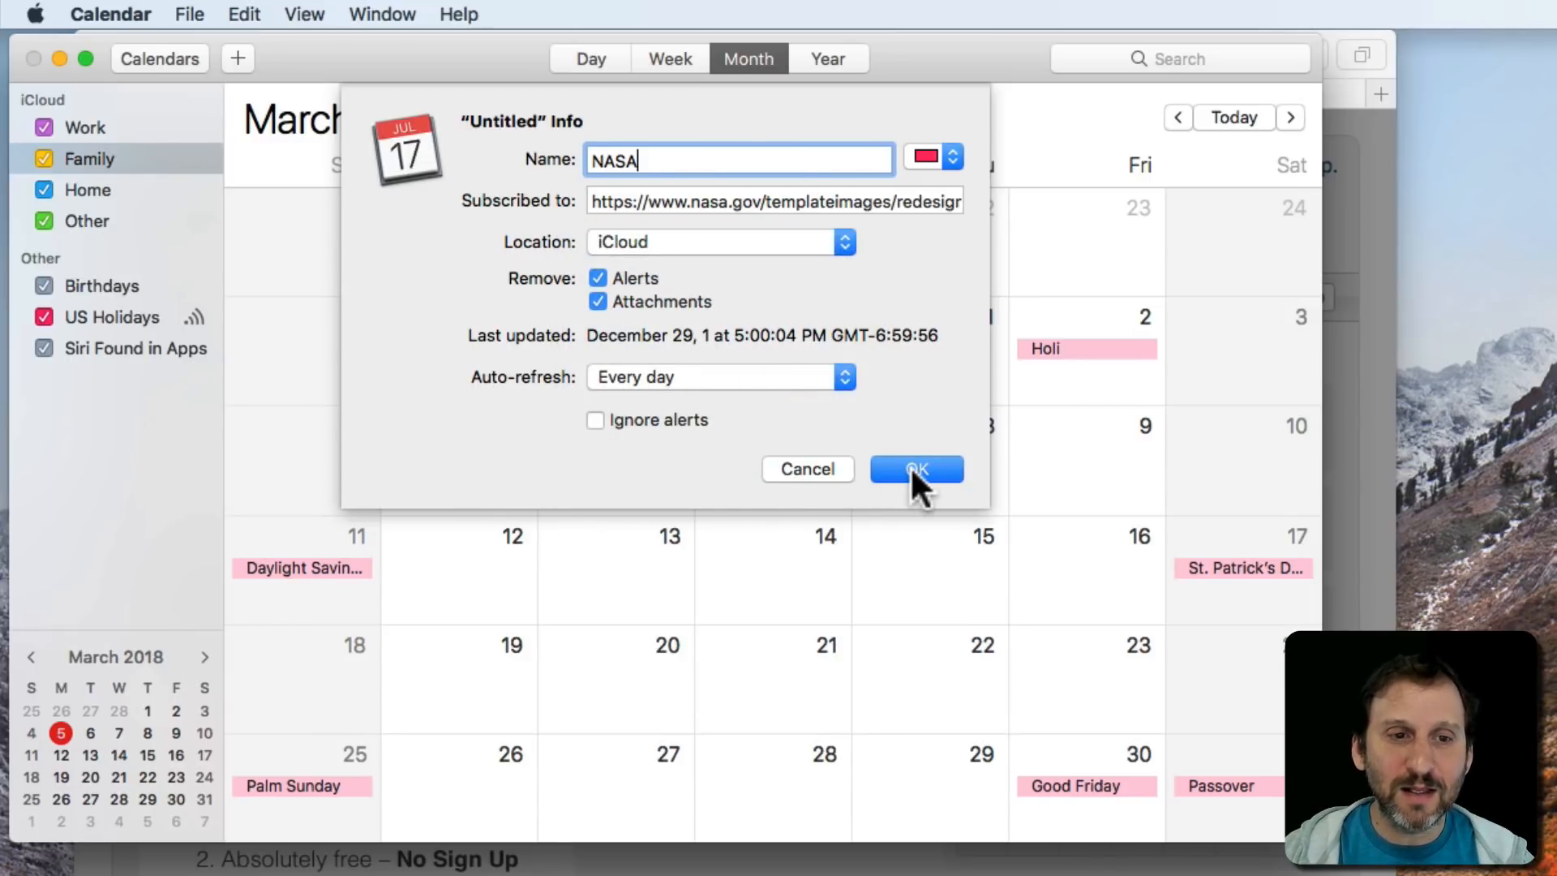
{"action": "left_click", "coordinate": [917, 469]}
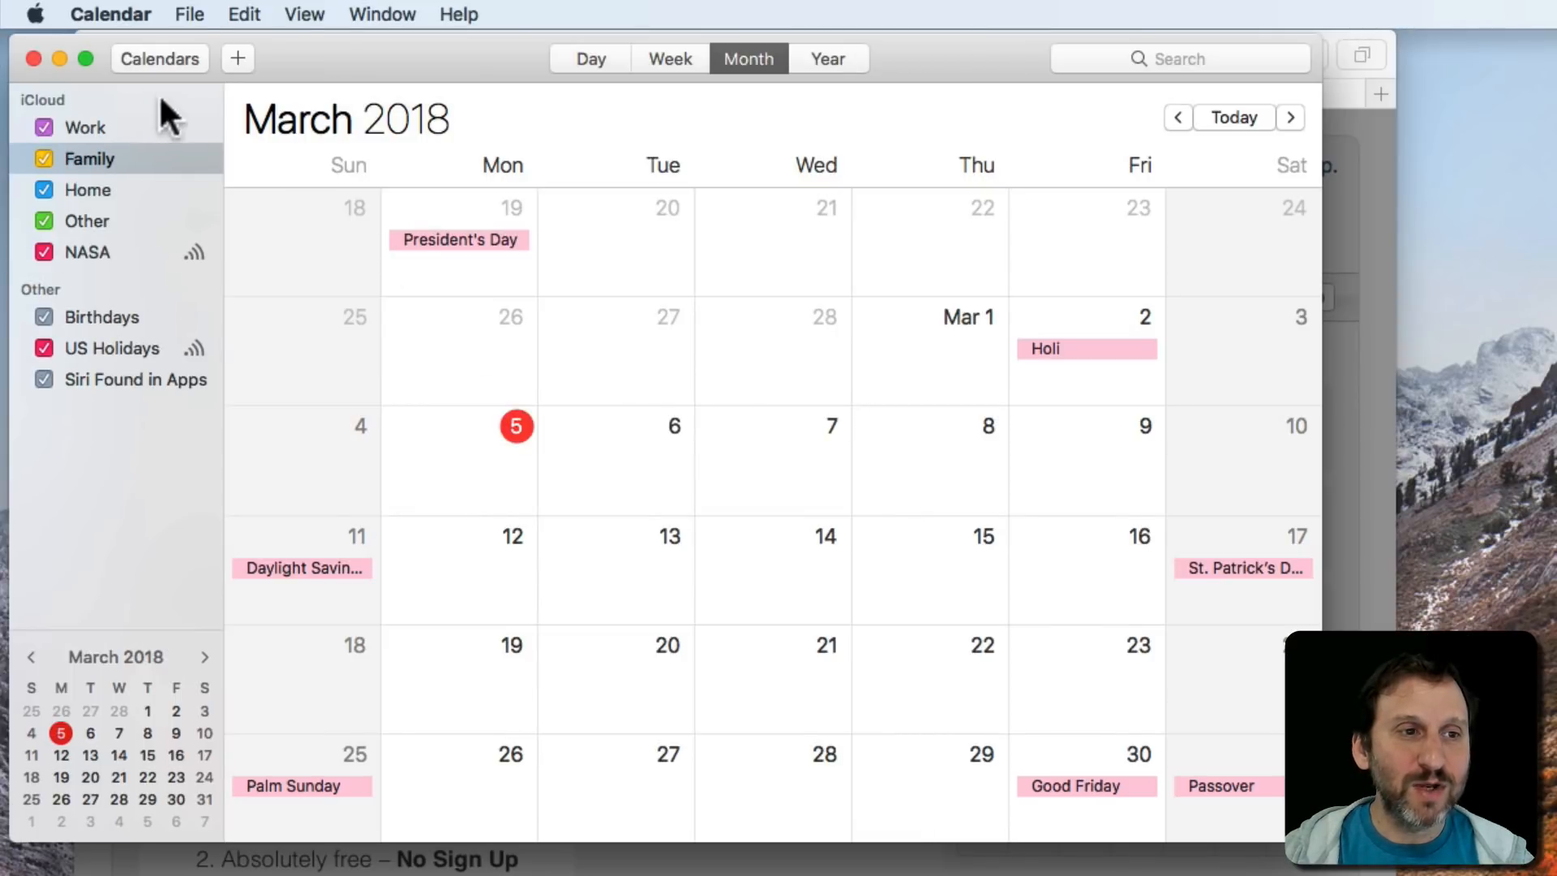
{"action": "mouse_move", "coordinate": [104, 257]}
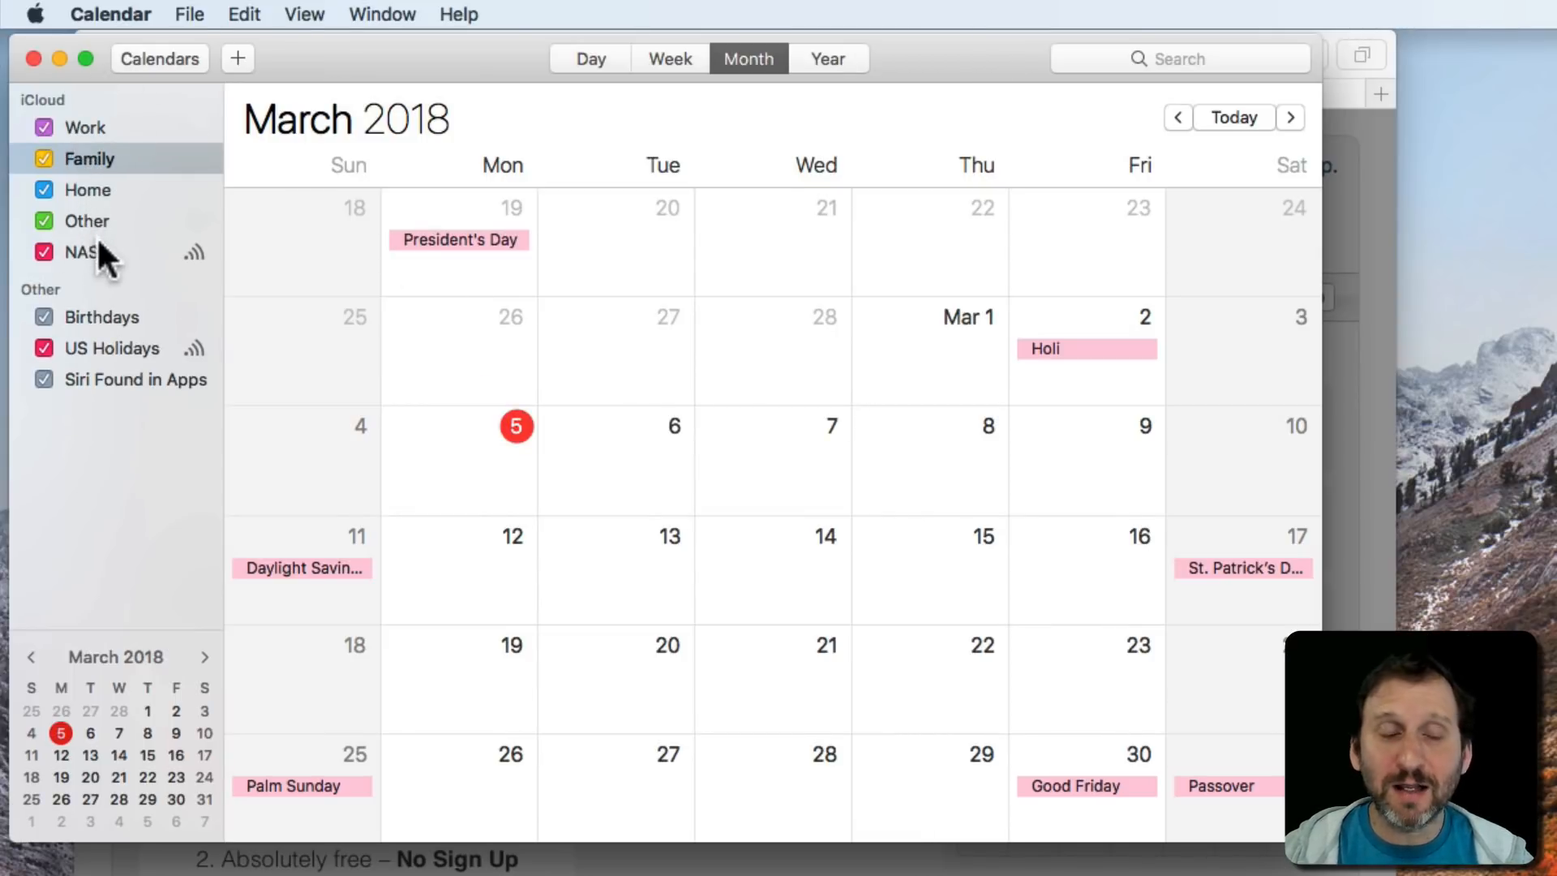
{"action": "mouse_move", "coordinate": [84, 257]}
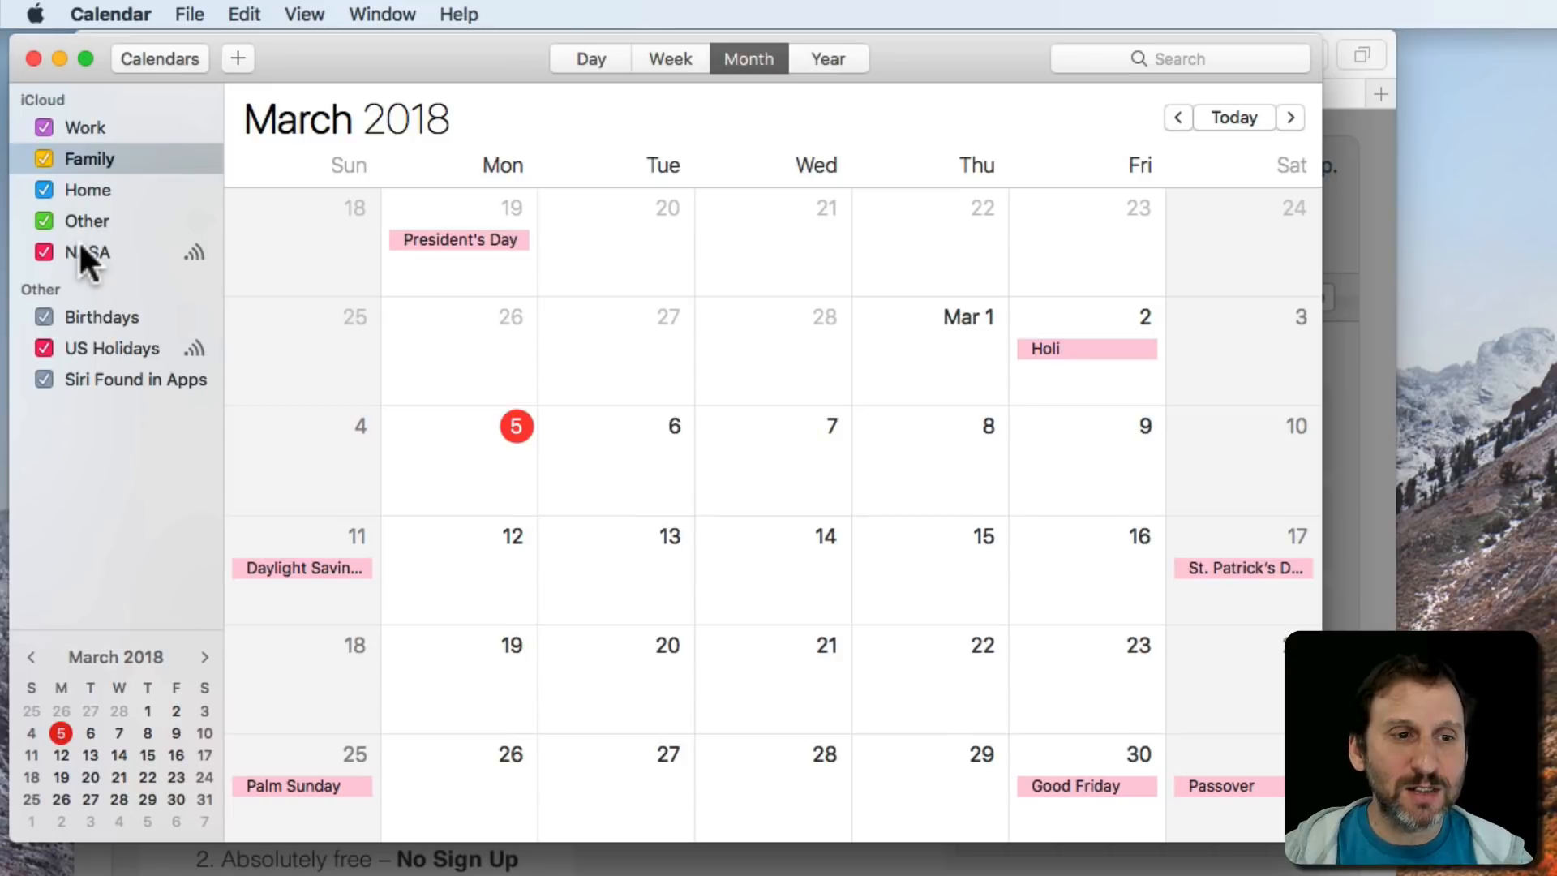
Select the NASA calendar in the sidebar so its launch events appear in the month view.
{"action": "left_click", "coordinate": [84, 251]}
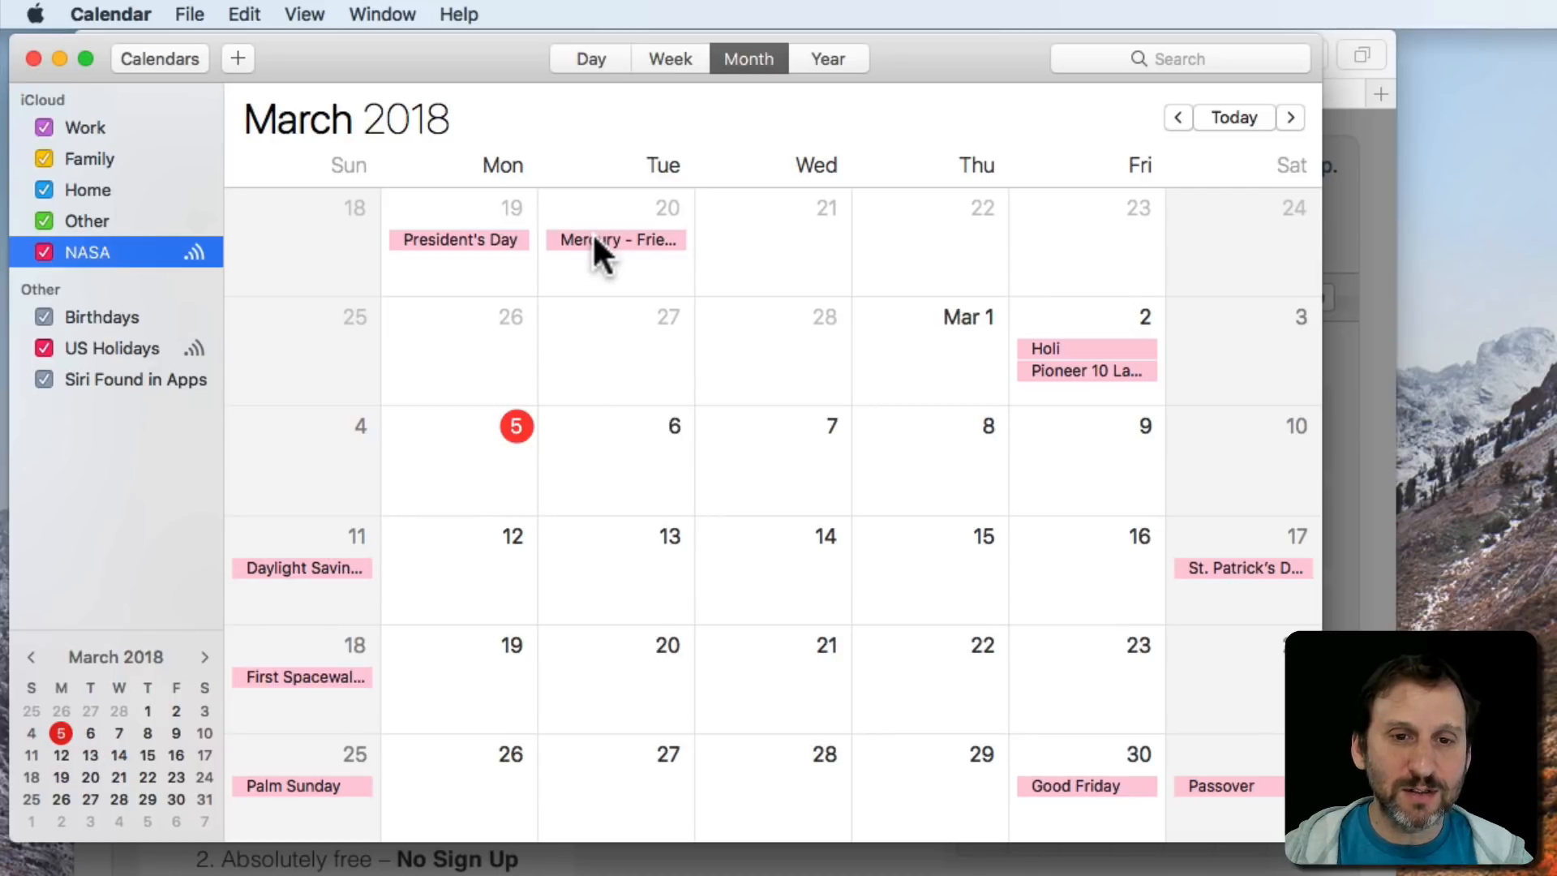
{"action": "mouse_move", "coordinate": [1181, 685]}
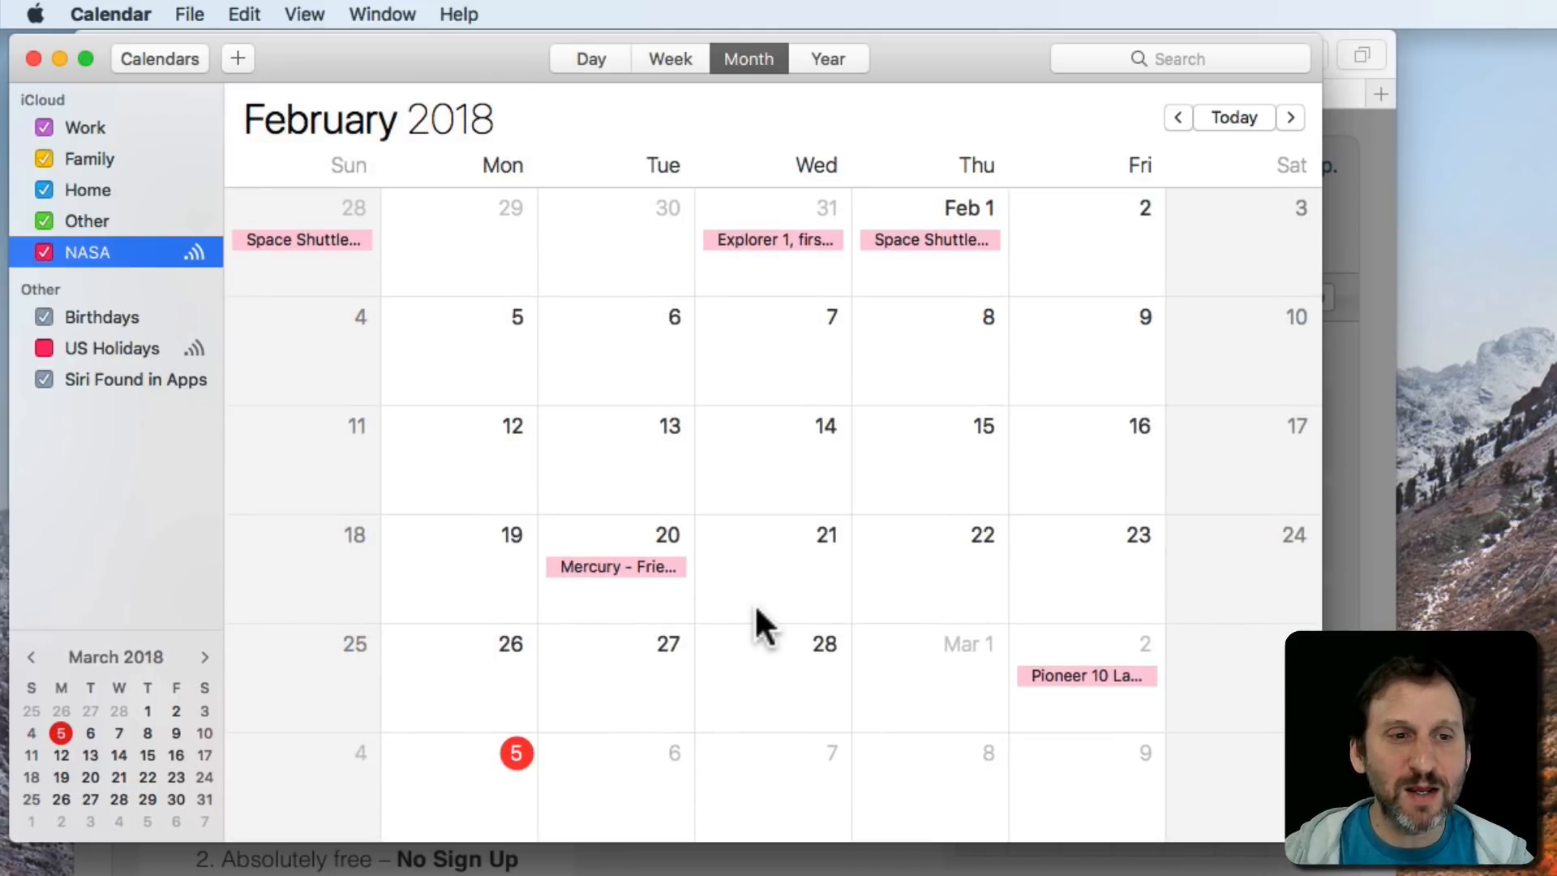
{"action": "mouse_move", "coordinate": [114, 302]}
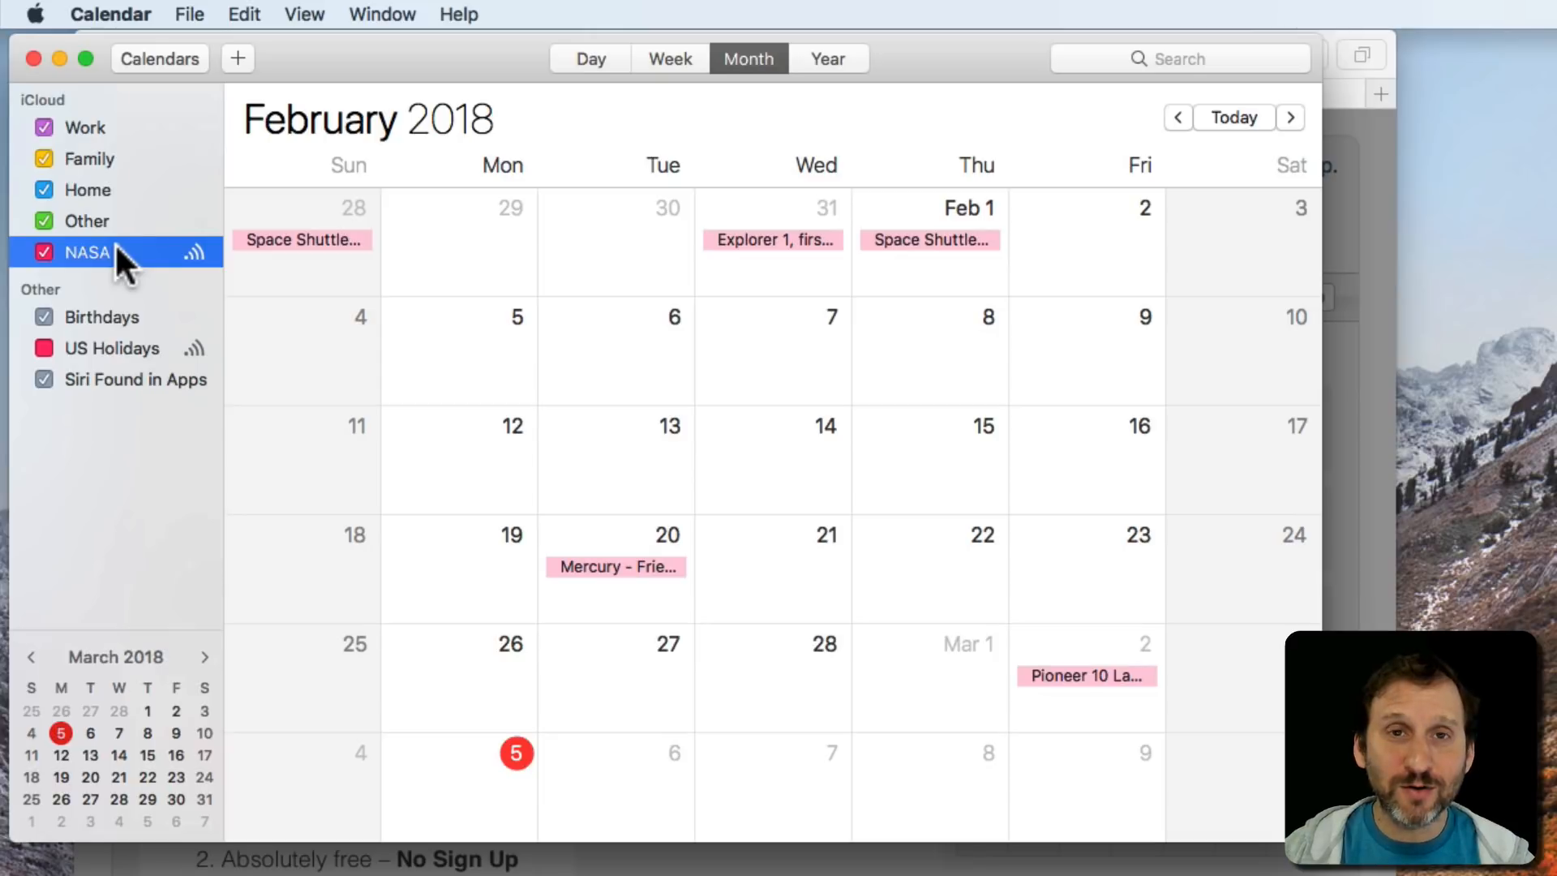
{"action": "mouse_move", "coordinate": [208, 20]}
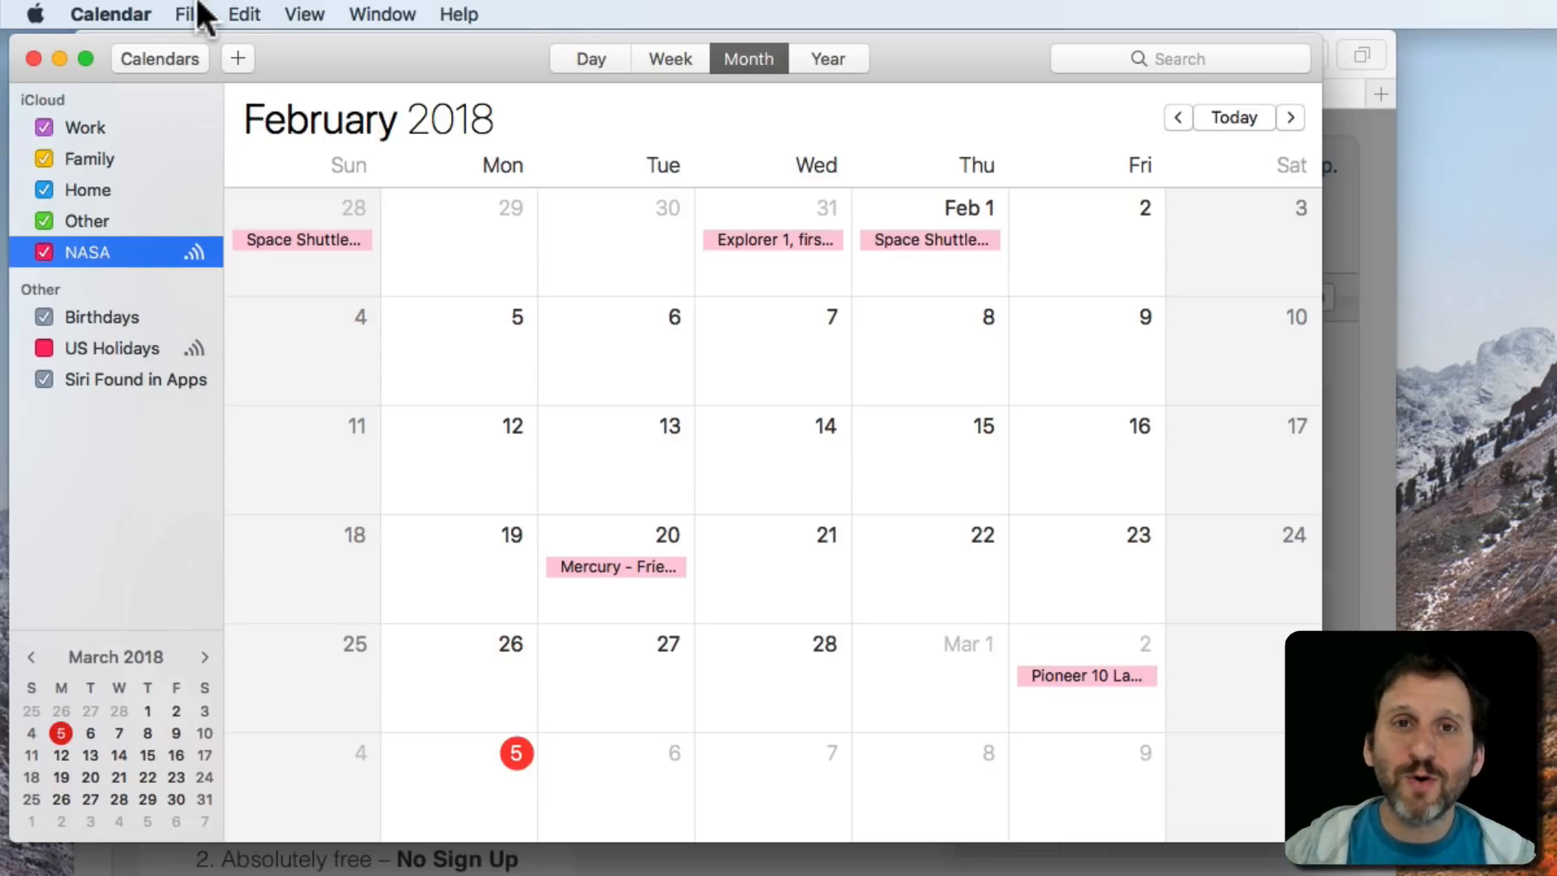
Create a new iCloud calendar via File > New Calendar and rename it Events.
{"action": "left_click", "coordinate": [186, 15]}
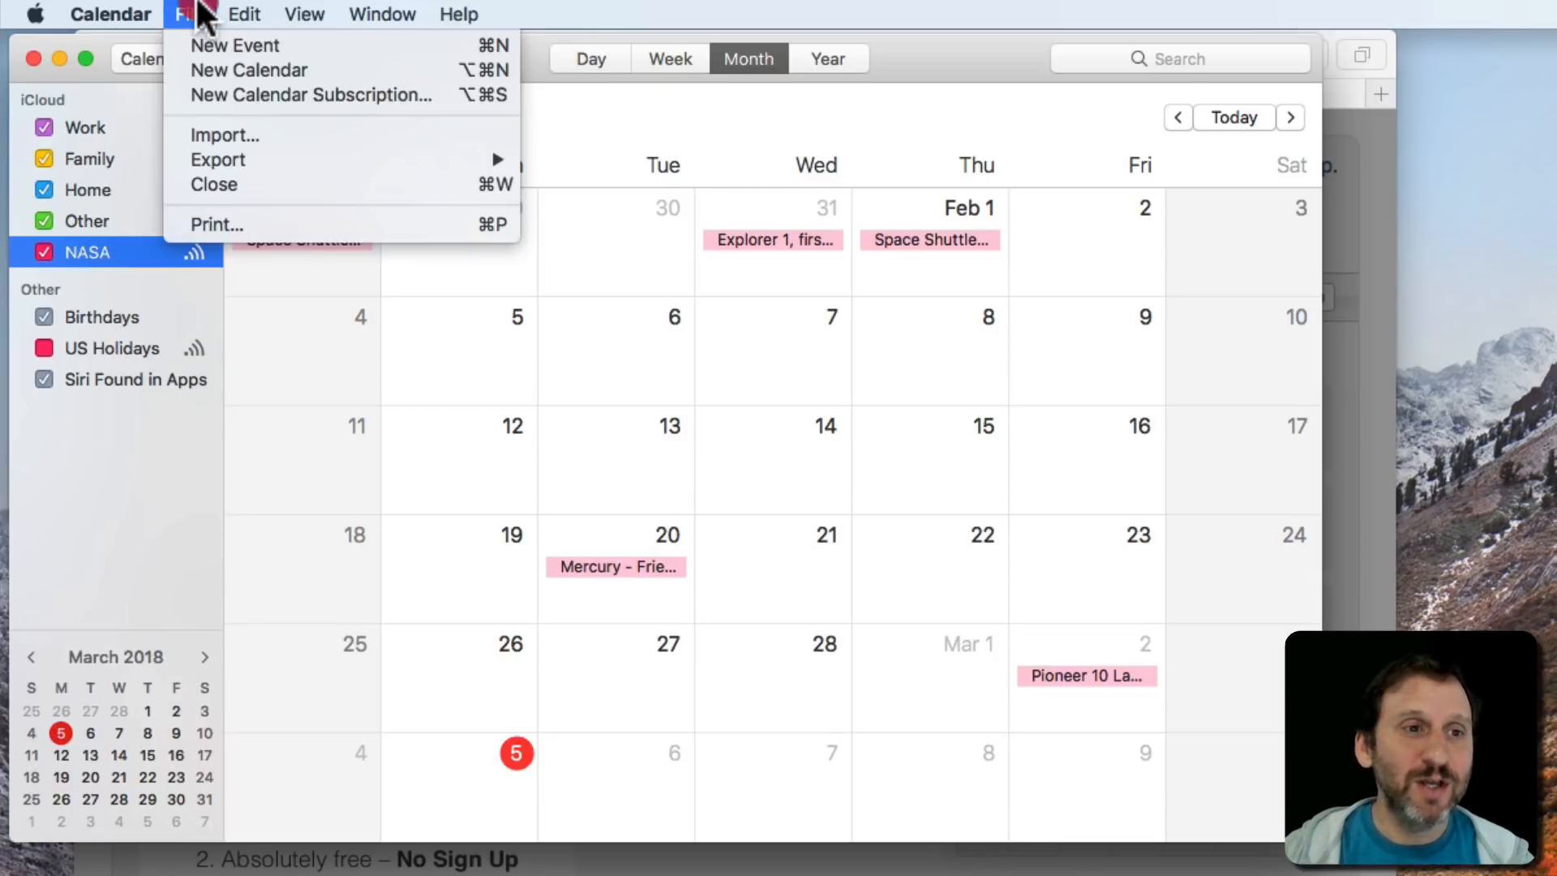
{"action": "mouse_move", "coordinate": [214, 82]}
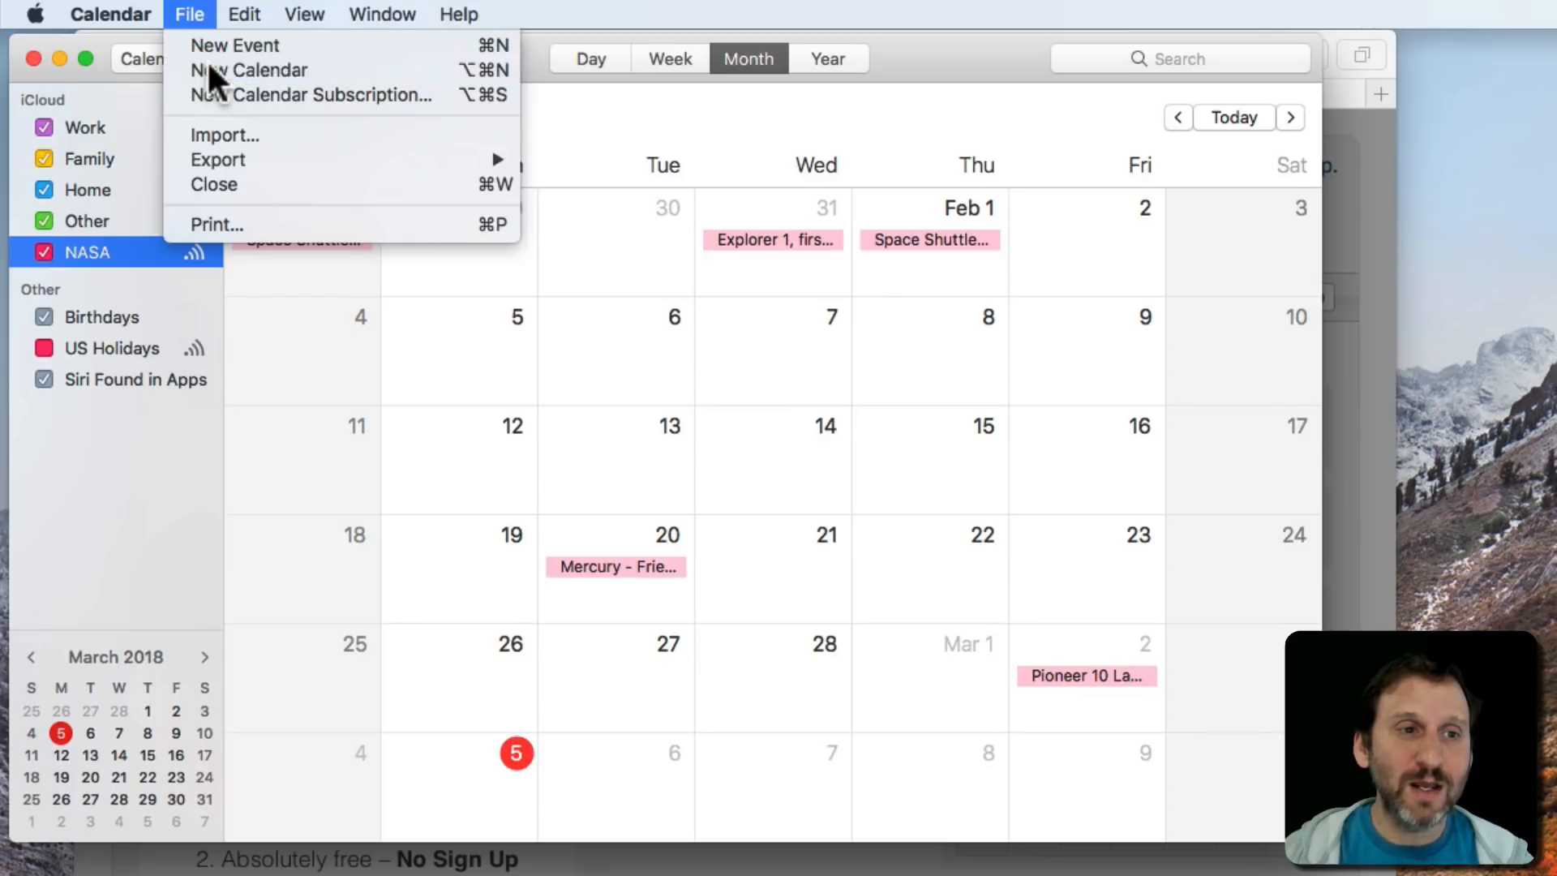
{"action": "left_click", "coordinate": [250, 69]}
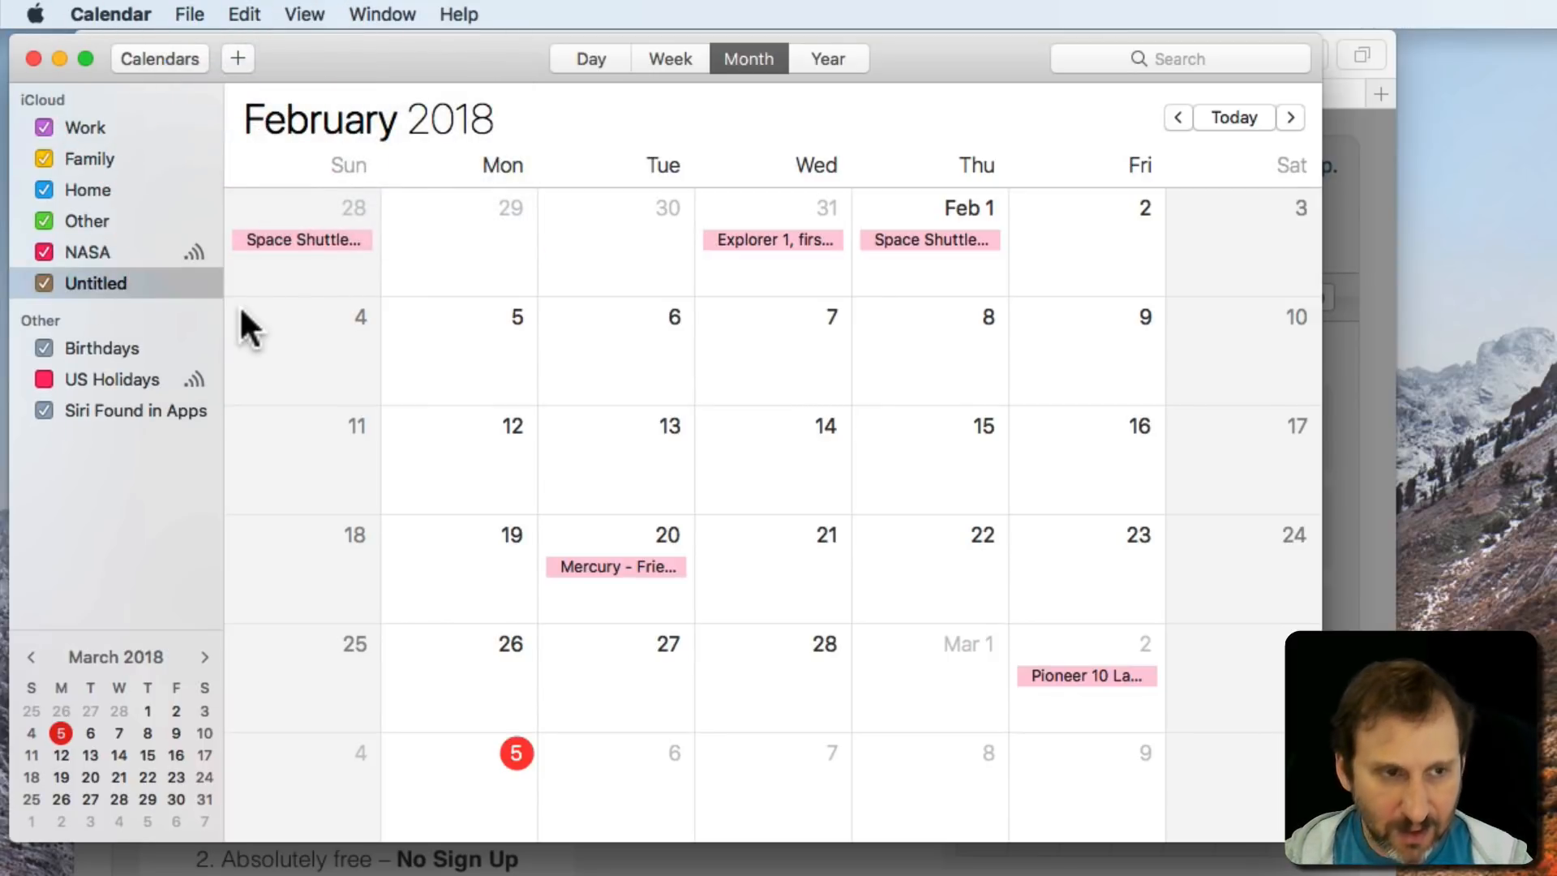
{"action": "left_click", "coordinate": [96, 282]}
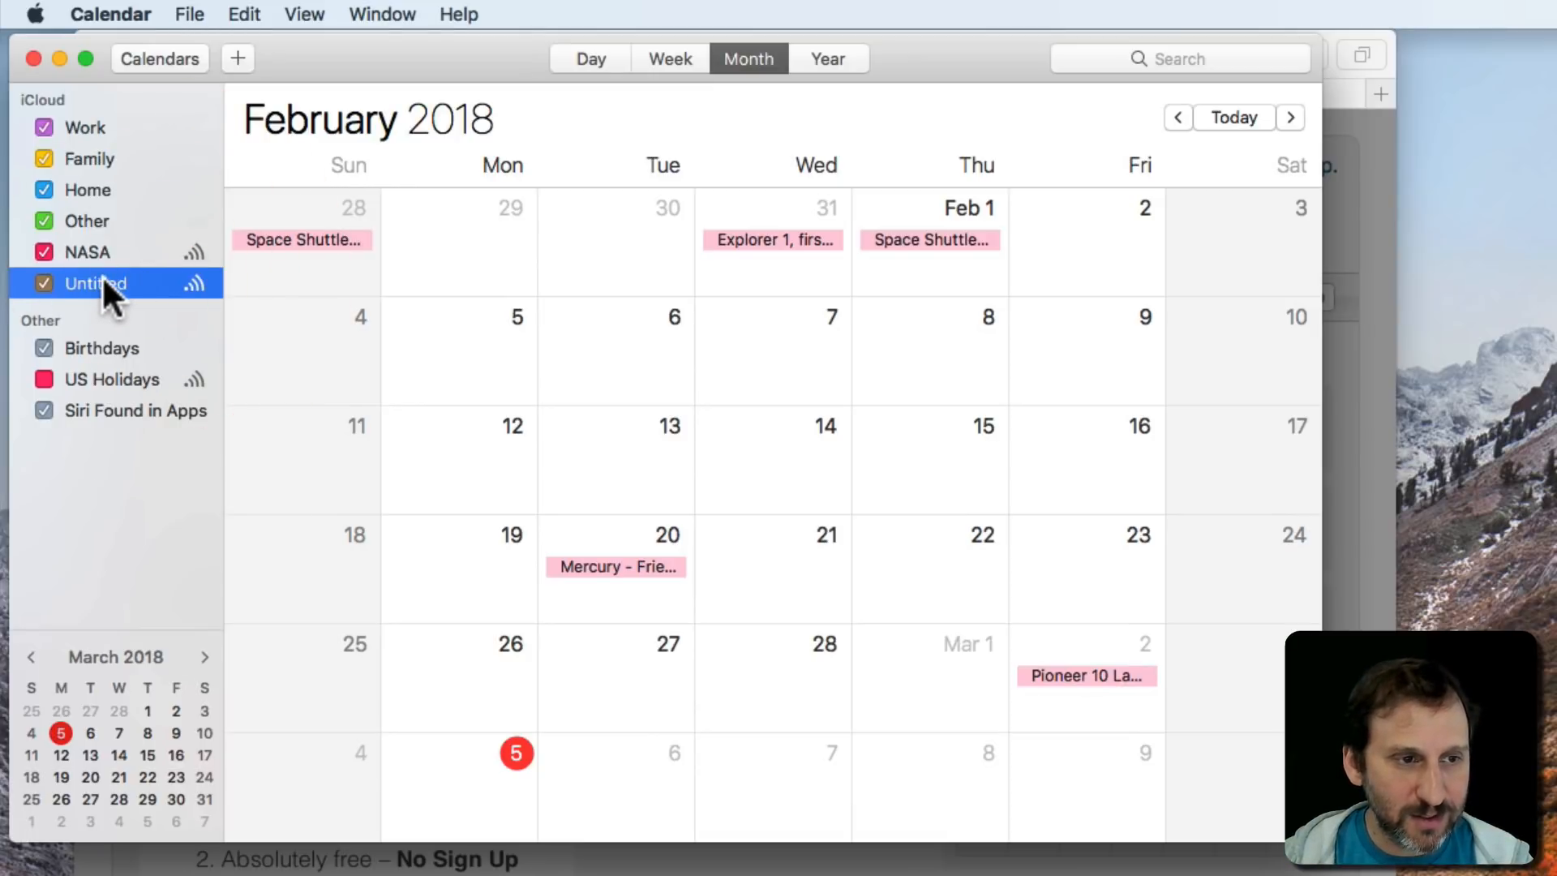
{"action": "type", "text": "Events"}
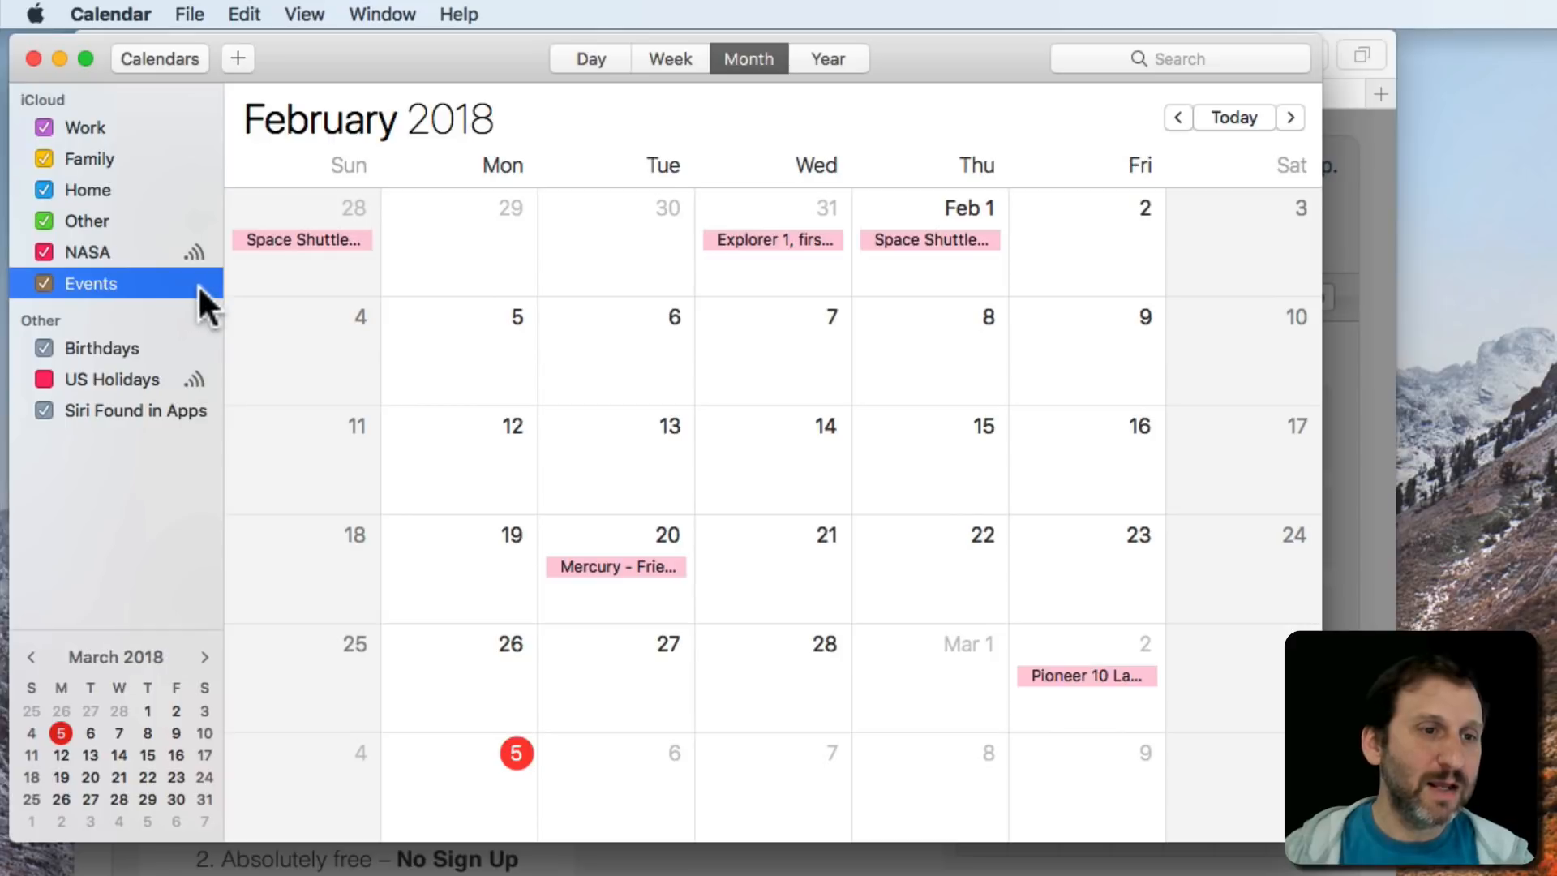
Mark Events as a Public Calendar, share its webcal iCloud URL, and finish with Done.
{"action": "left_click", "coordinate": [194, 284]}
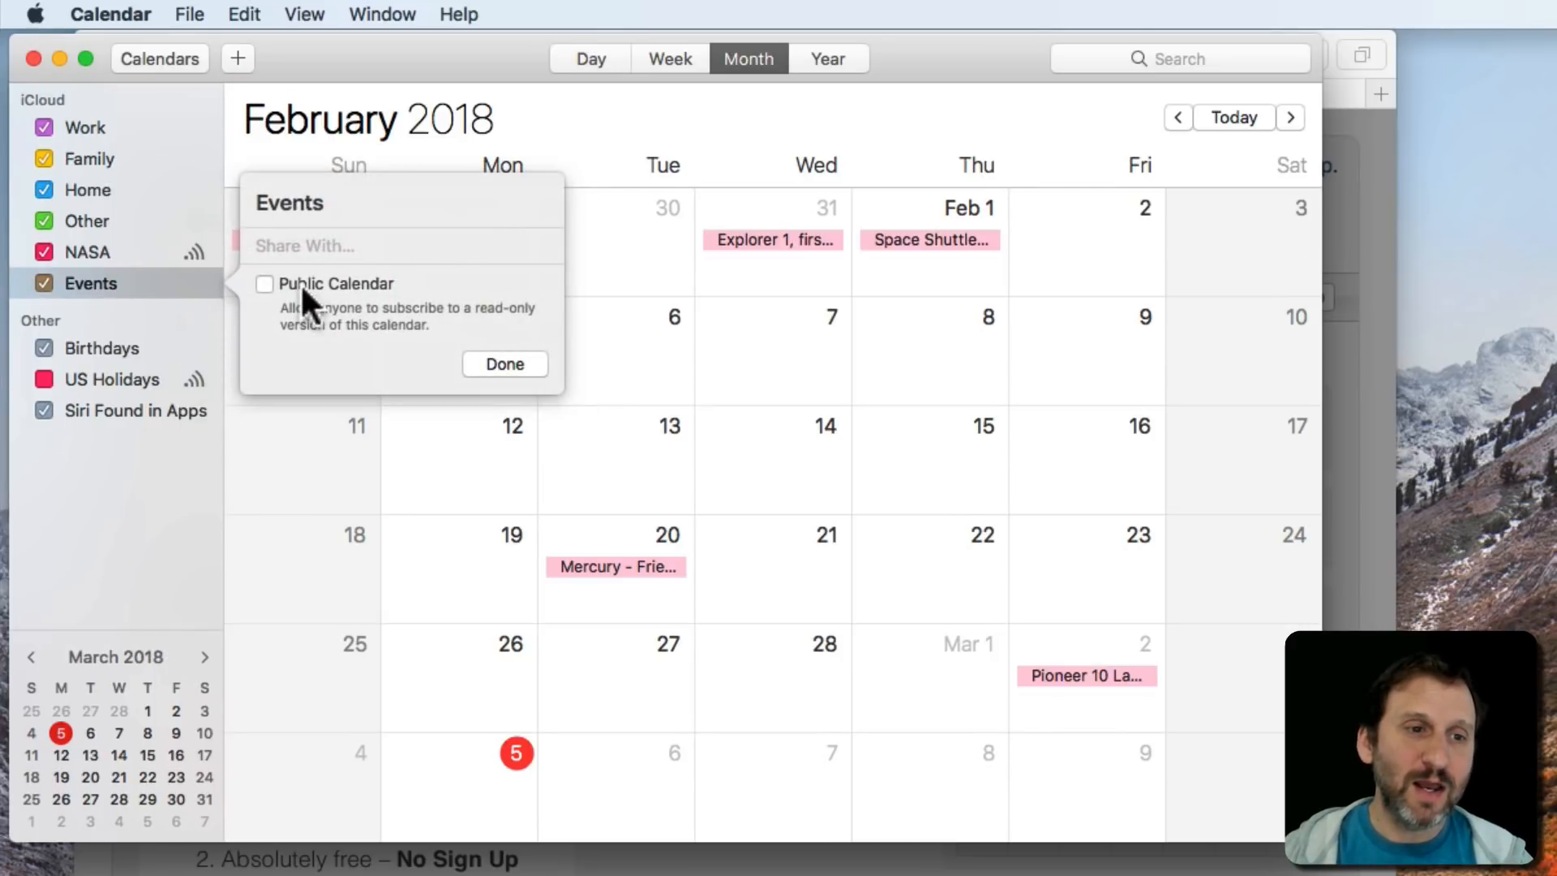
{"action": "left_click", "coordinate": [265, 284]}
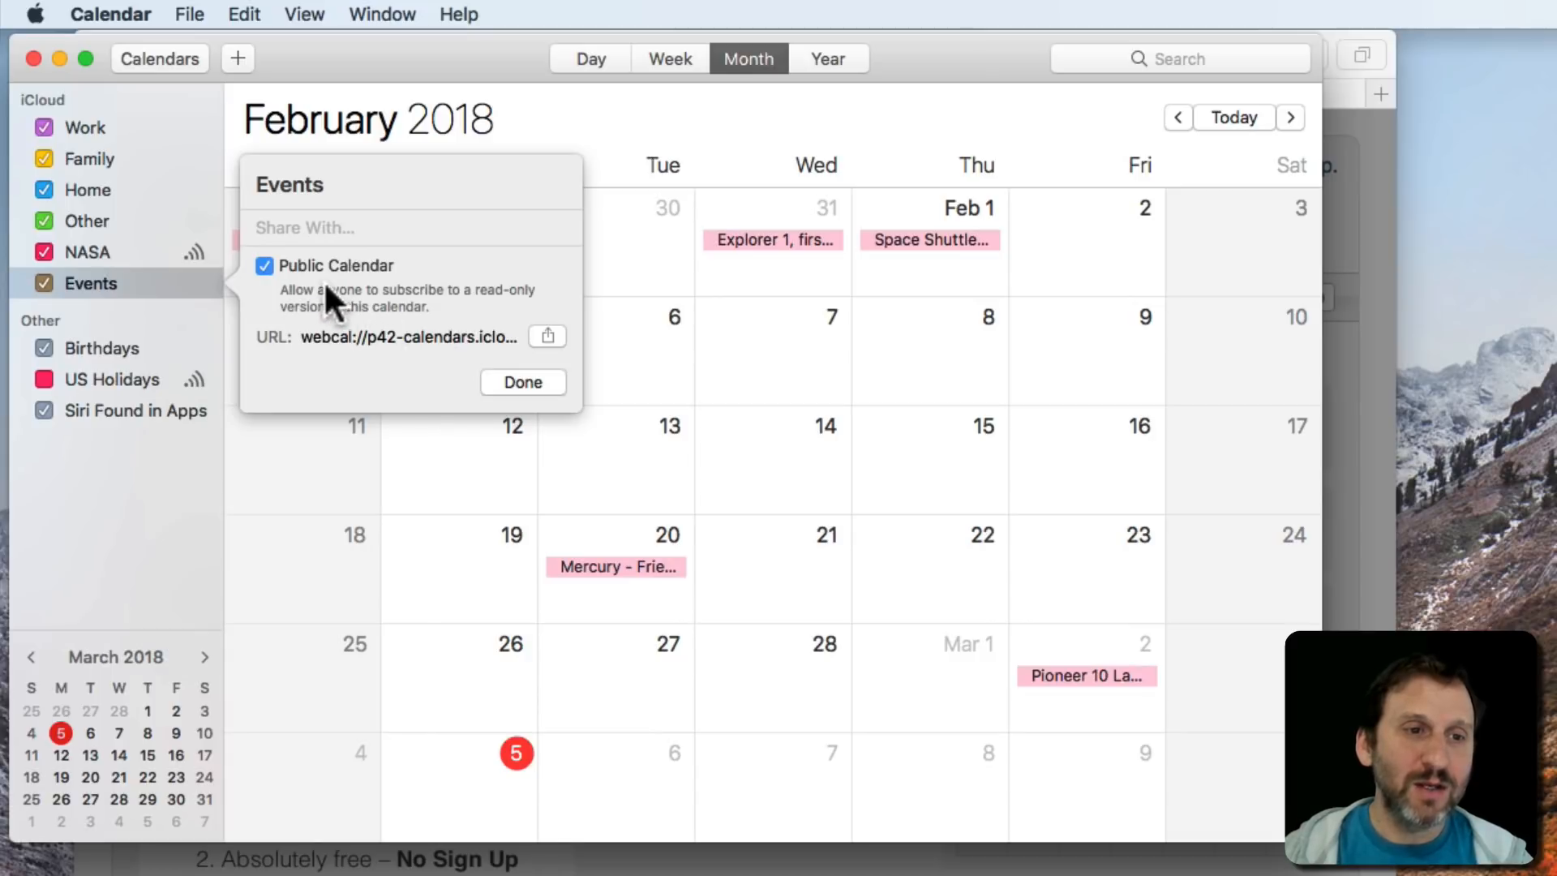
{"action": "mouse_move", "coordinate": [426, 314]}
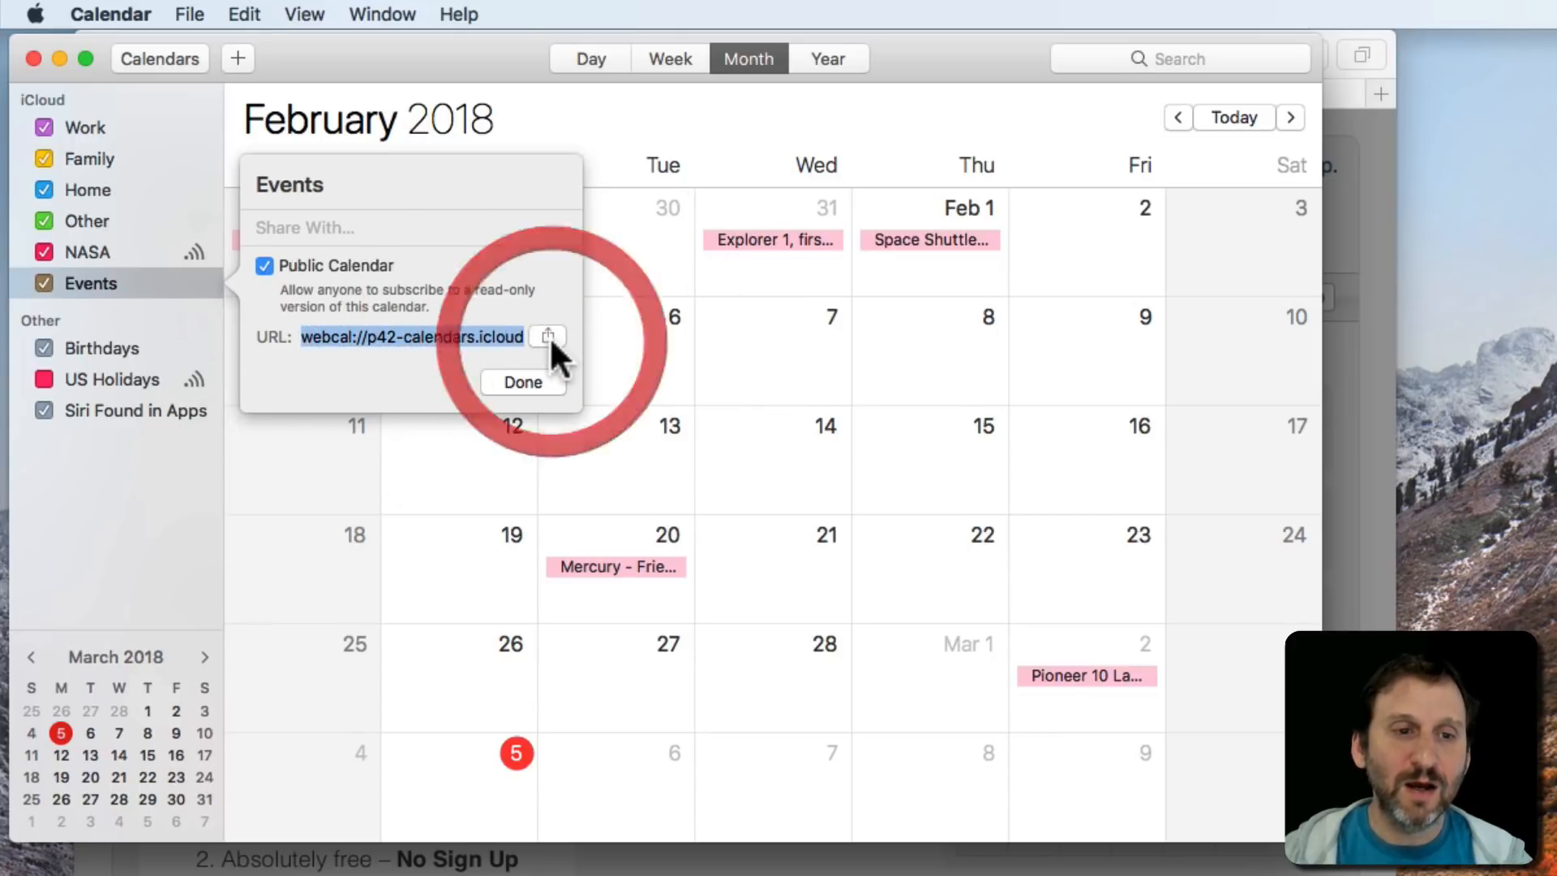
{"action": "left_click", "coordinate": [548, 335]}
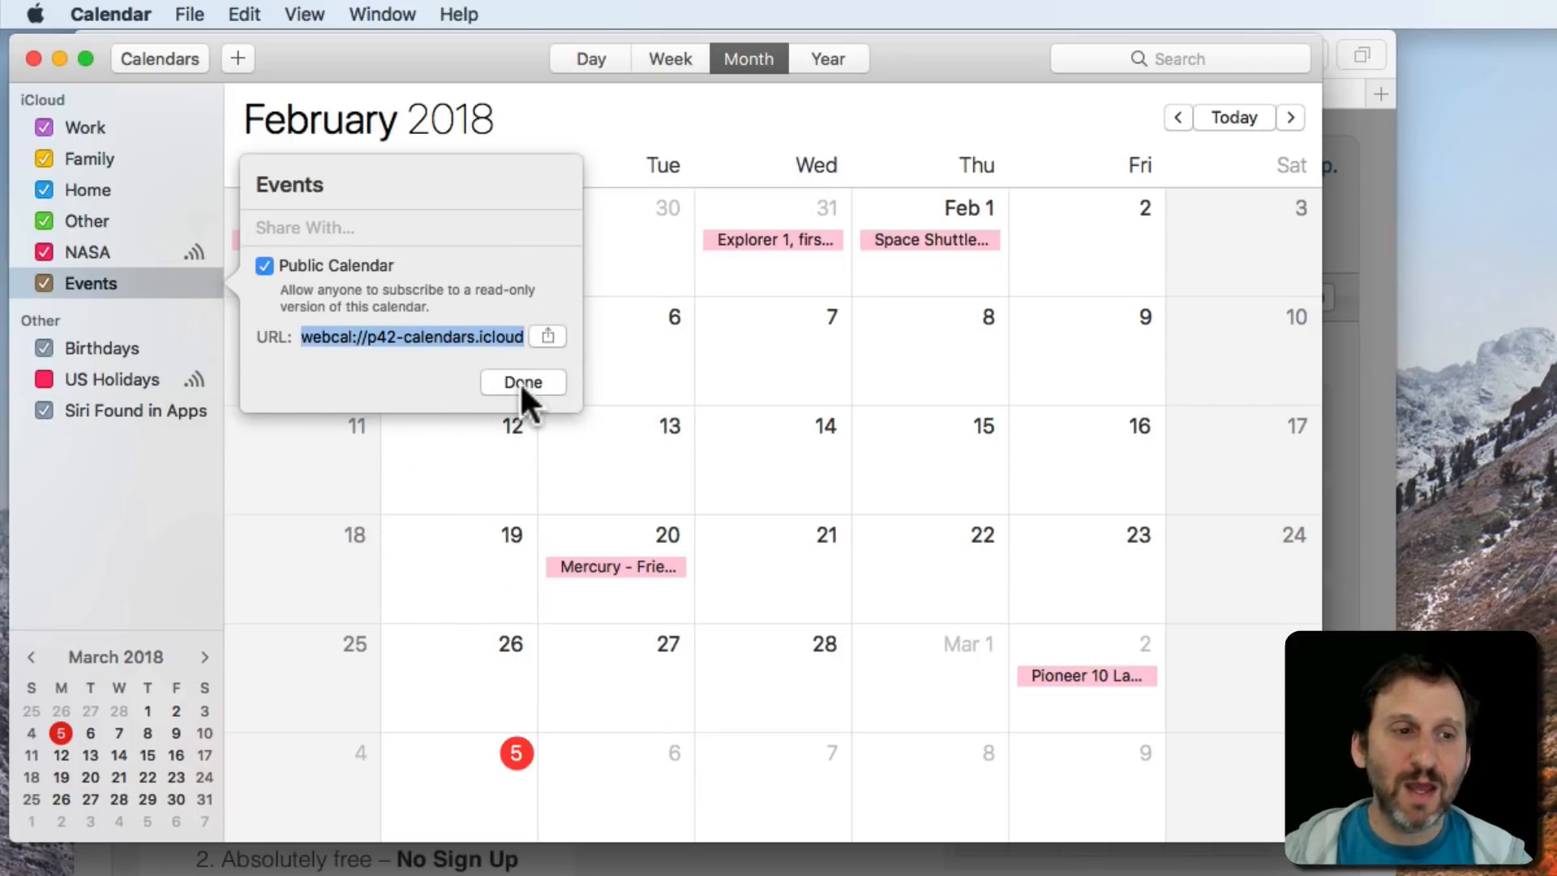
{"action": "left_click", "coordinate": [523, 382]}
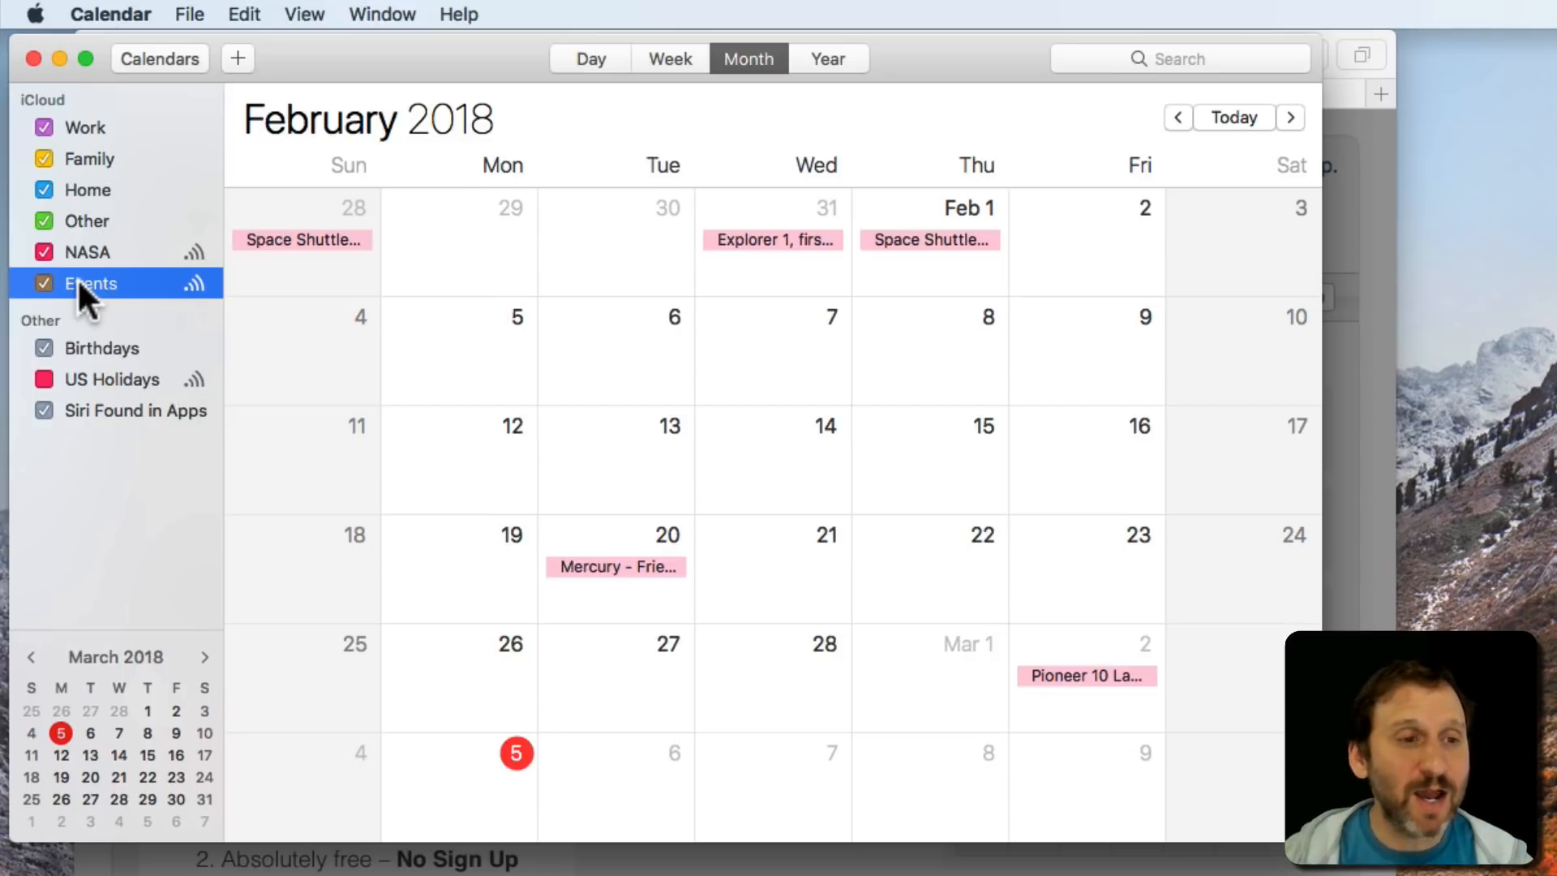
{"action": "mouse_move", "coordinate": [125, 318]}
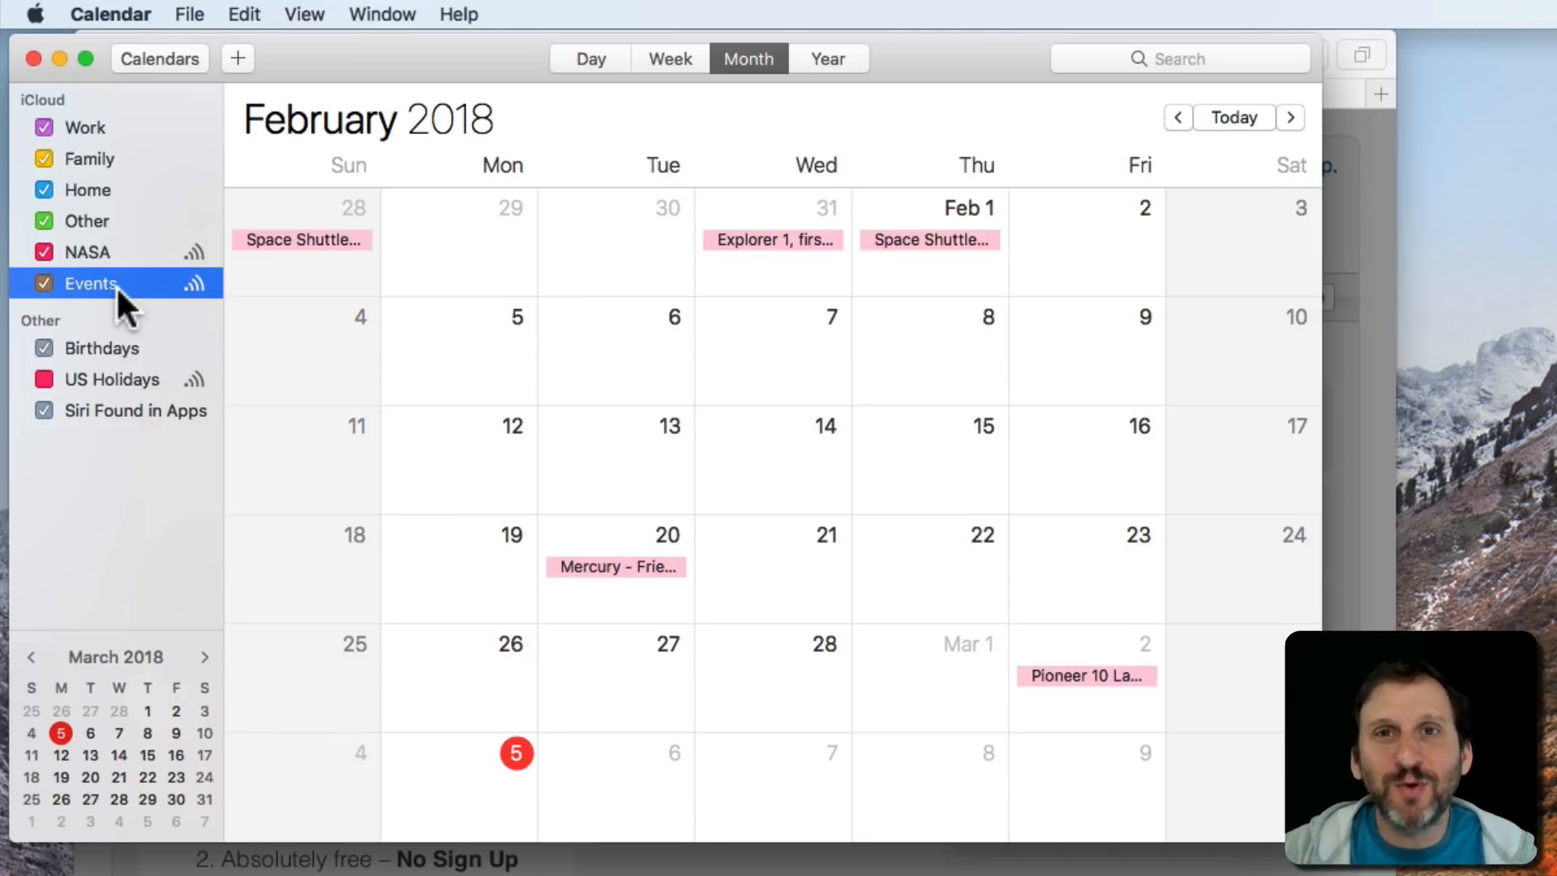
{"action": "mouse_move", "coordinate": [84, 315]}
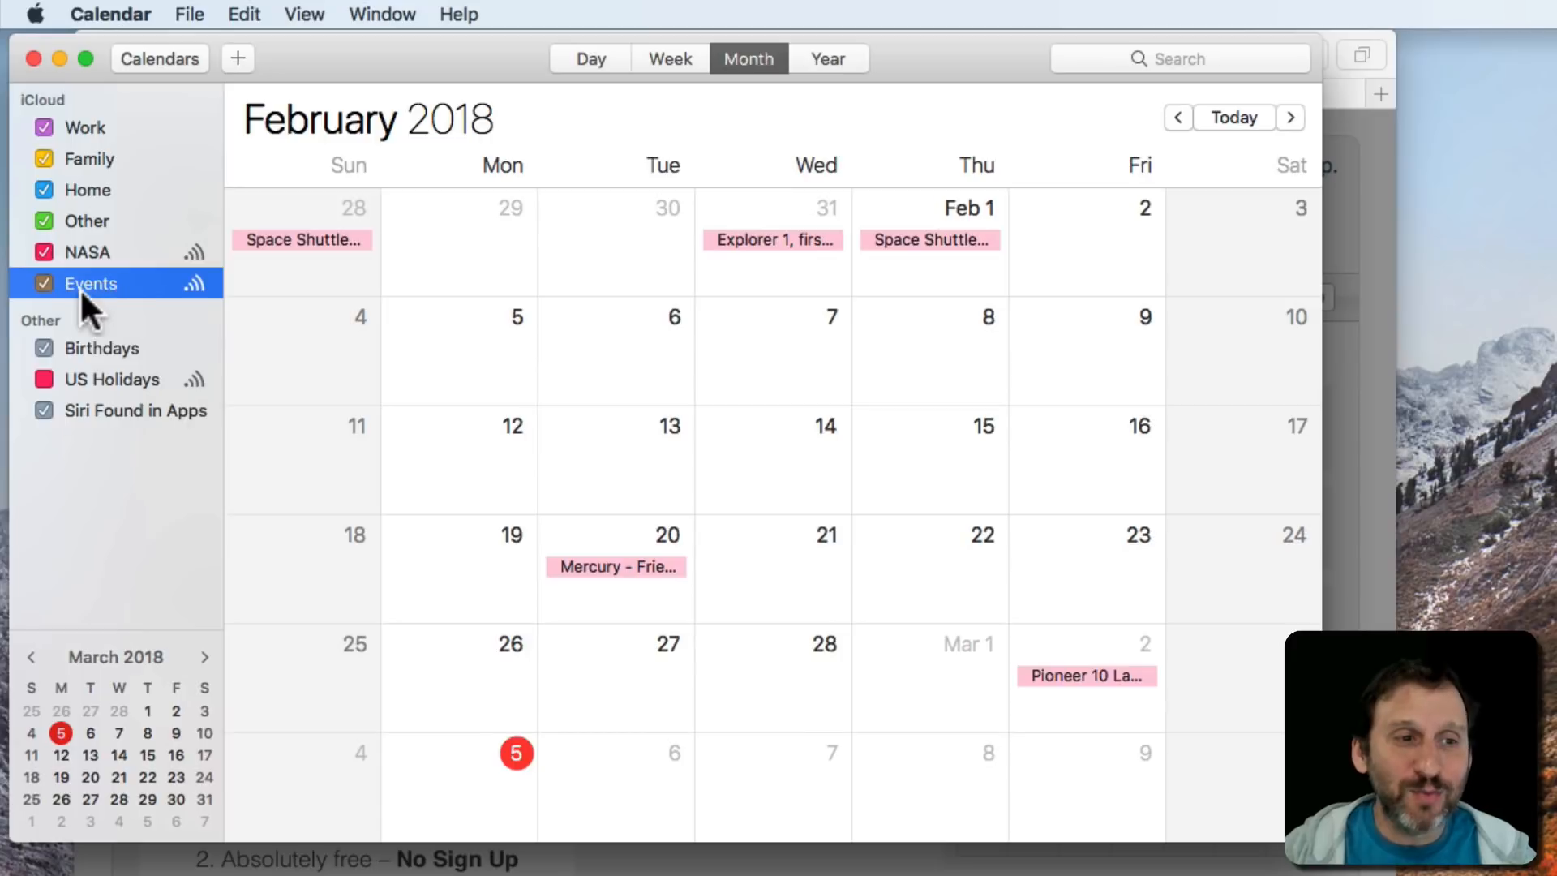
{"action": "mouse_move", "coordinate": [146, 310]}
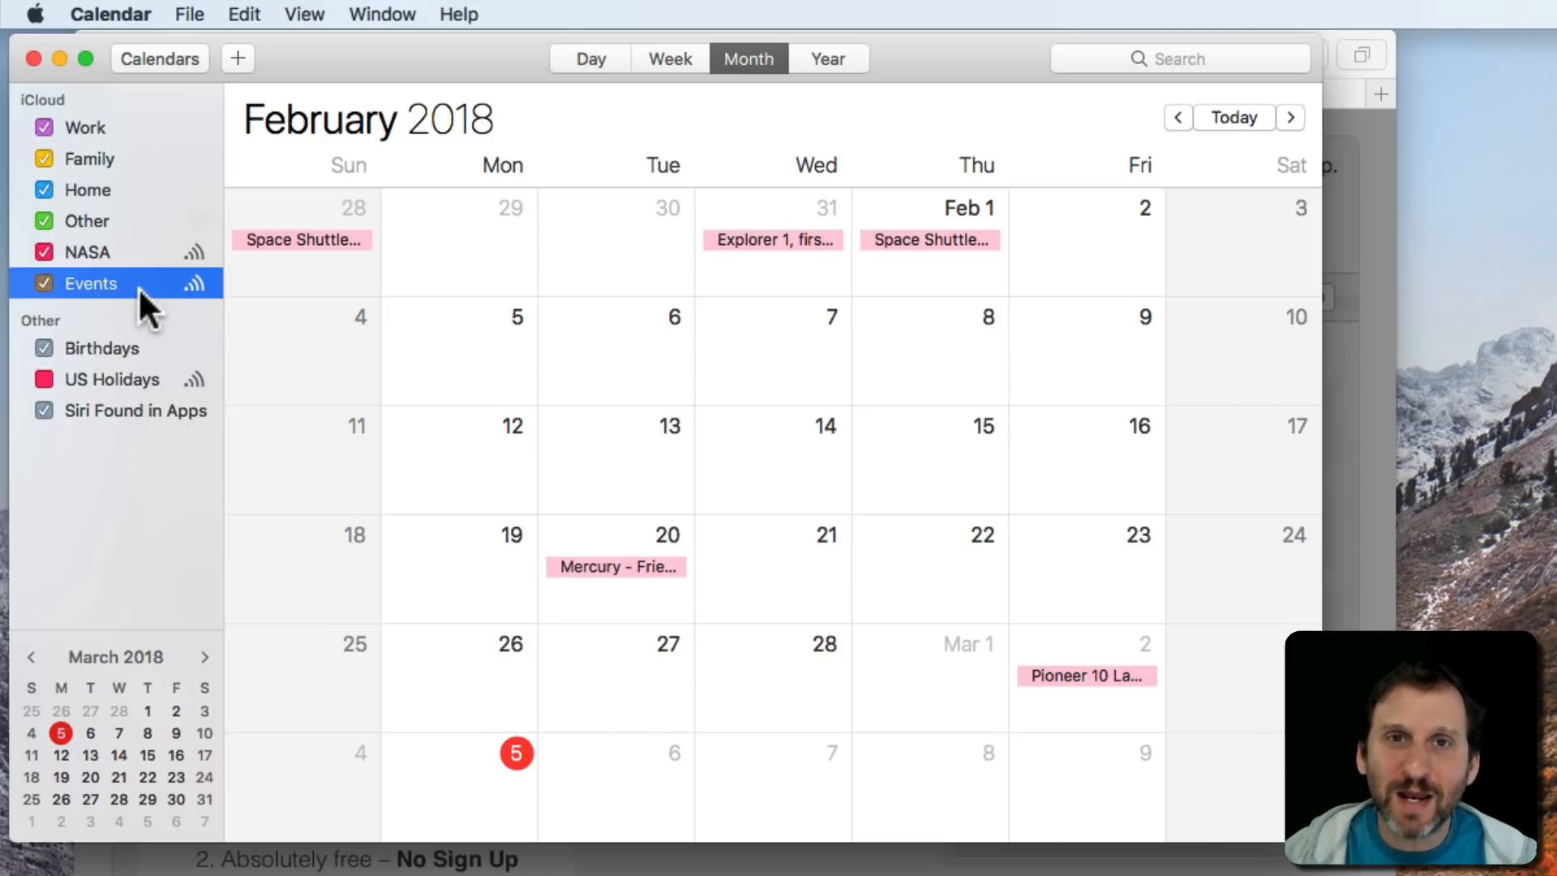